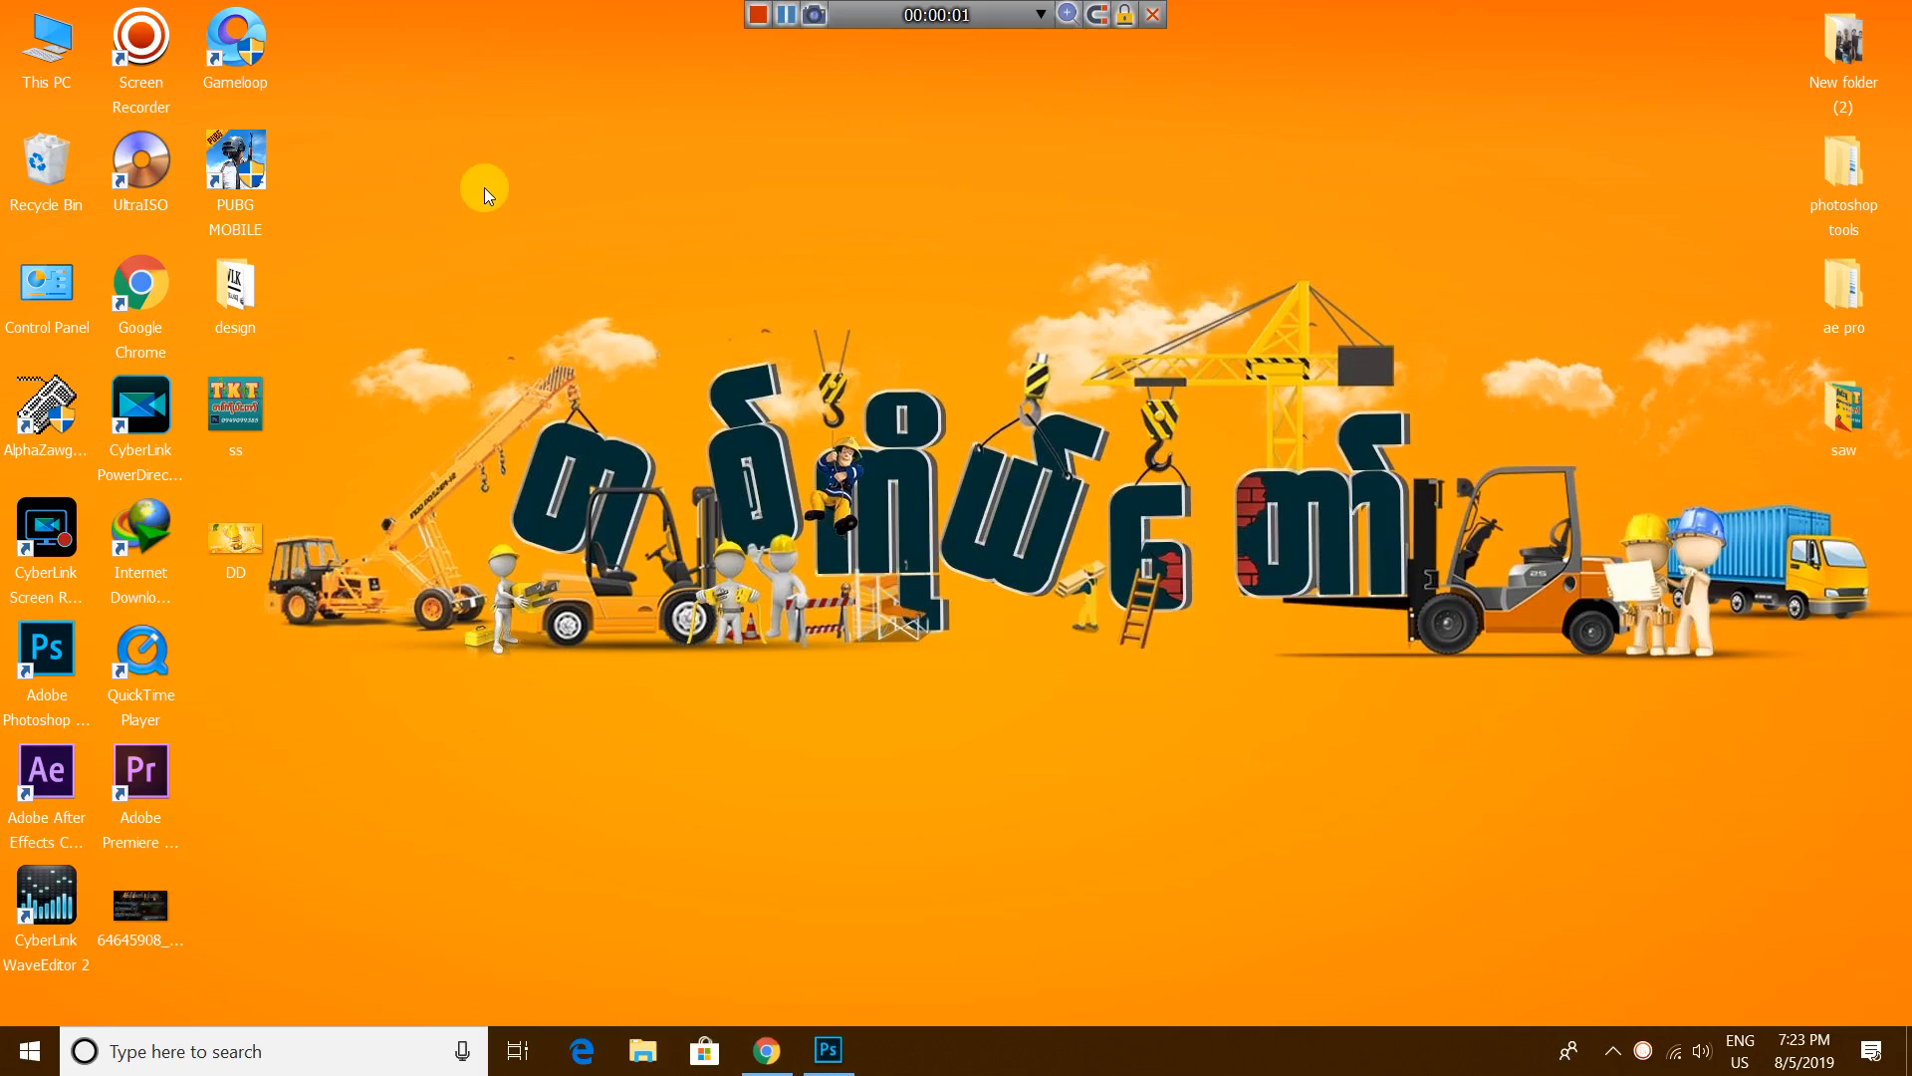
mouse_move(650, 265)
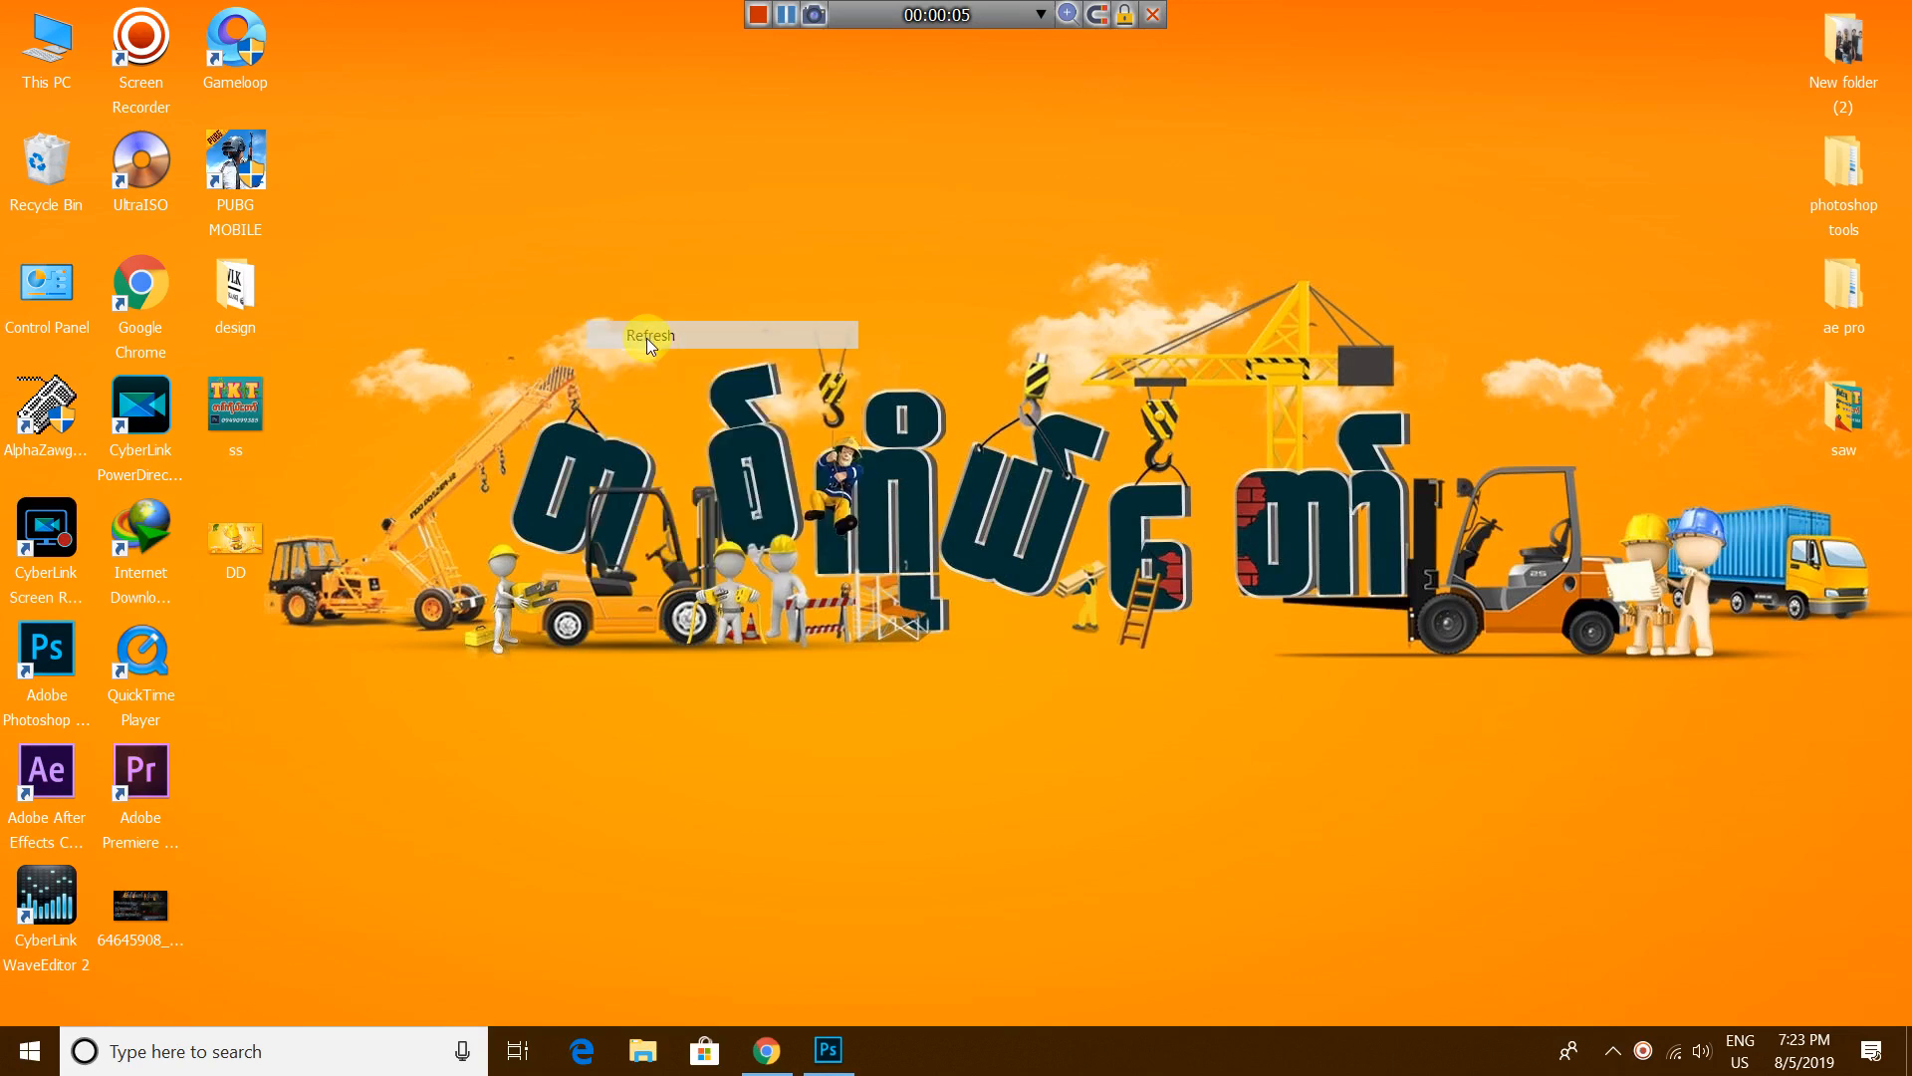
Step: Refresh the desktop from its right-click menu and bring Photoshop to the front
right_click(653, 345)
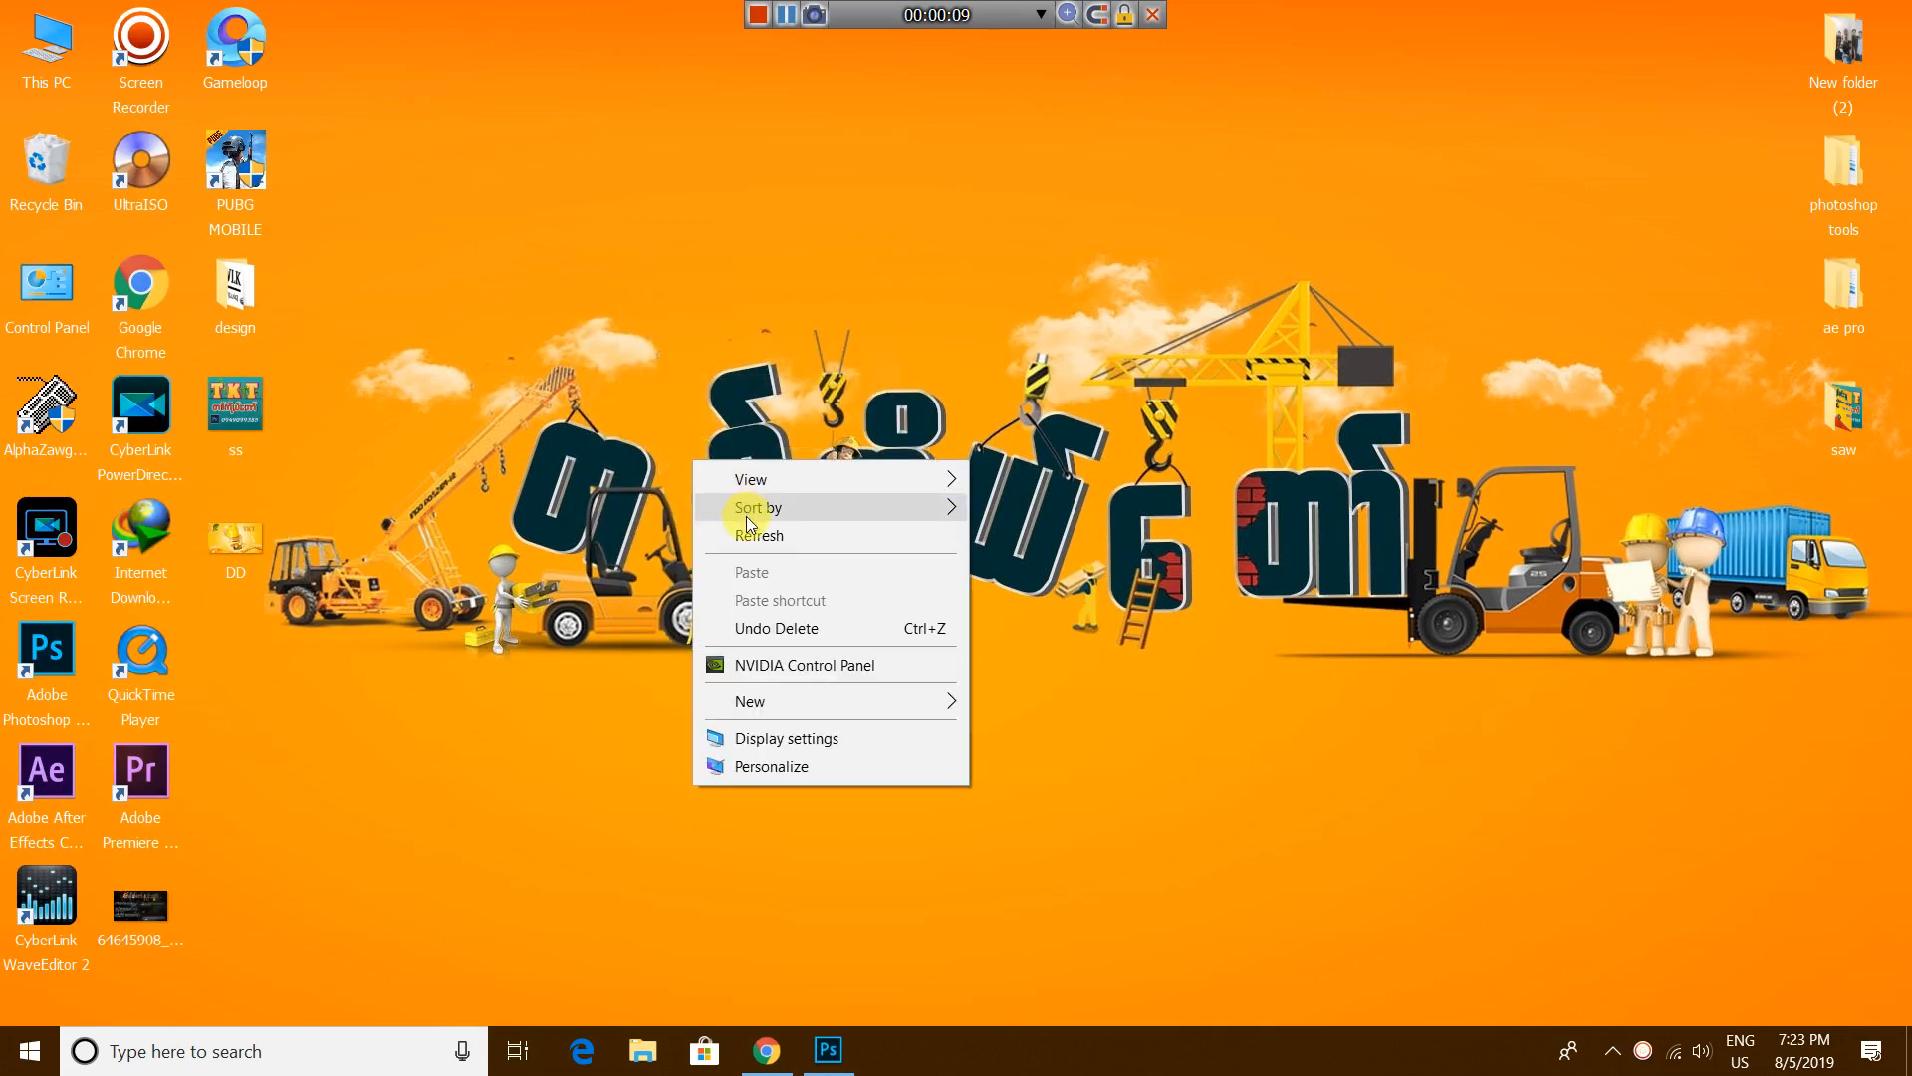
left_click(759, 536)
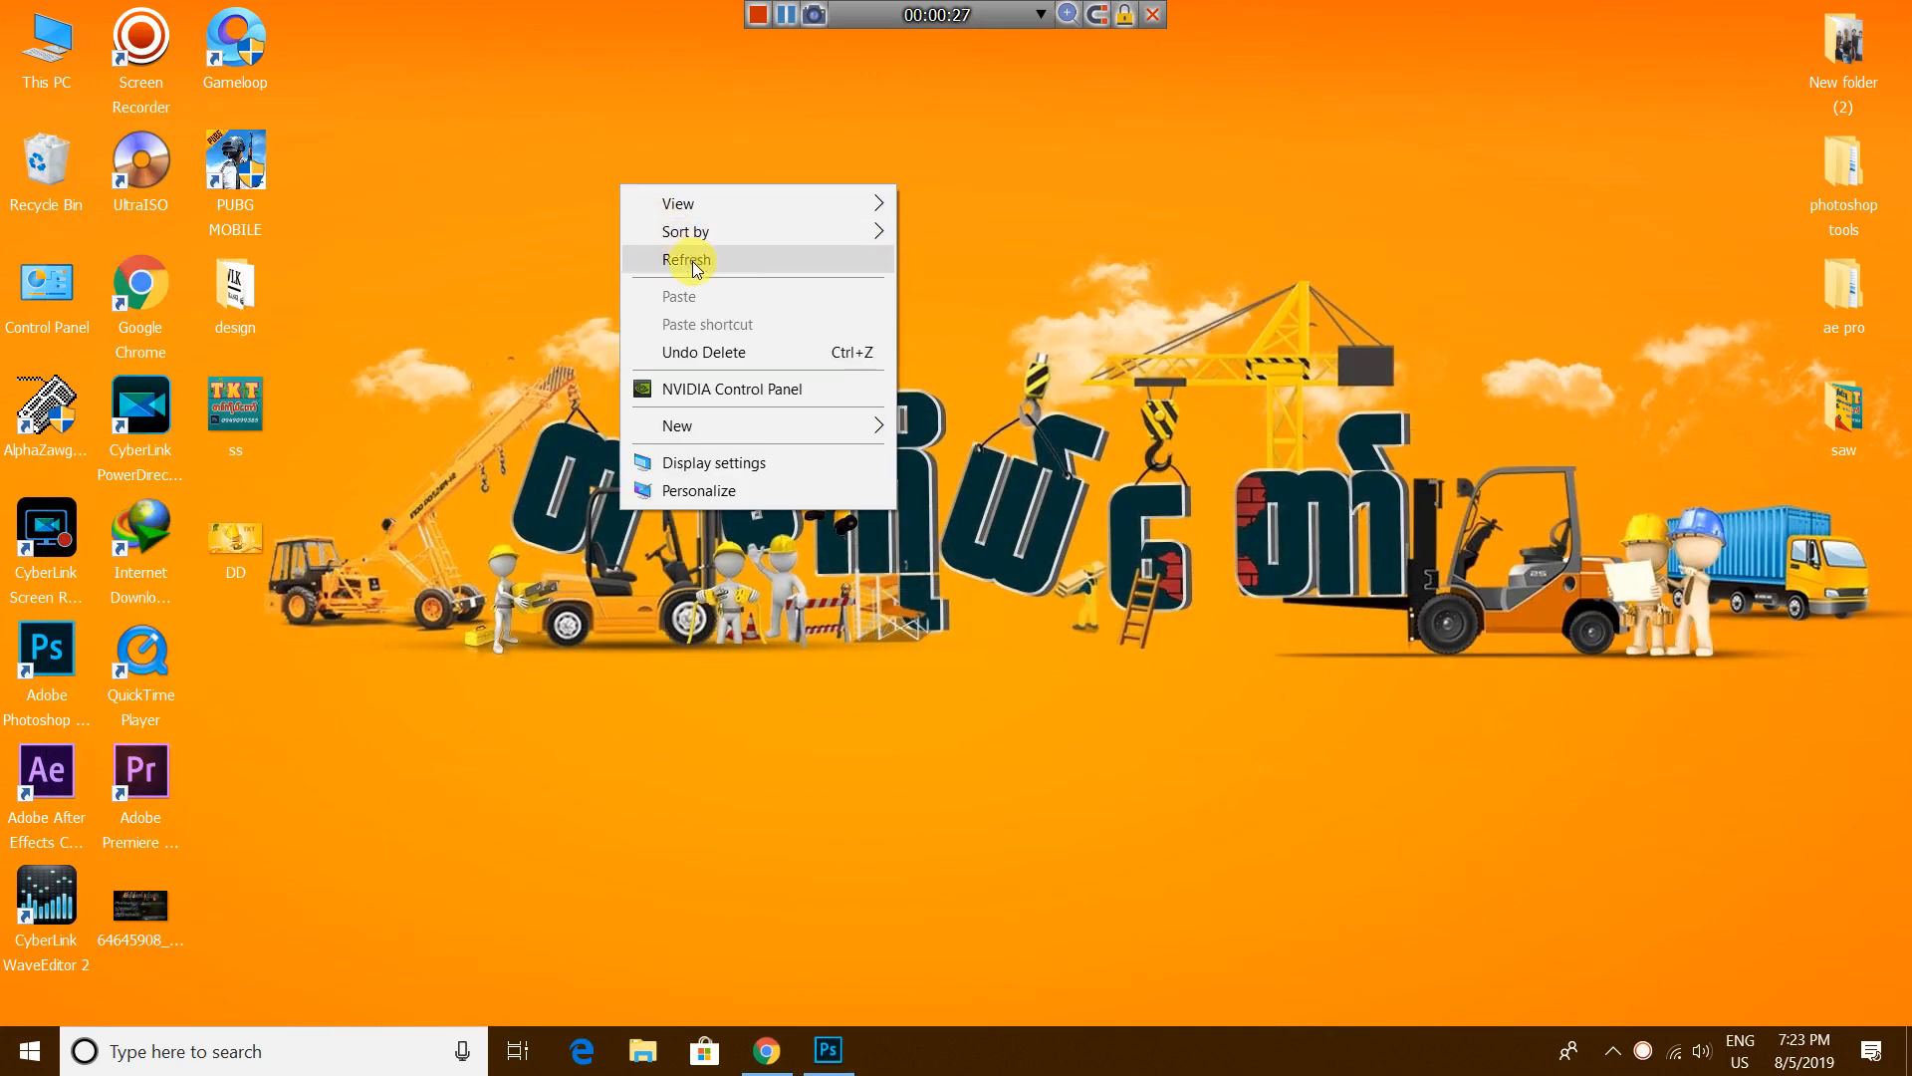
left_click(687, 259)
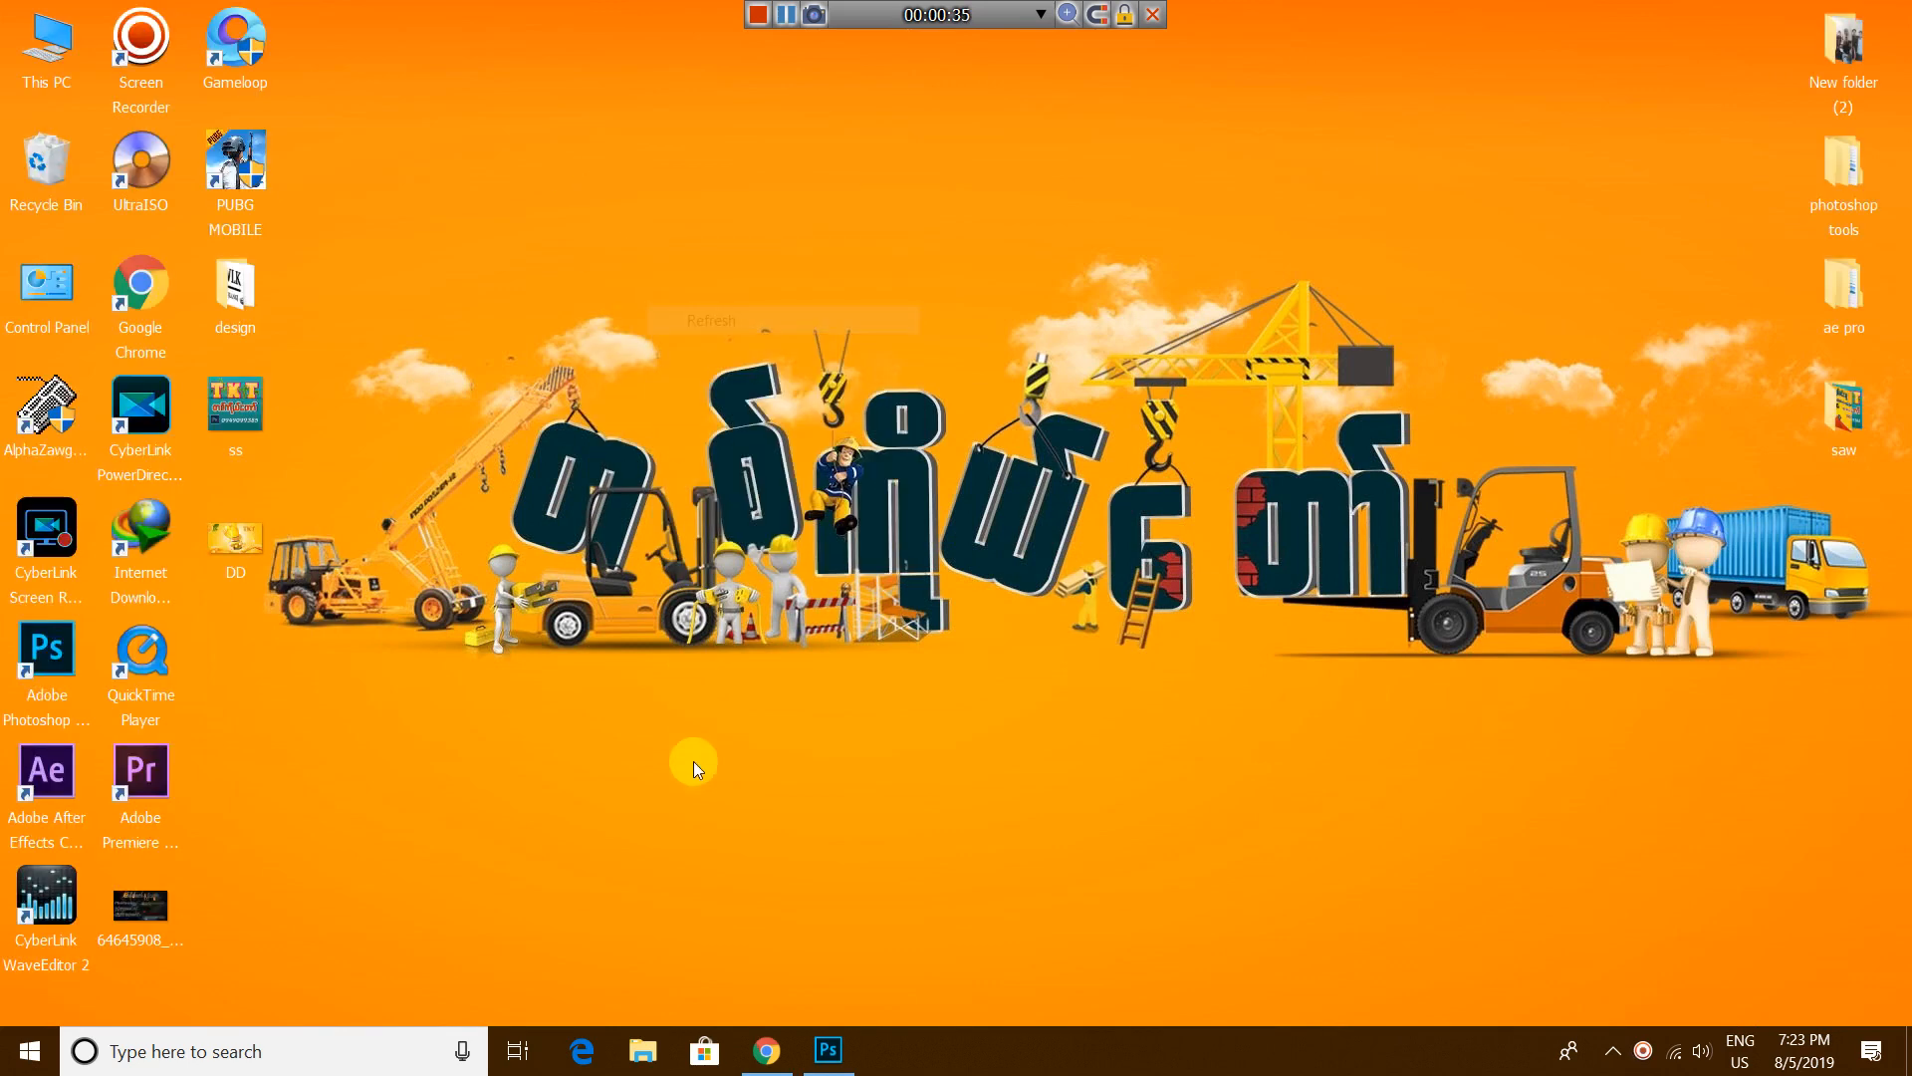
left_click(827, 1050)
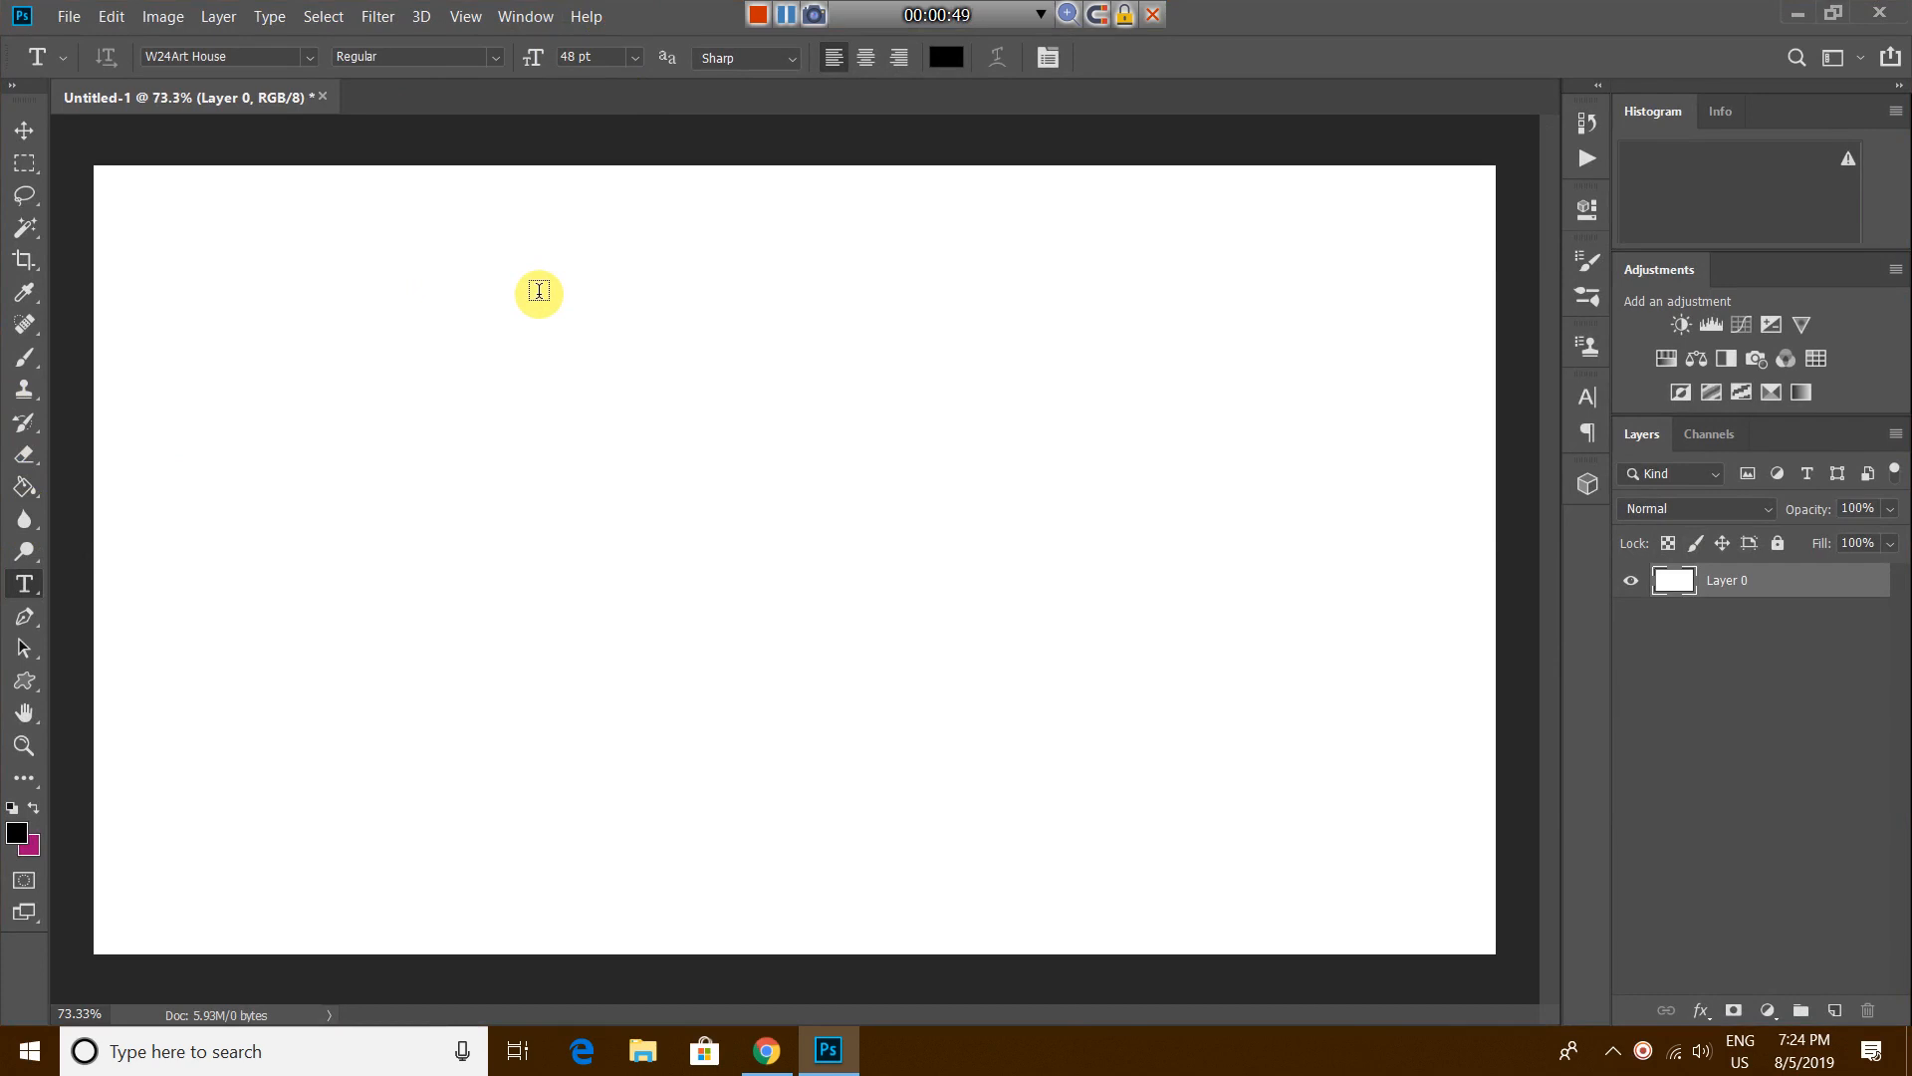
mouse_move(651, 107)
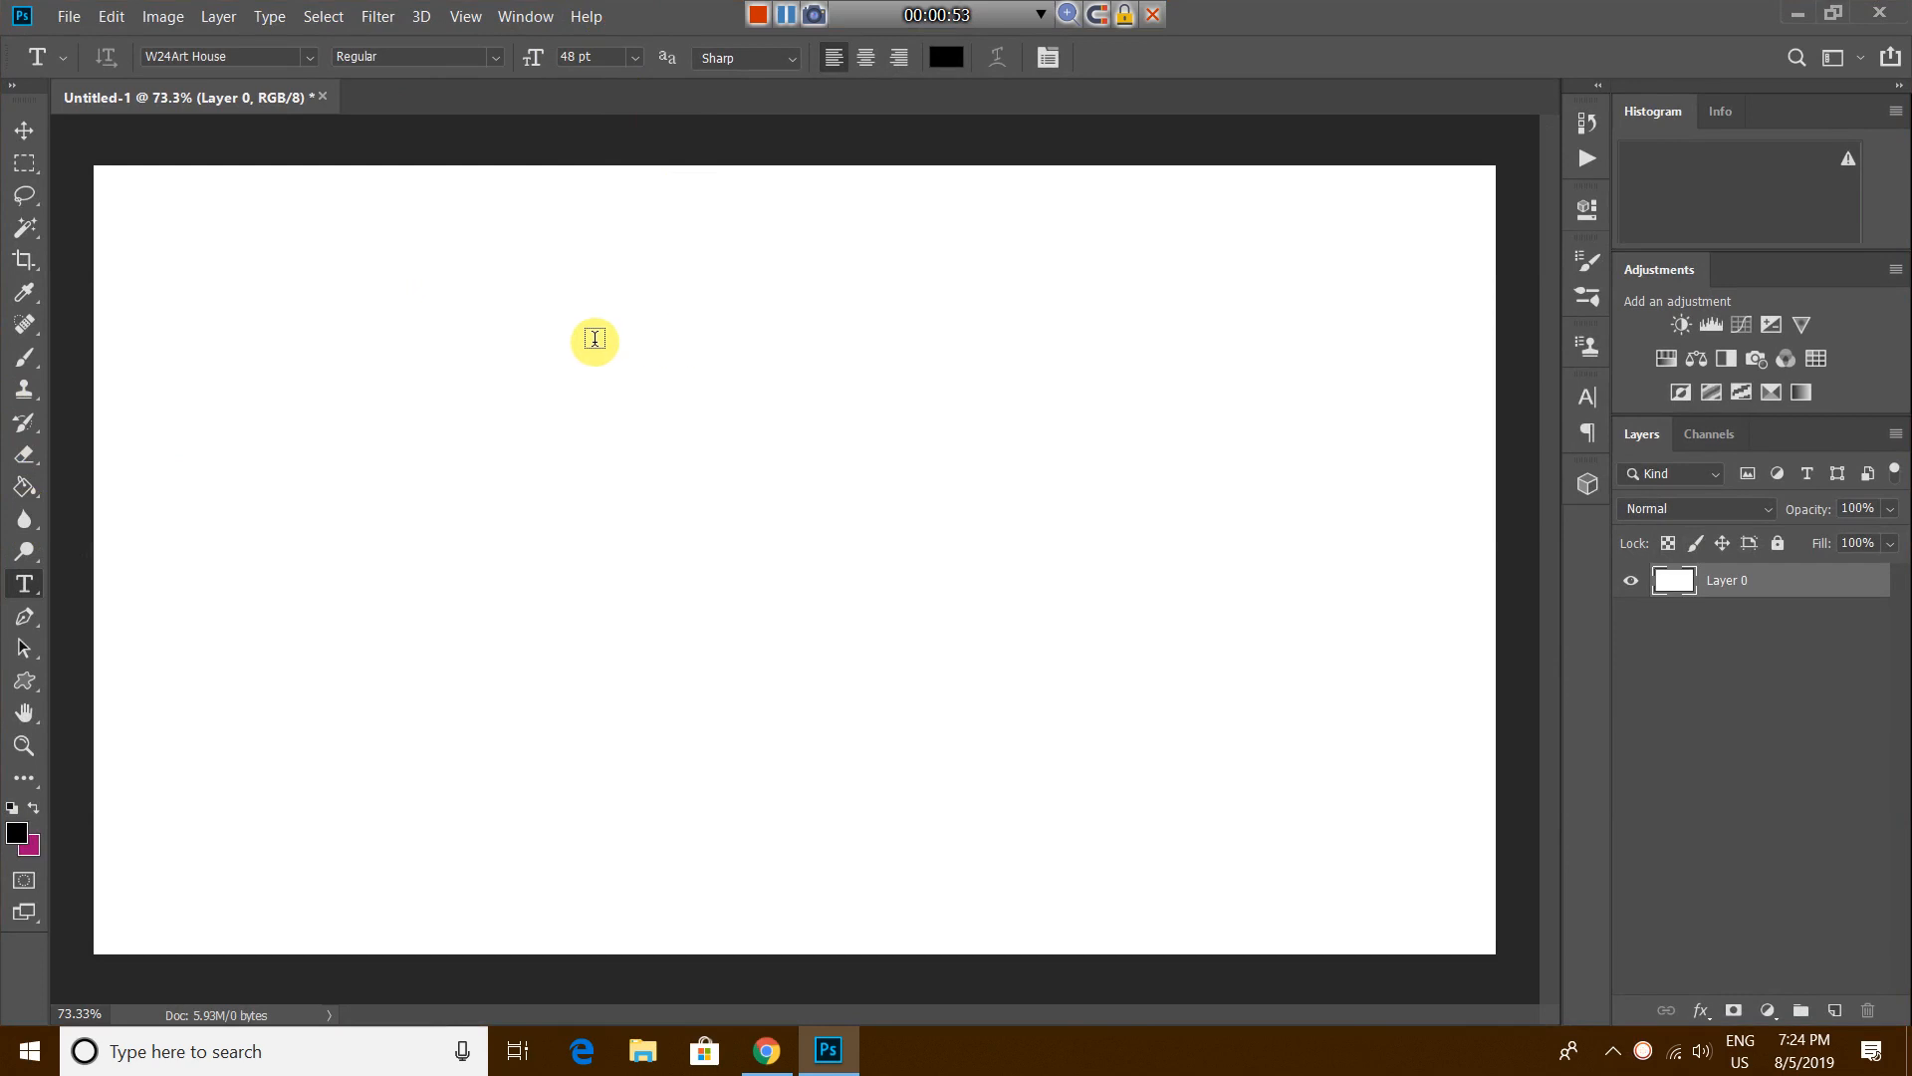
mouse_move(379, 398)
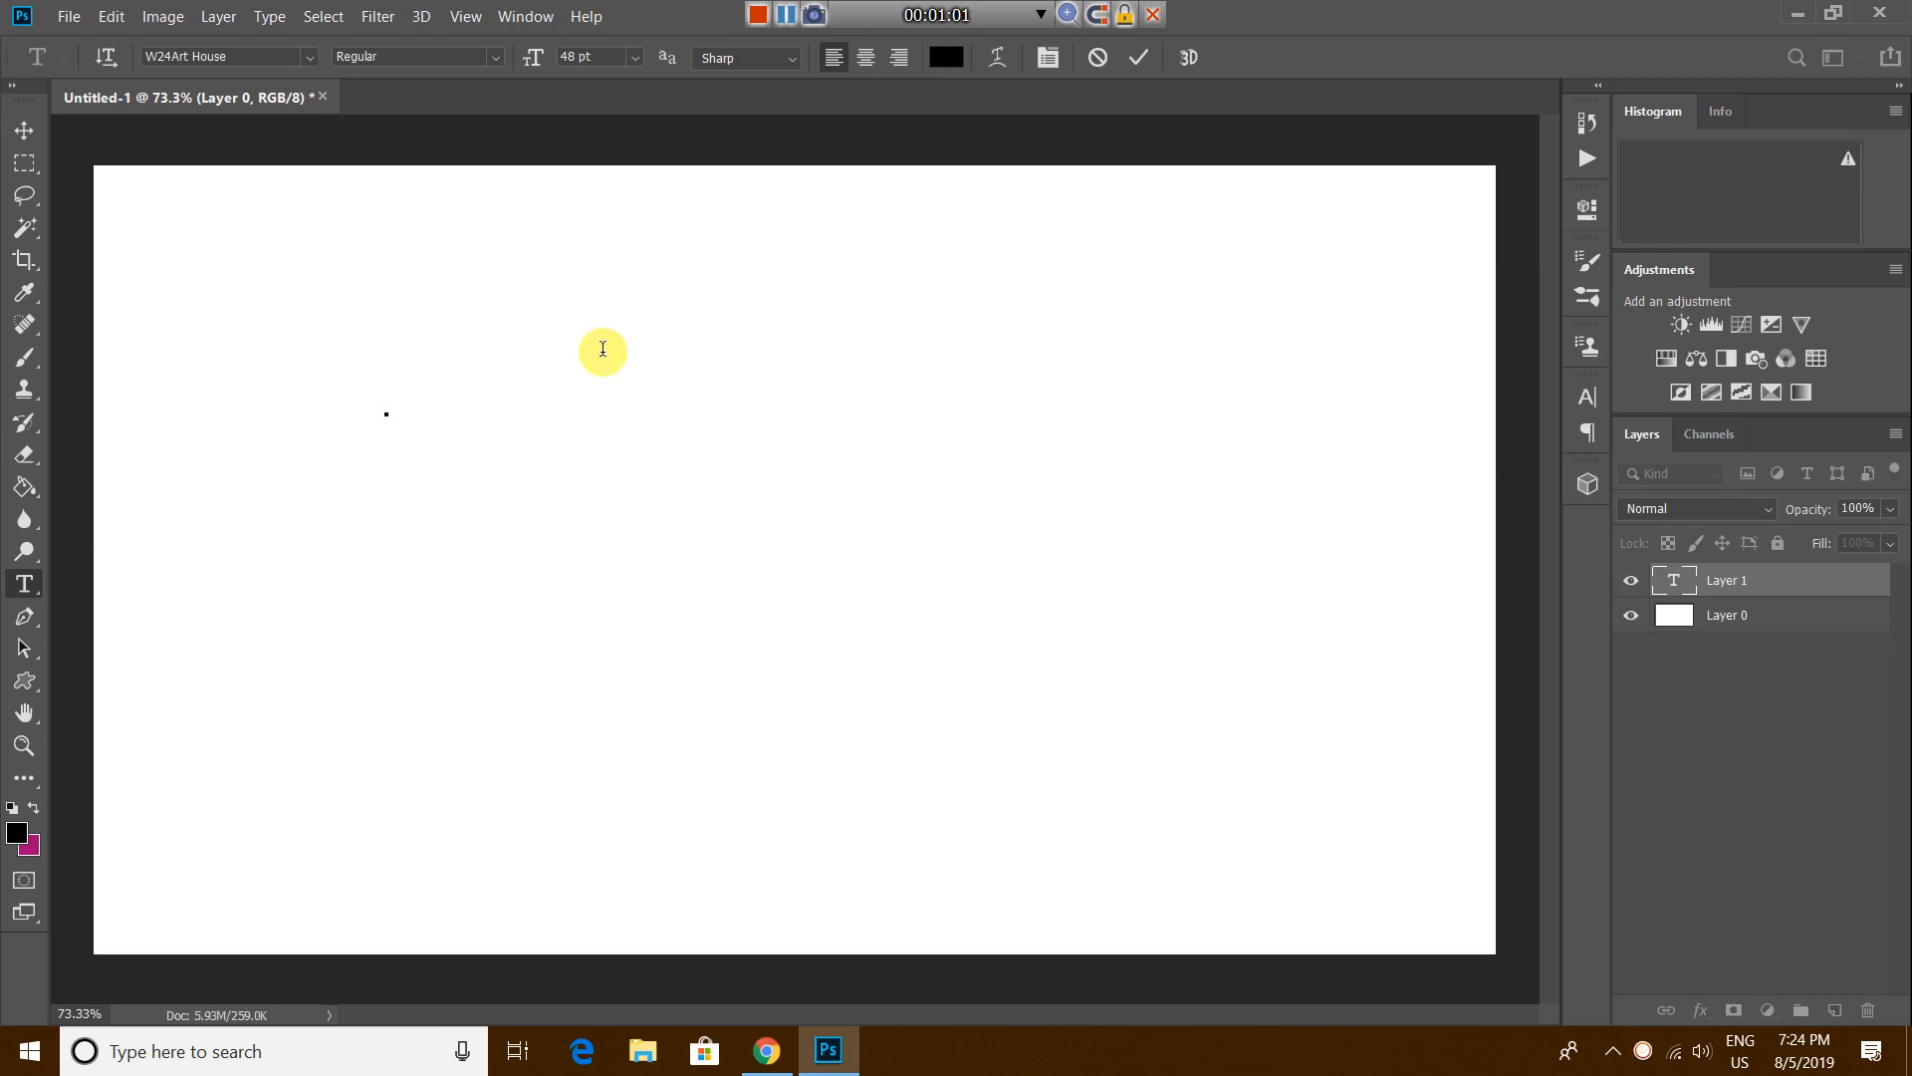
mouse_move(549, 472)
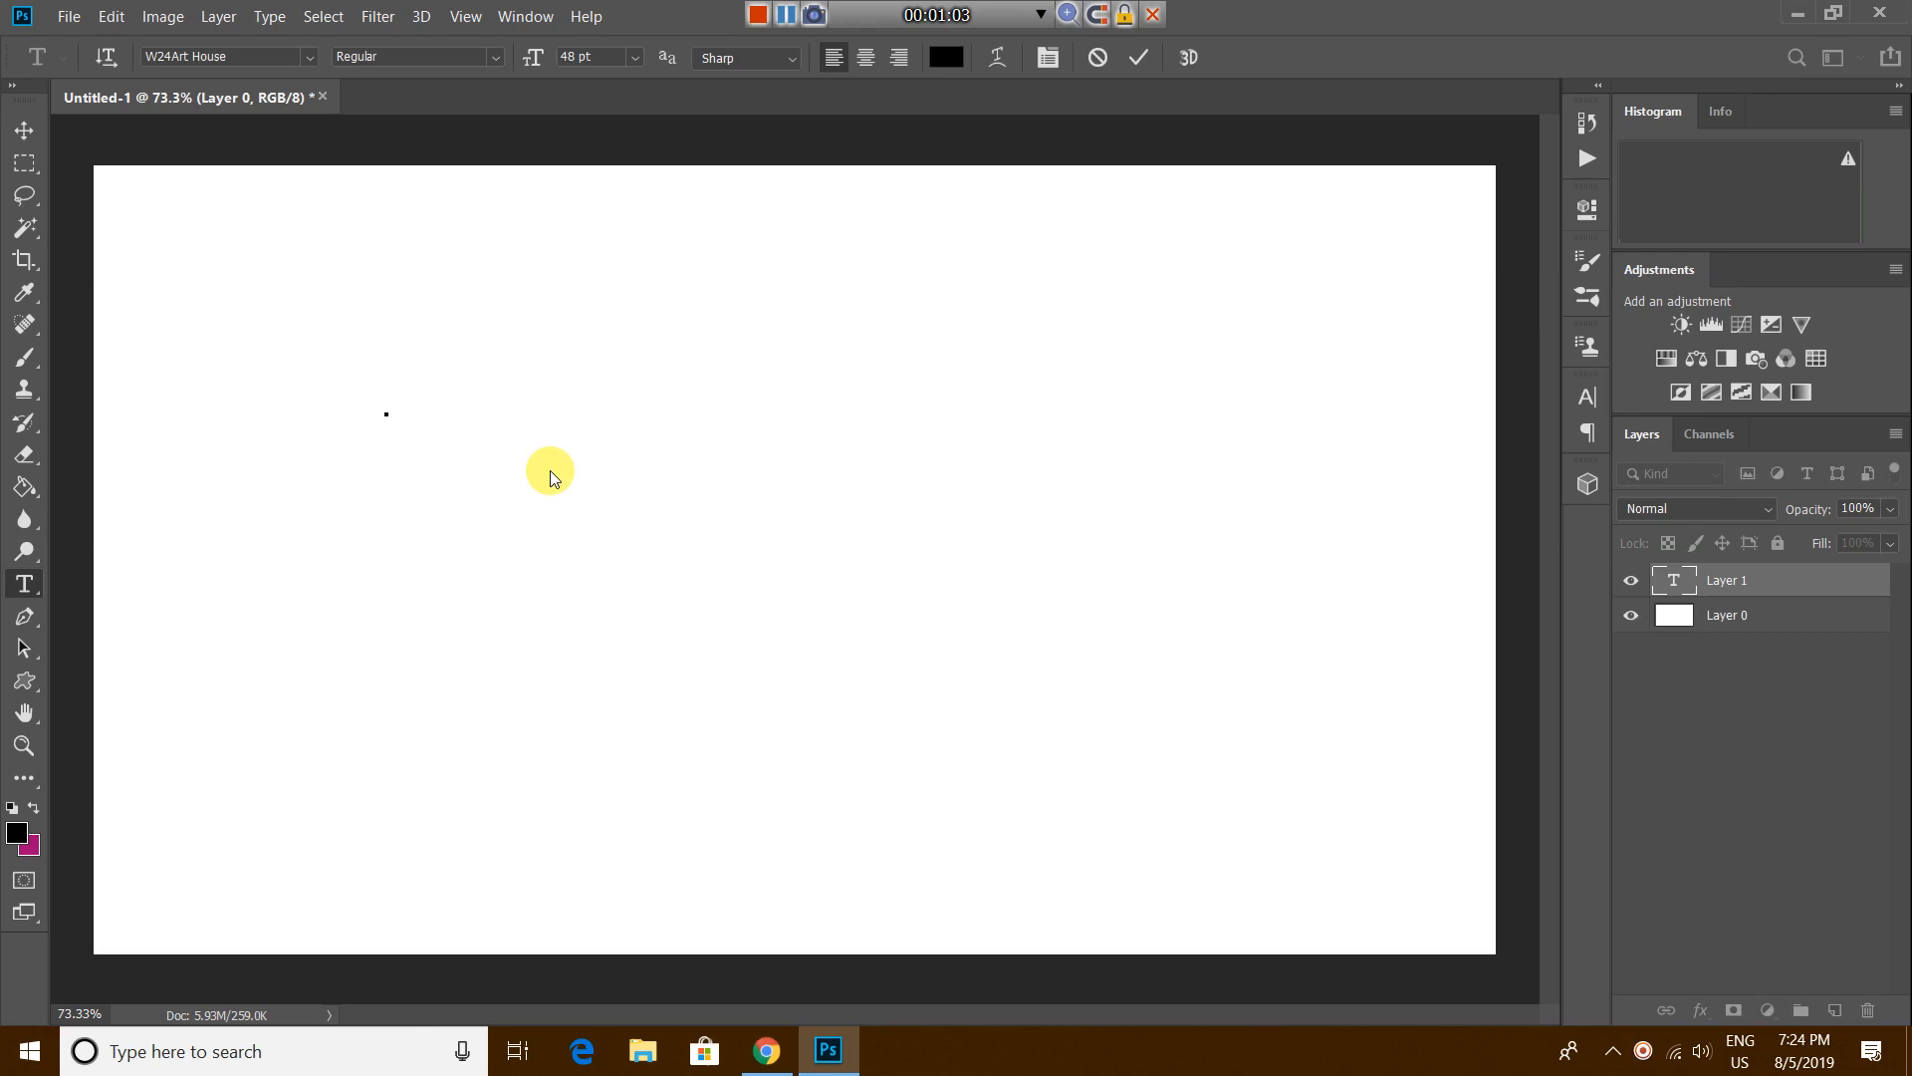
Step: Add a W24Art House 48 pt text layer on the canvas holding the character '3'
left_click(386, 414)
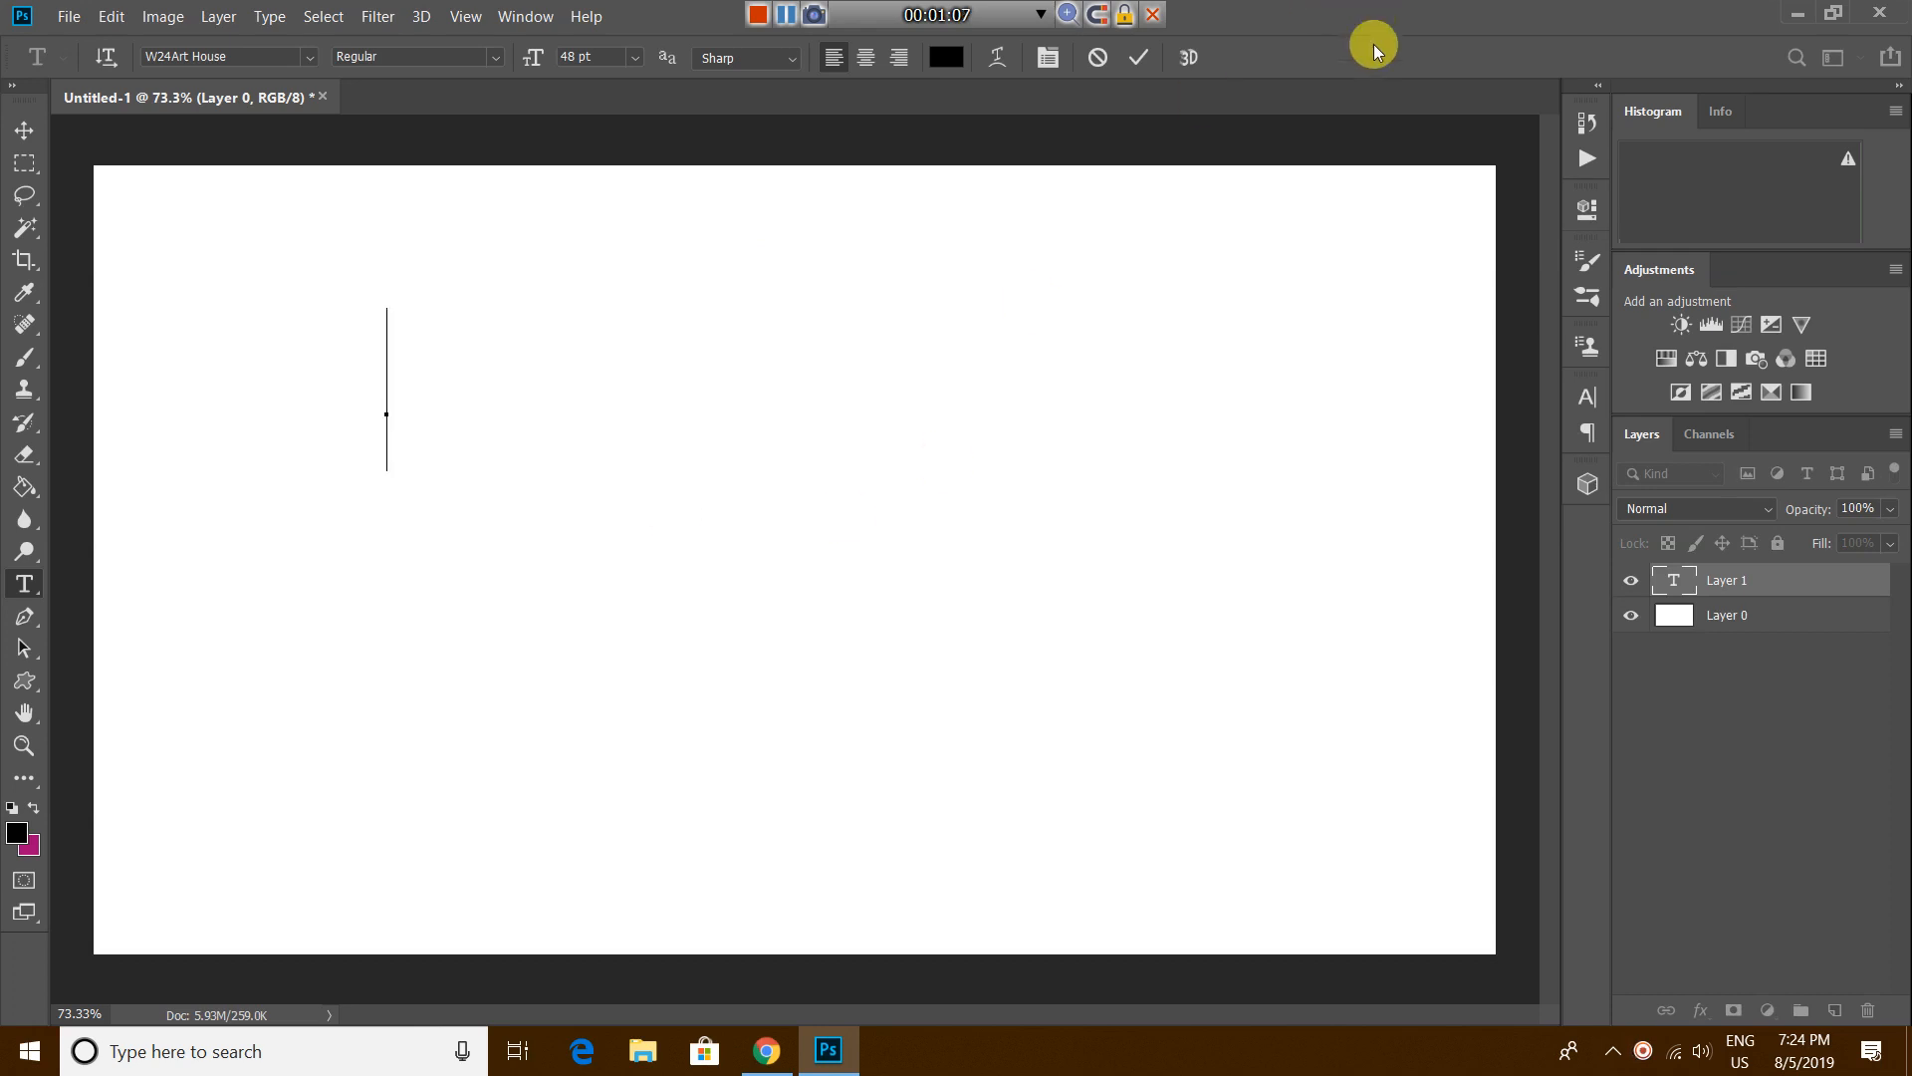
mouse_move(22, 627)
type("q")
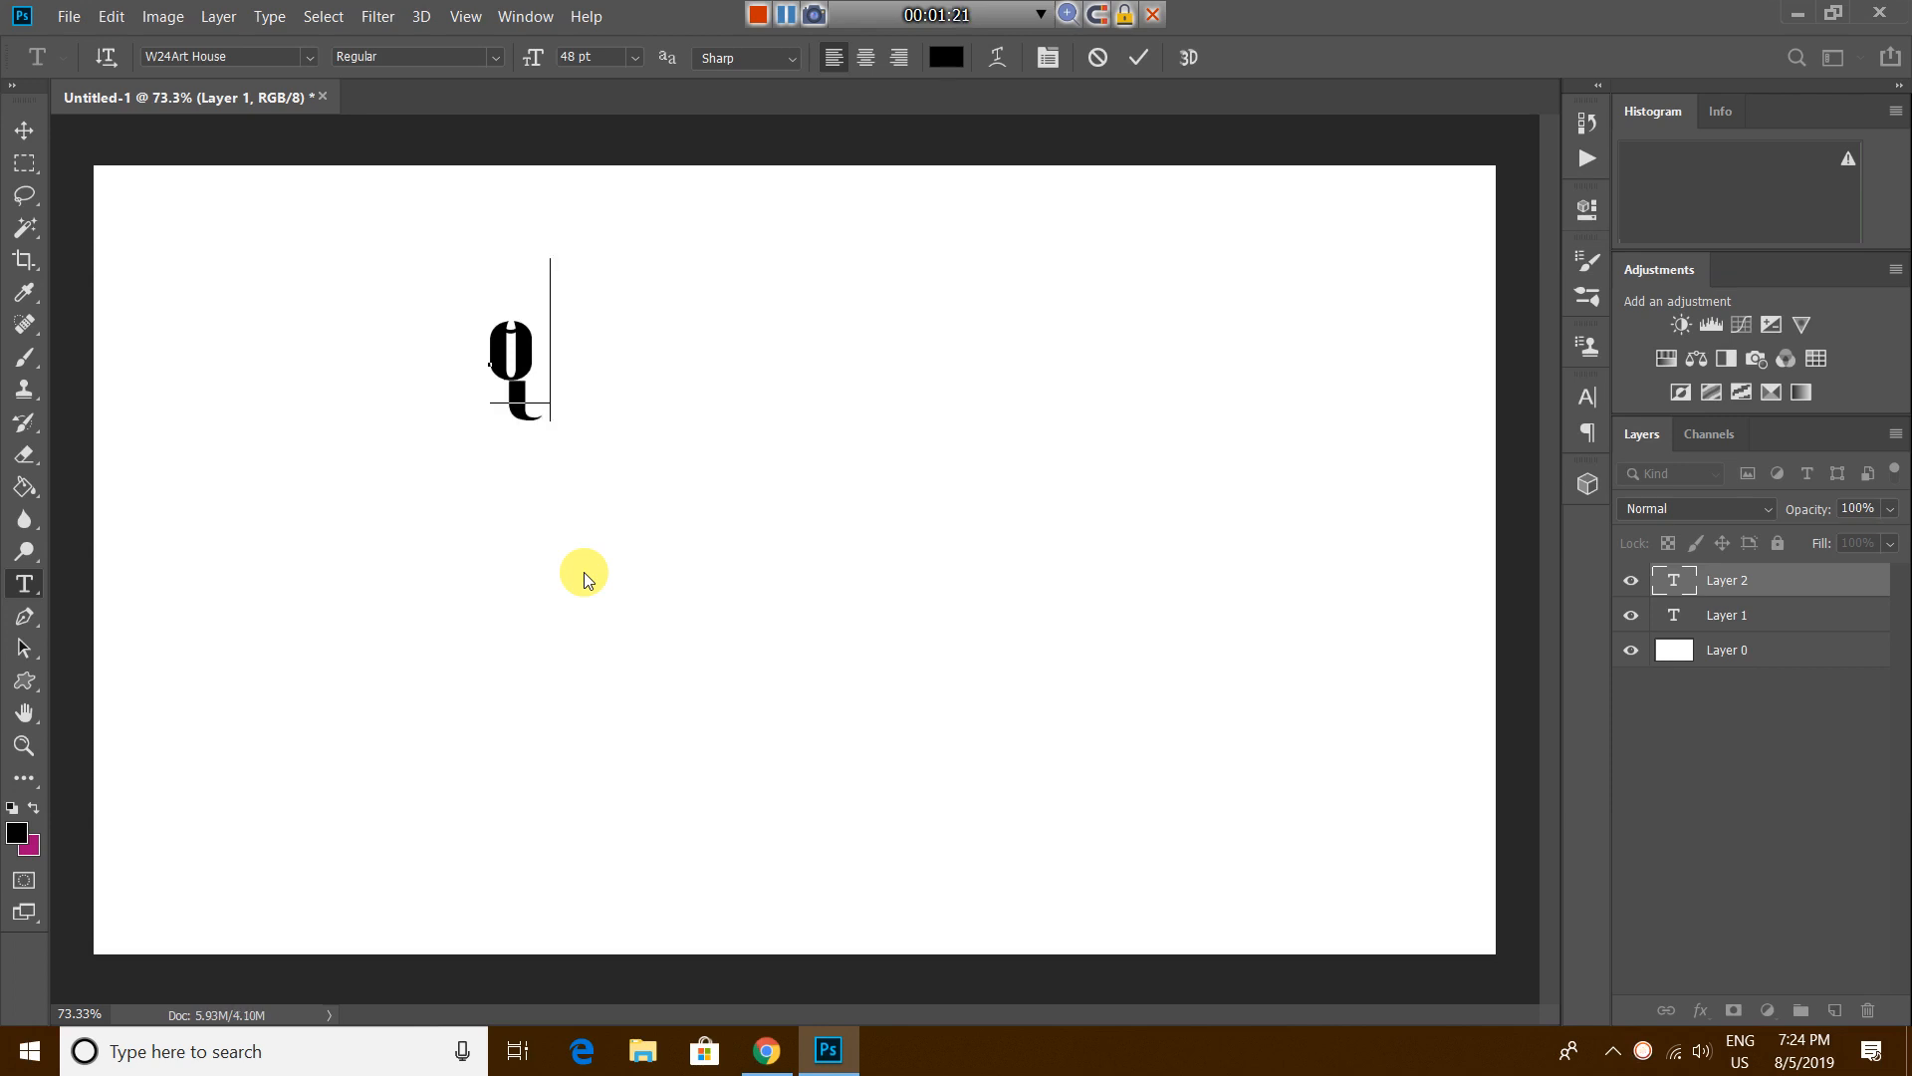
type("3")
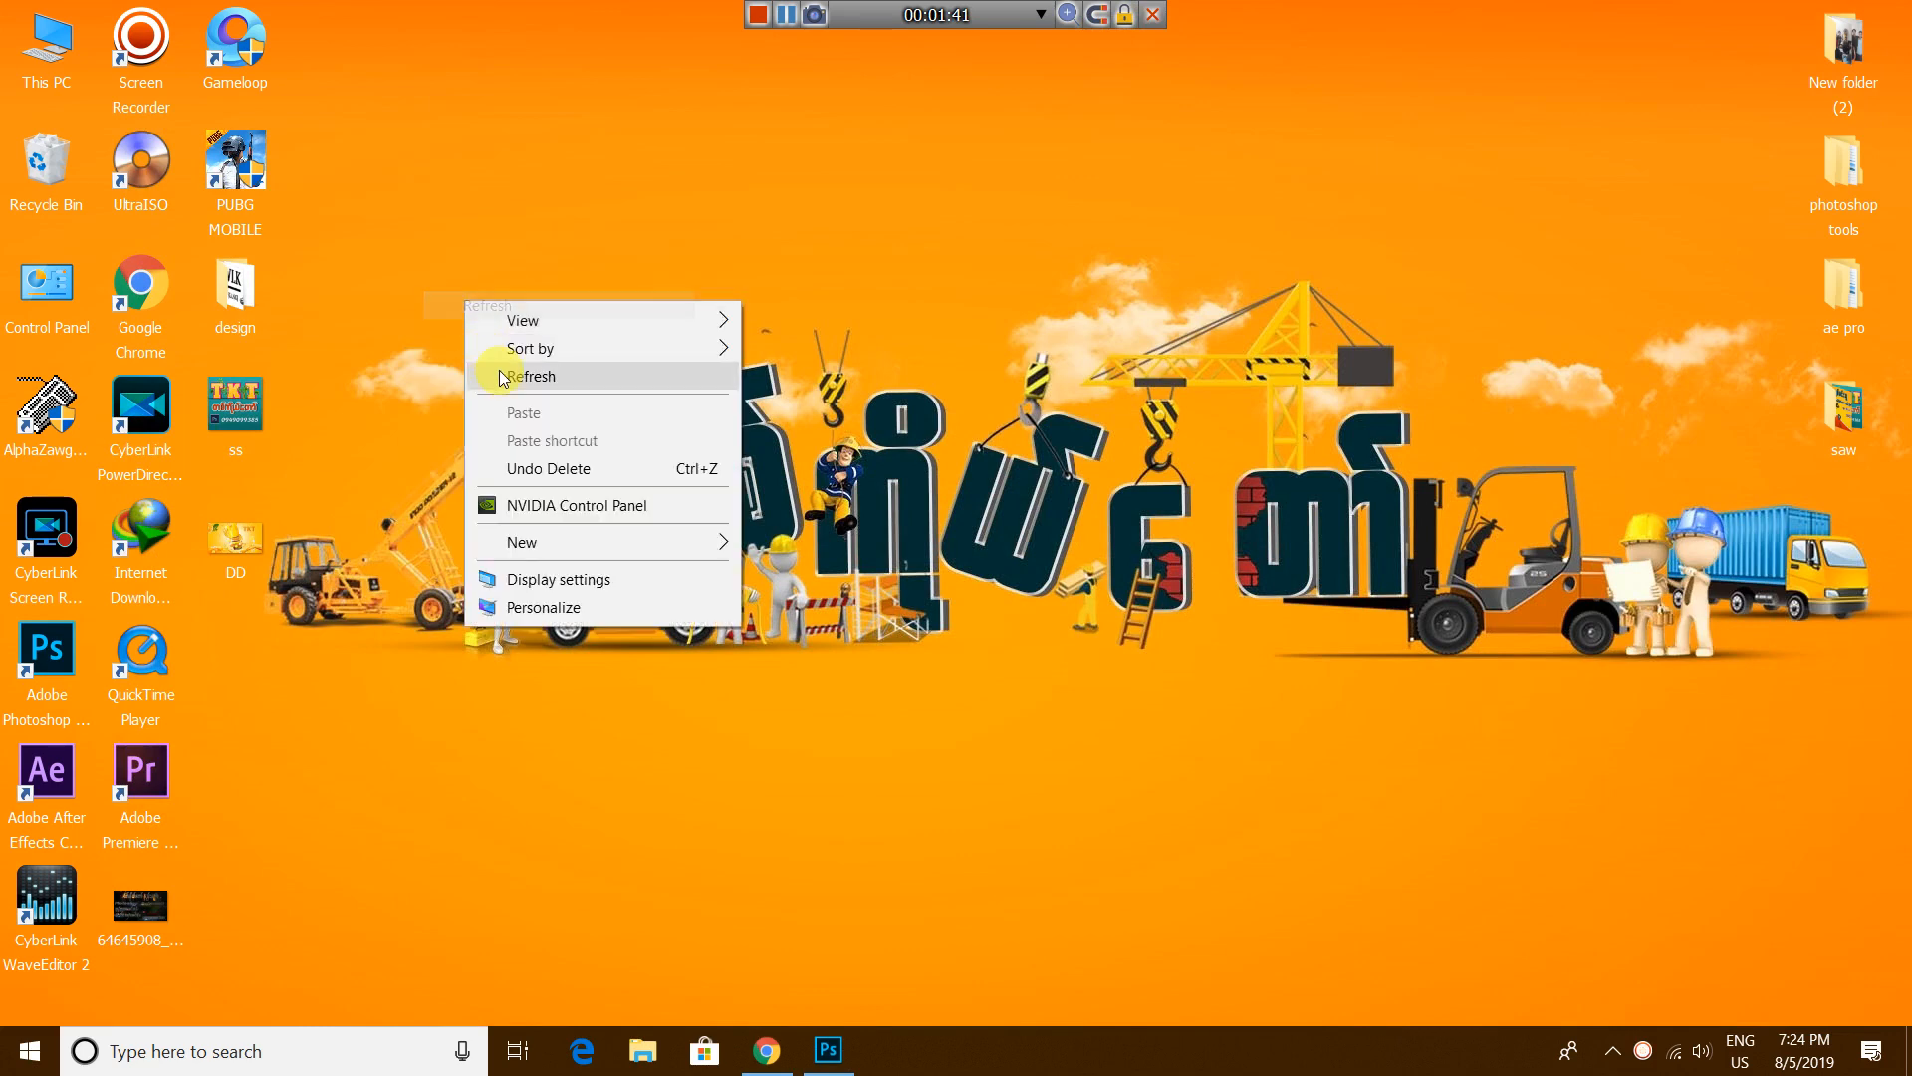
Step: Refresh the desktop, search 'ch' in the taskbar and launch Character Map
left_click(534, 376)
type("c")
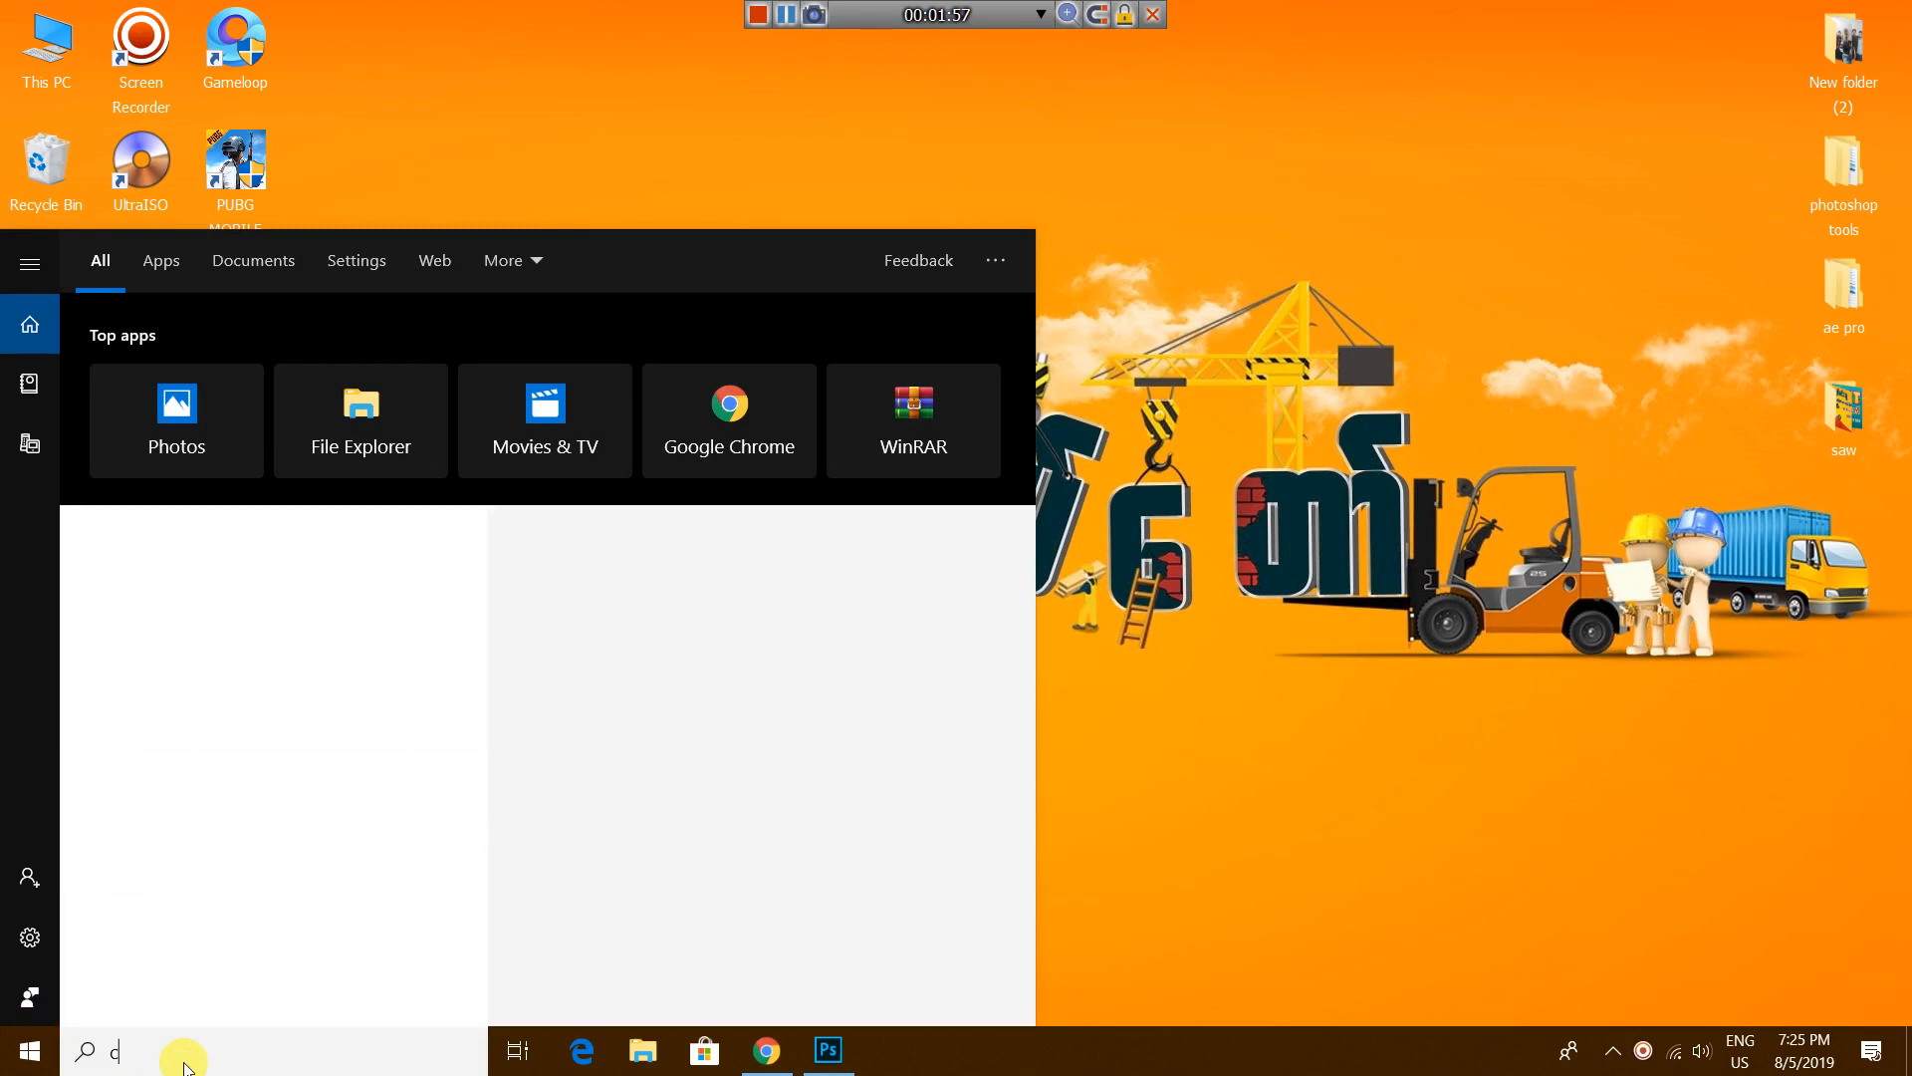
type("h")
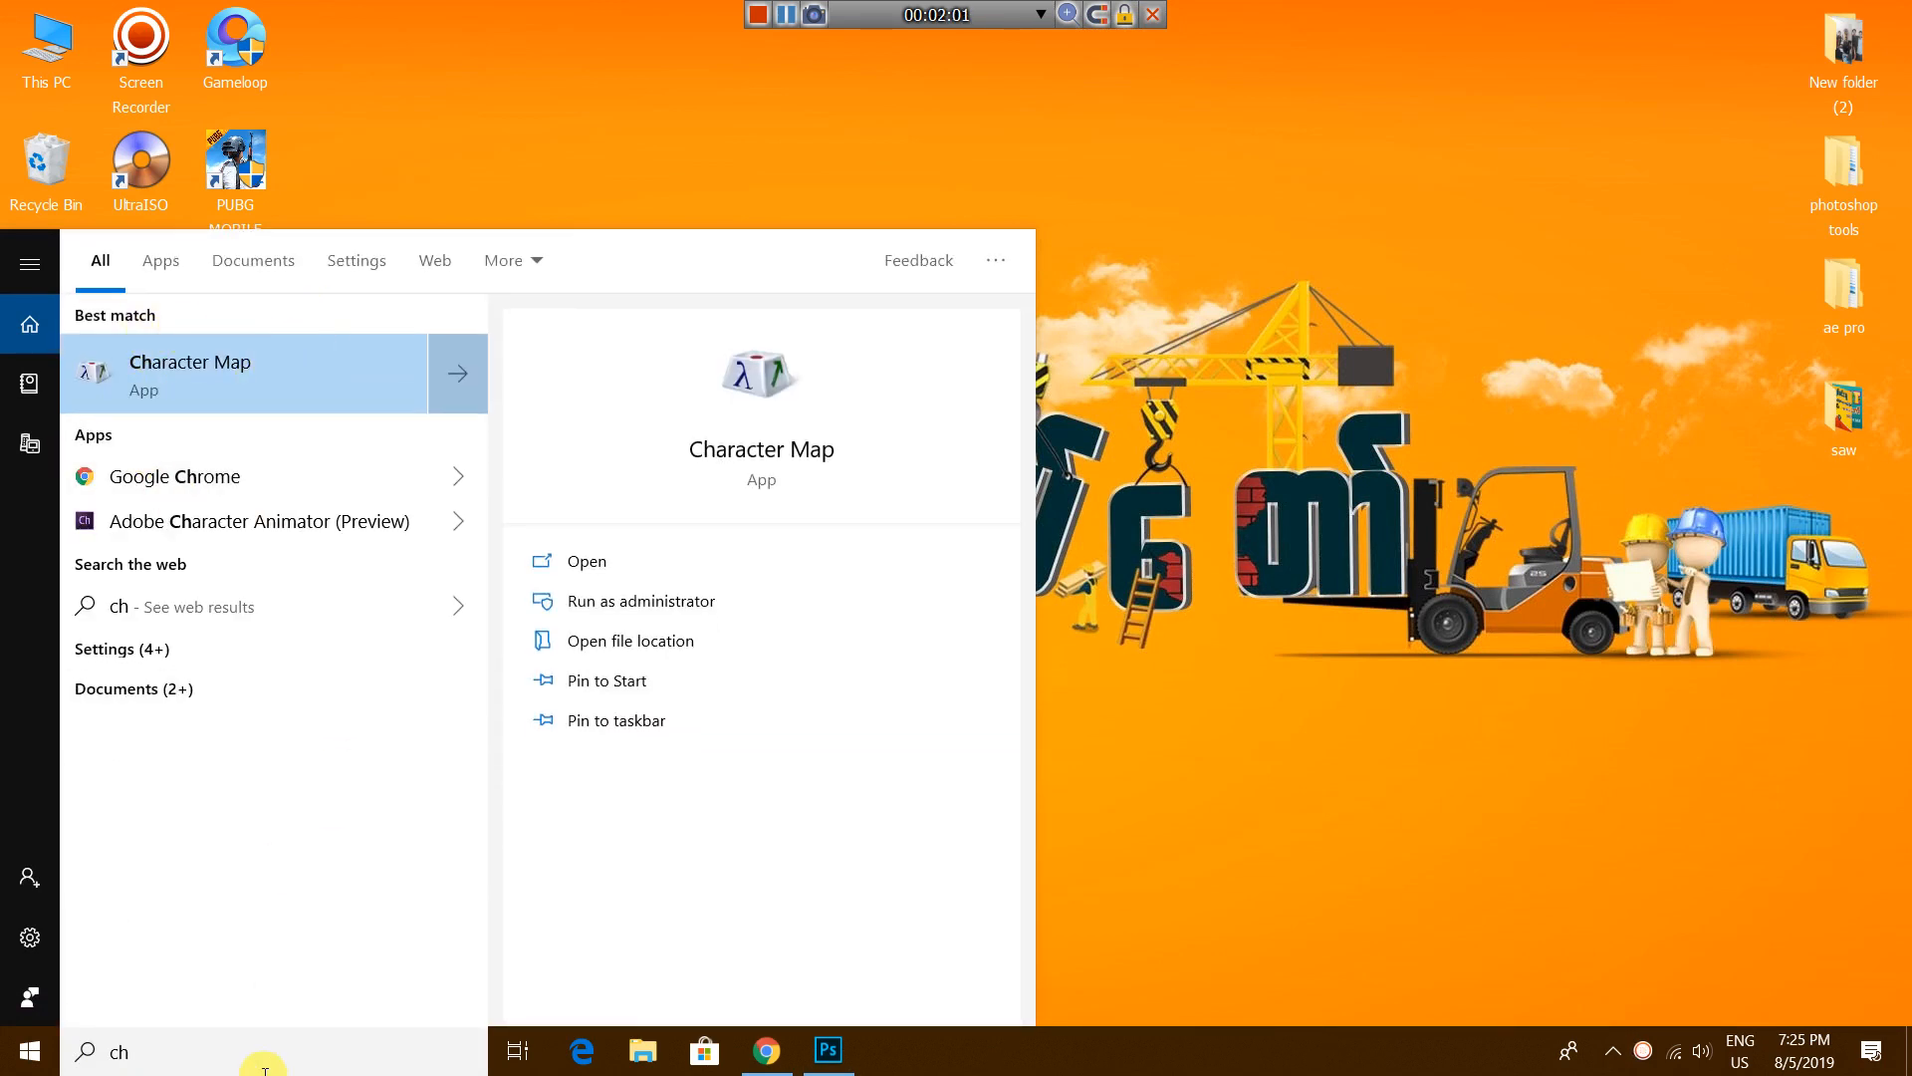
mouse_move(150, 942)
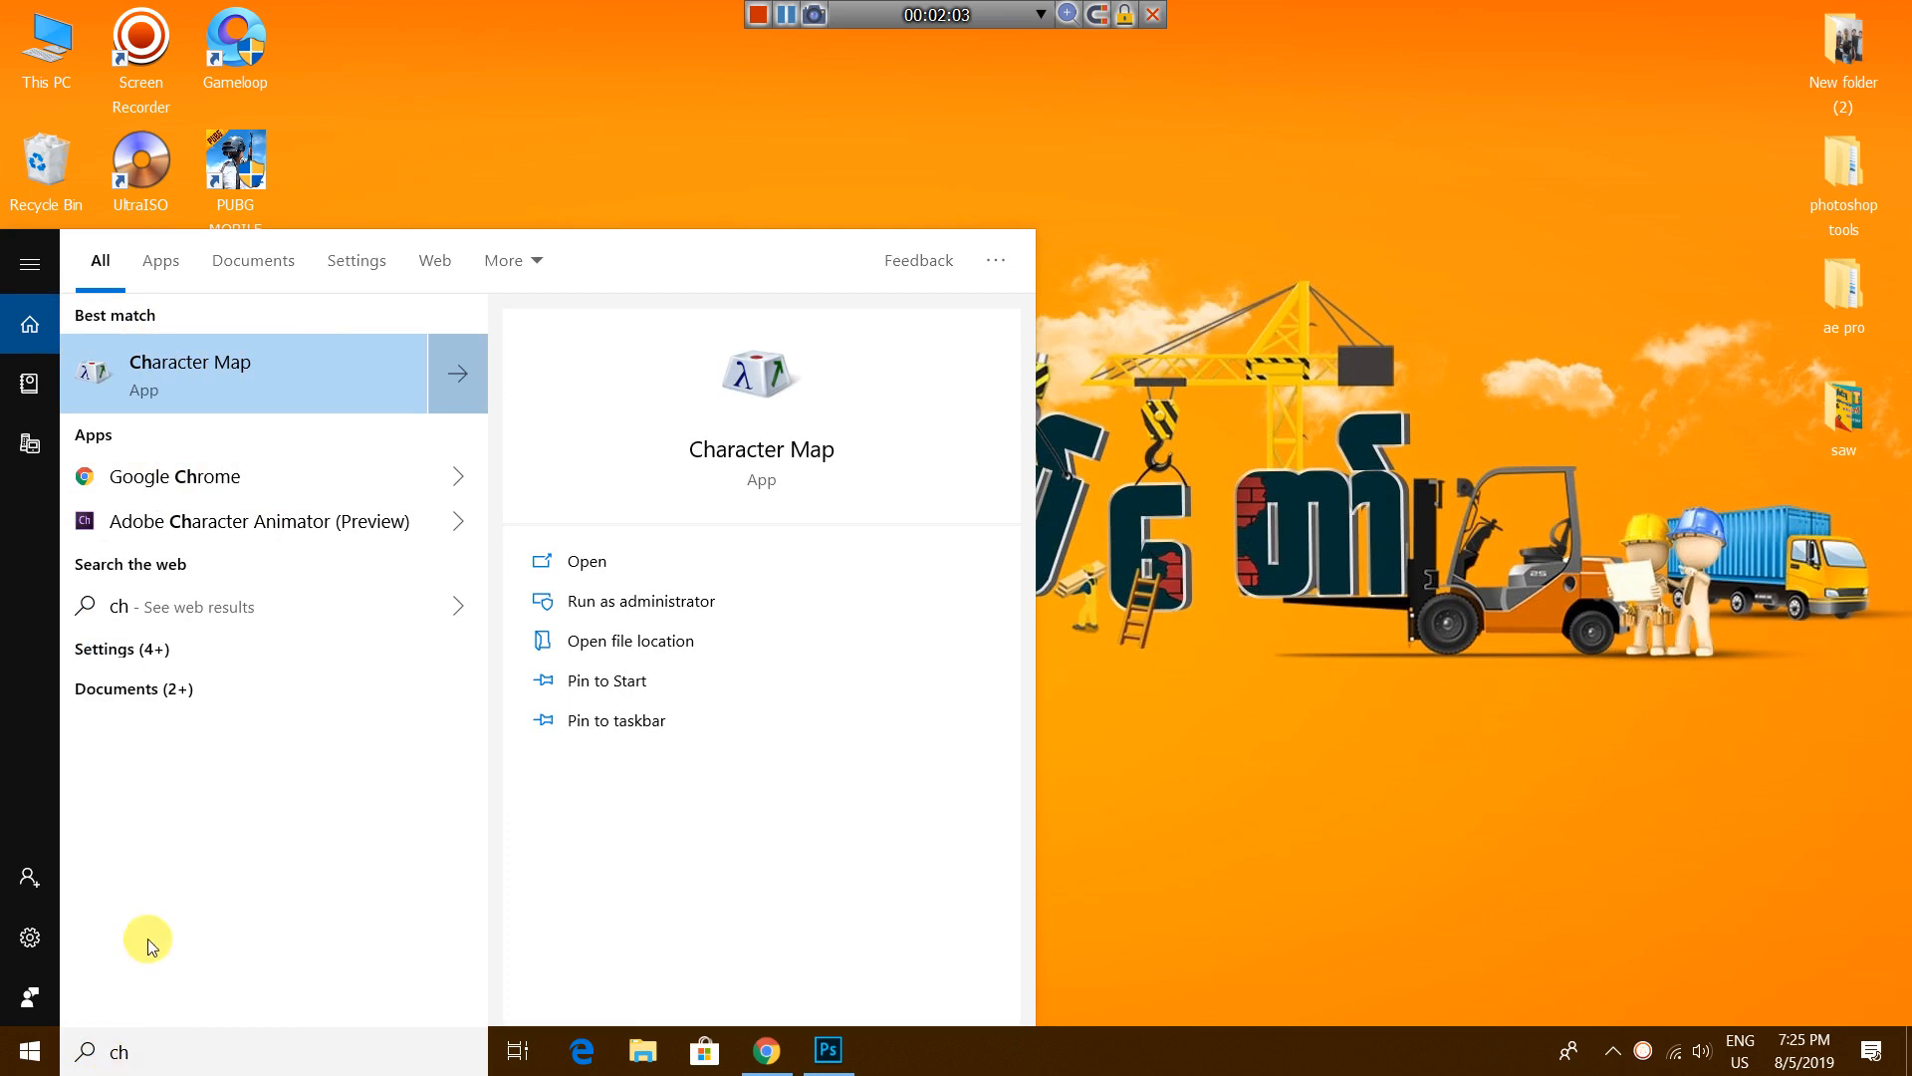
right_click(243, 373)
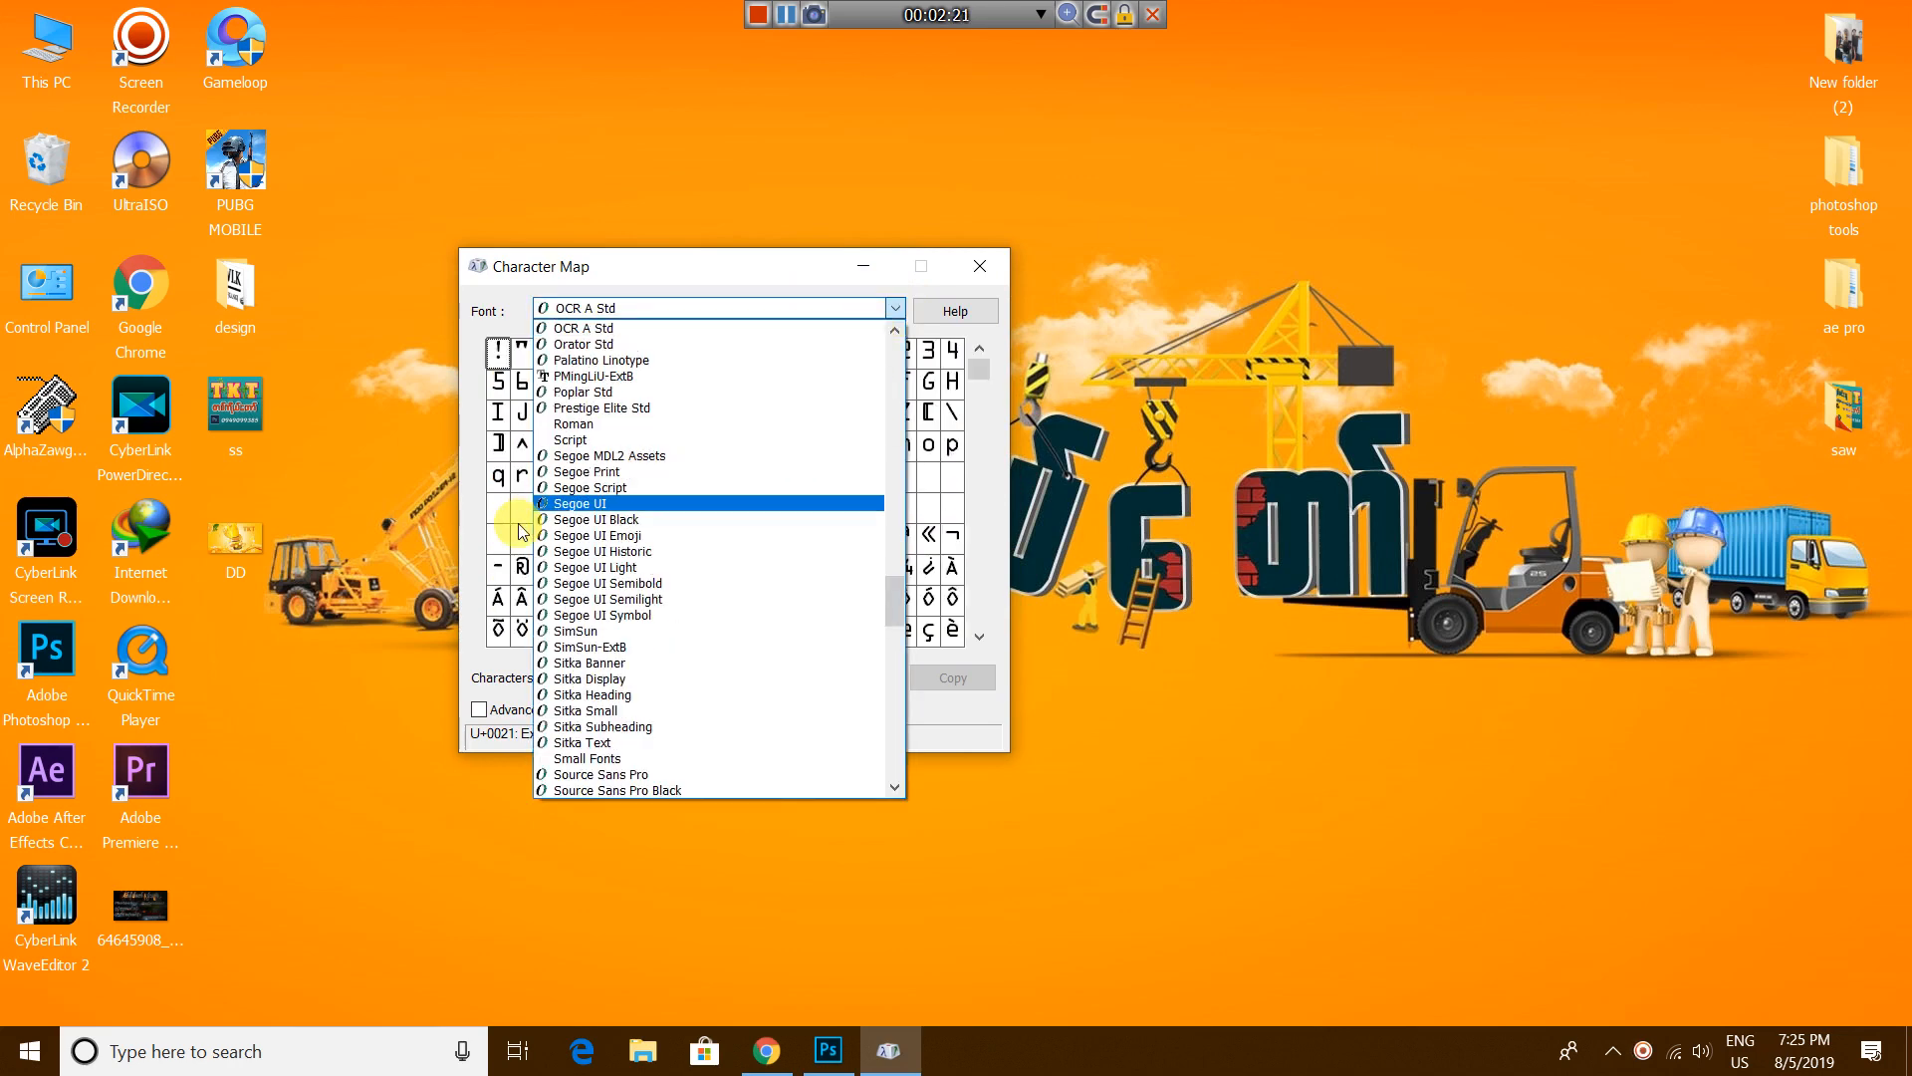
Step: Scroll Character Map's font list down to the W-series Art House fonts
scroll("down", 3)
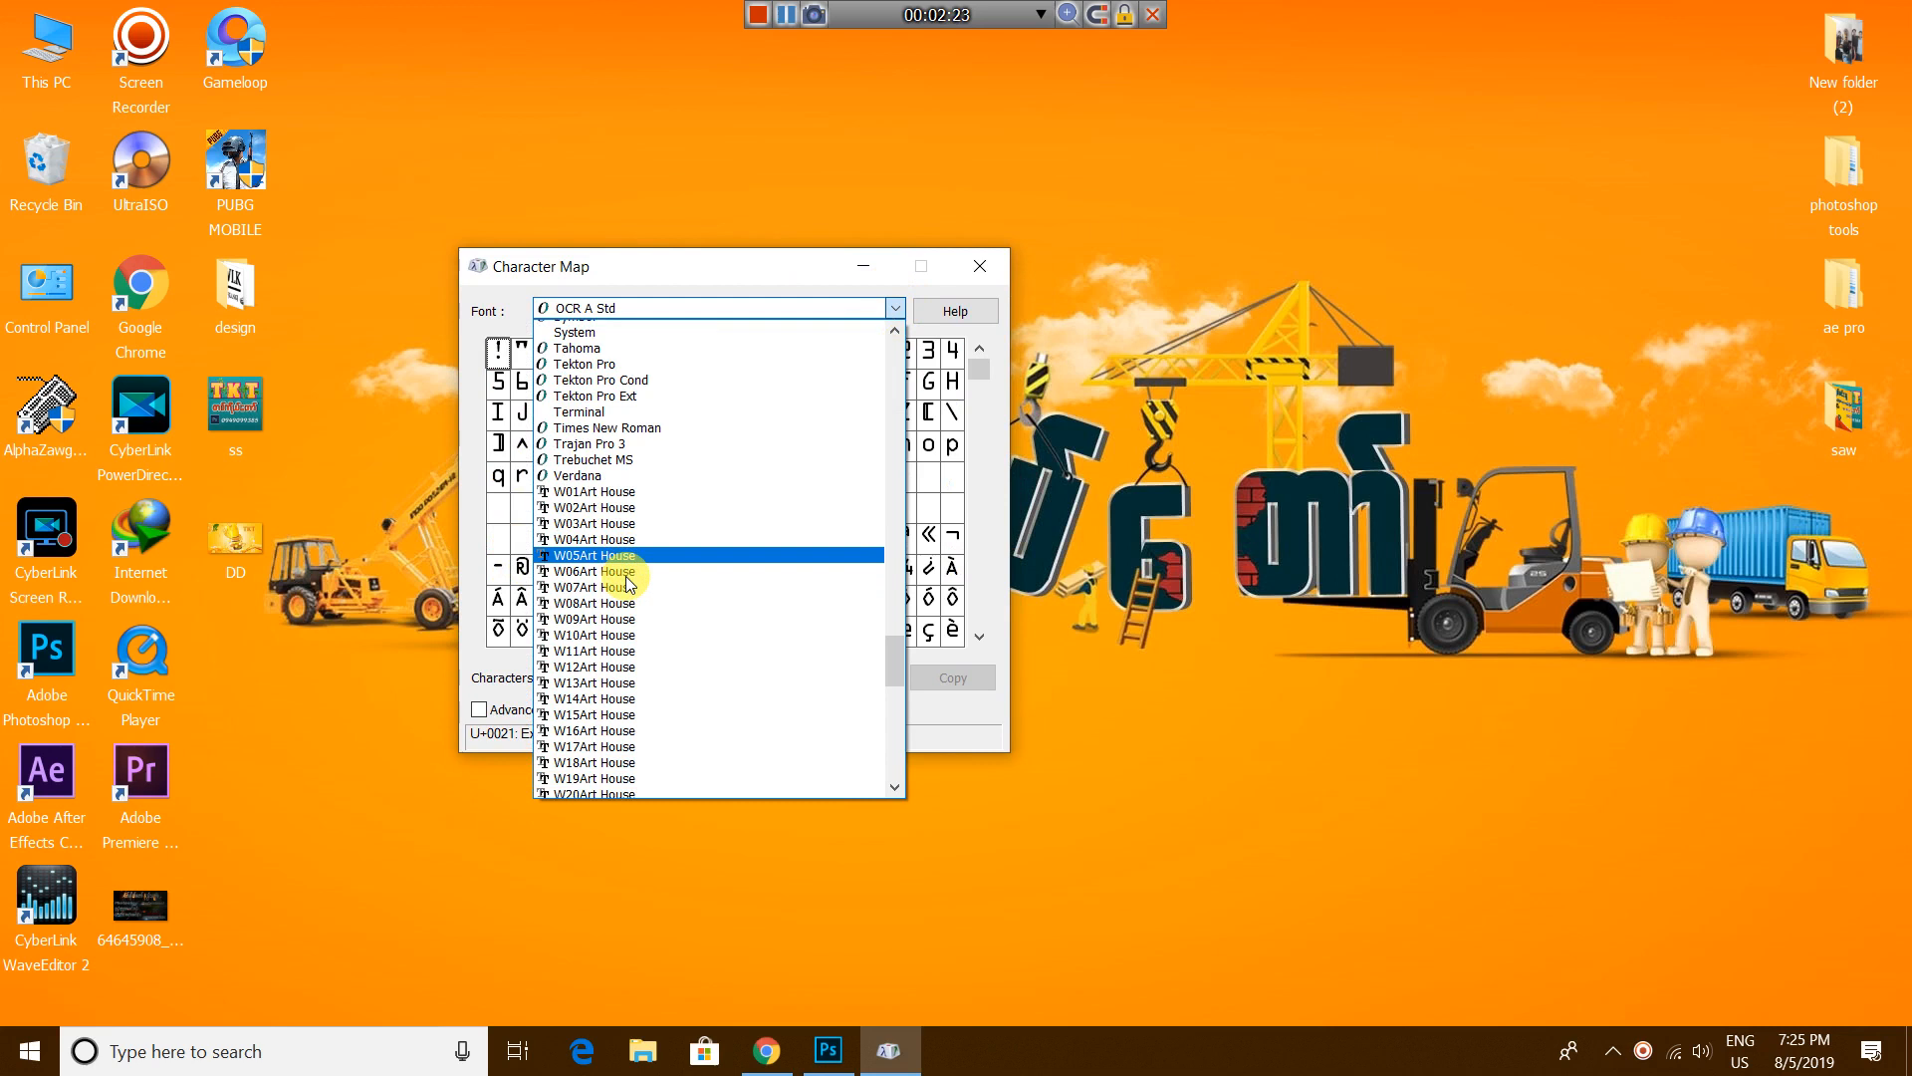
scroll("down", 3)
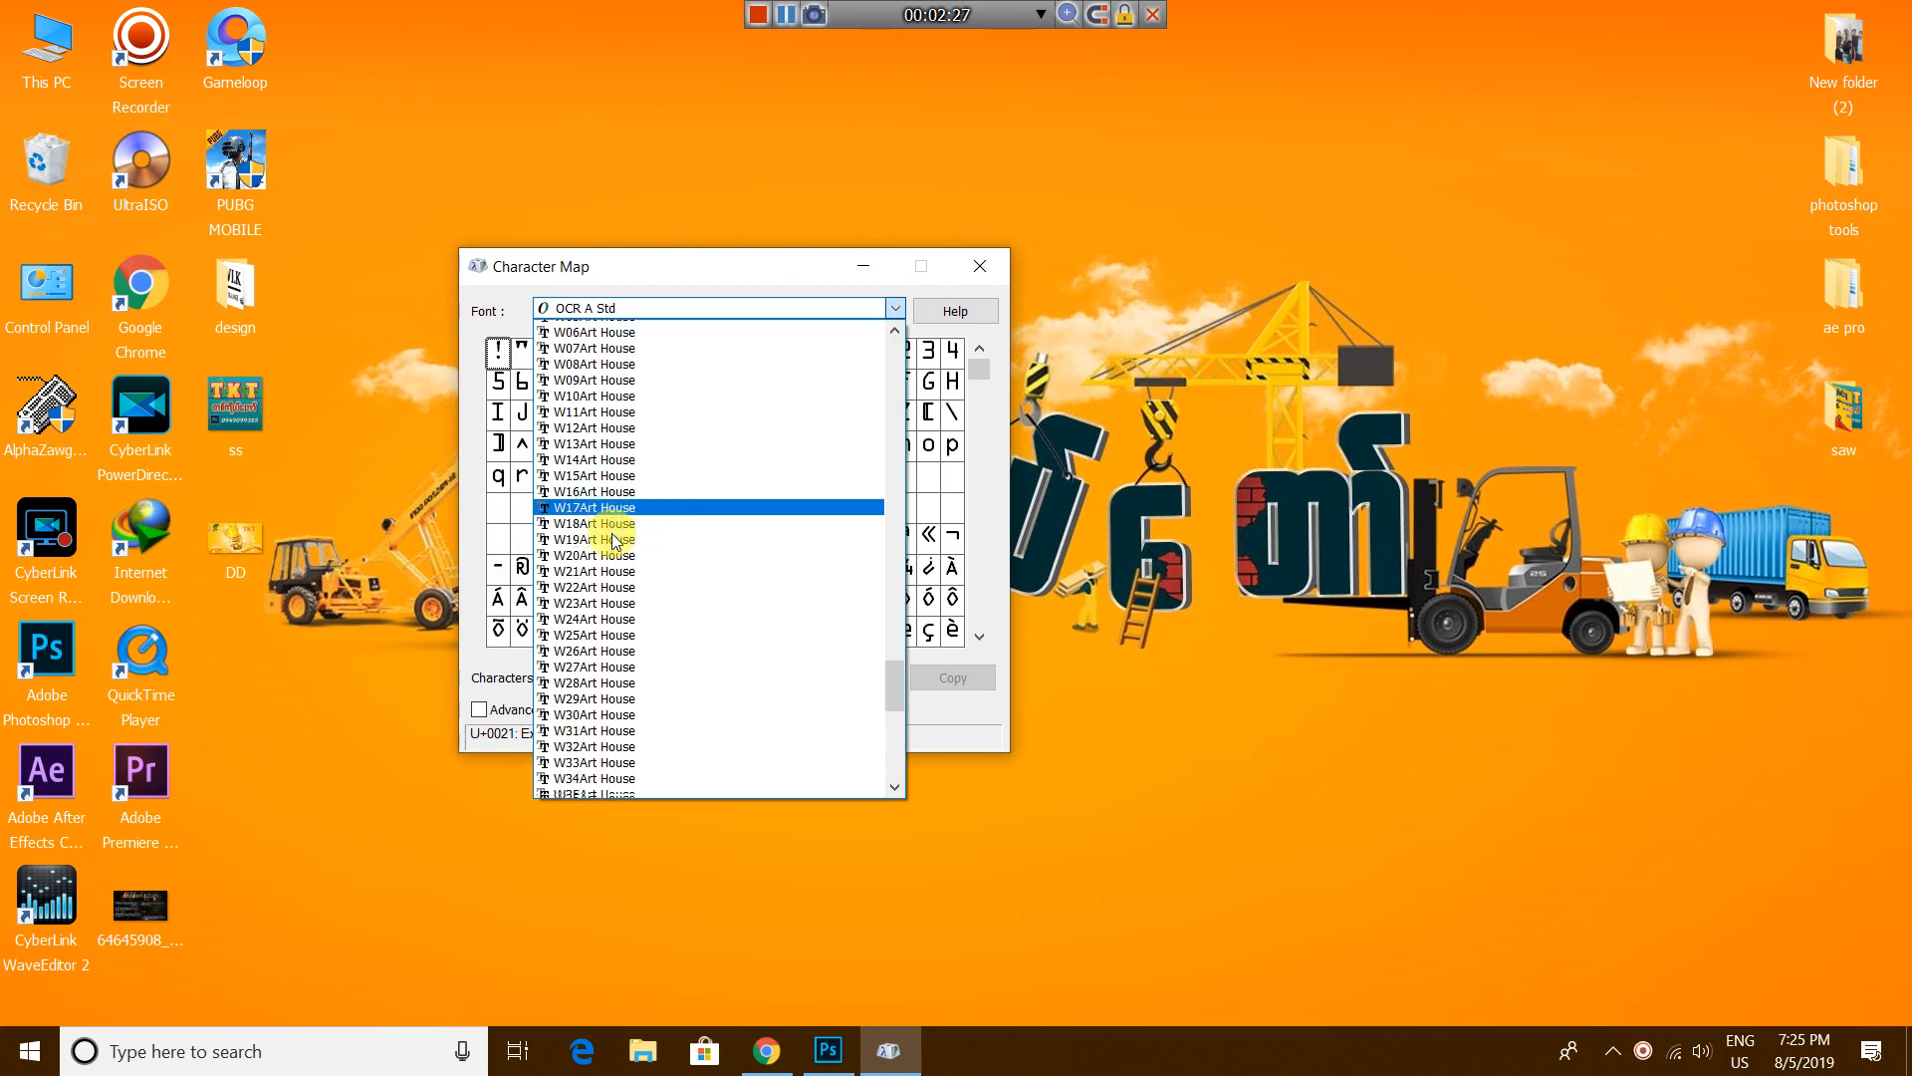
scroll("down", 3)
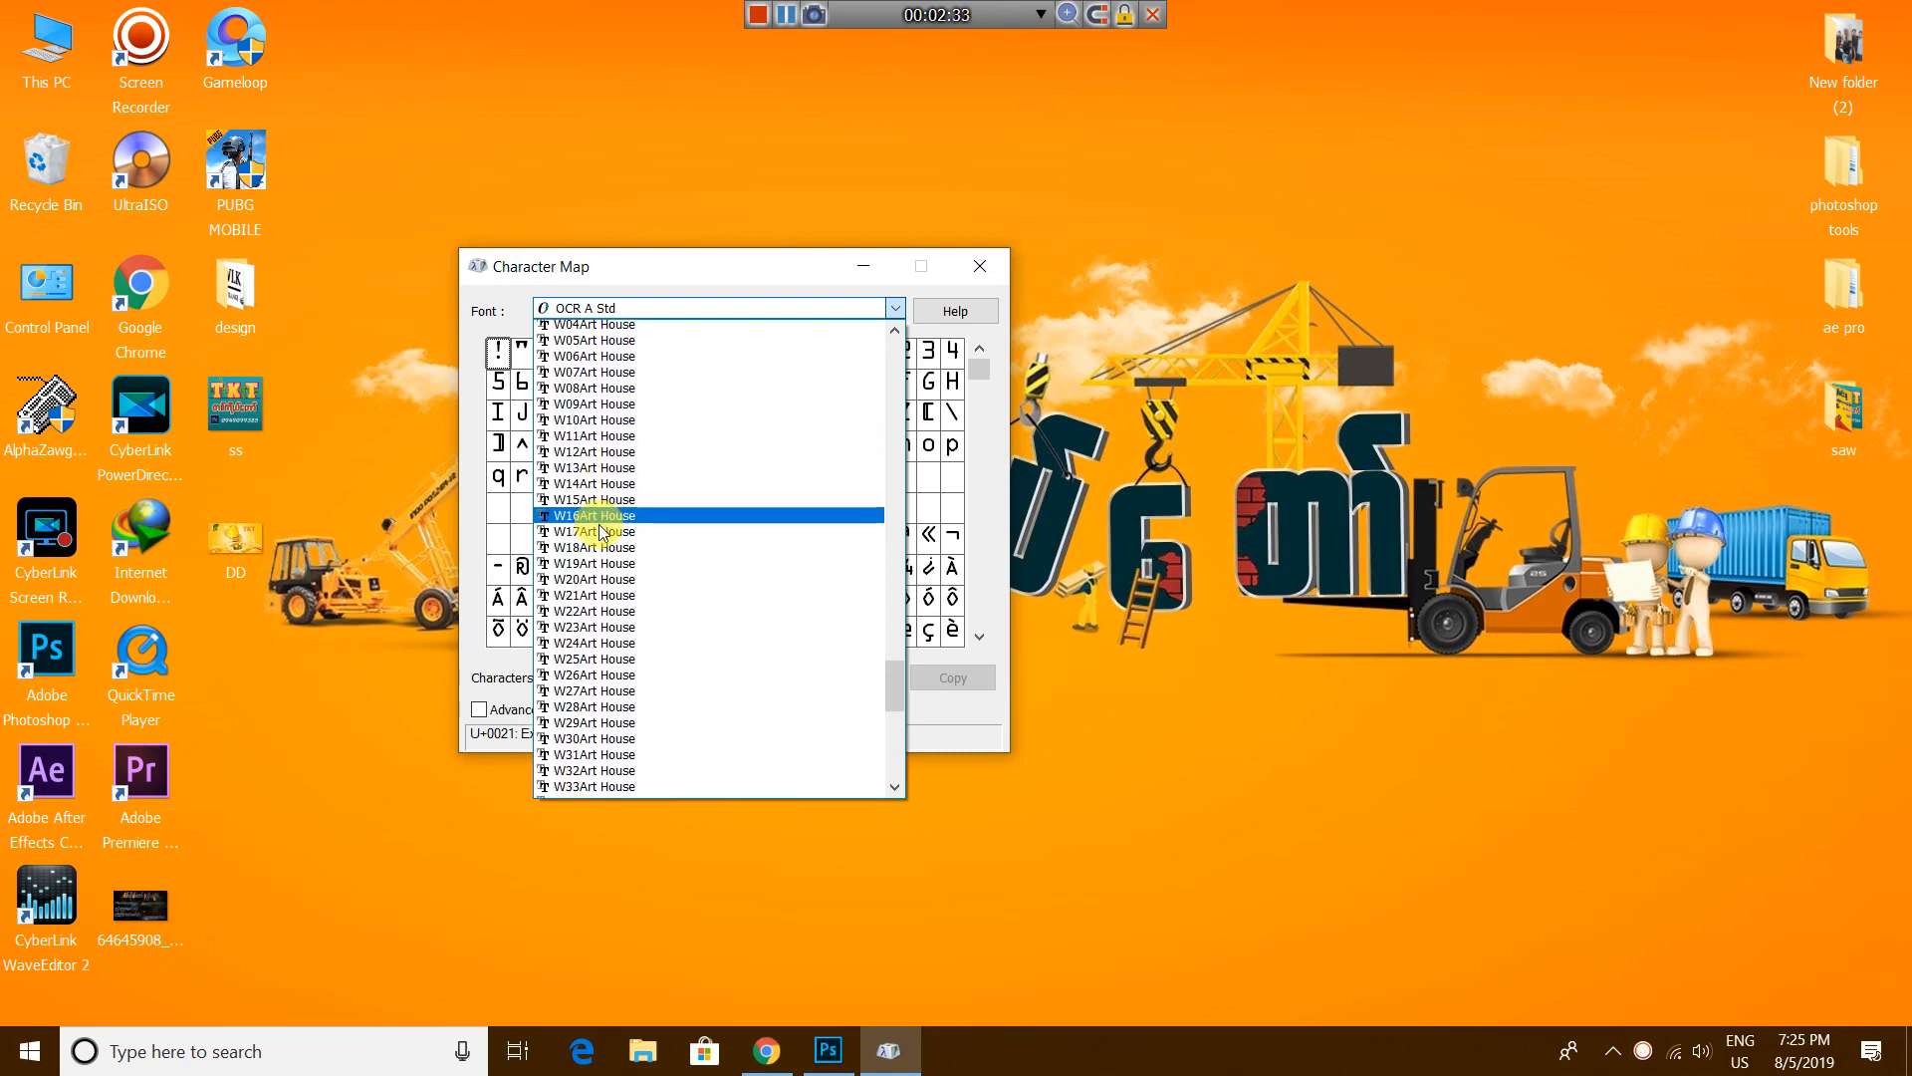
scroll("down", 3)
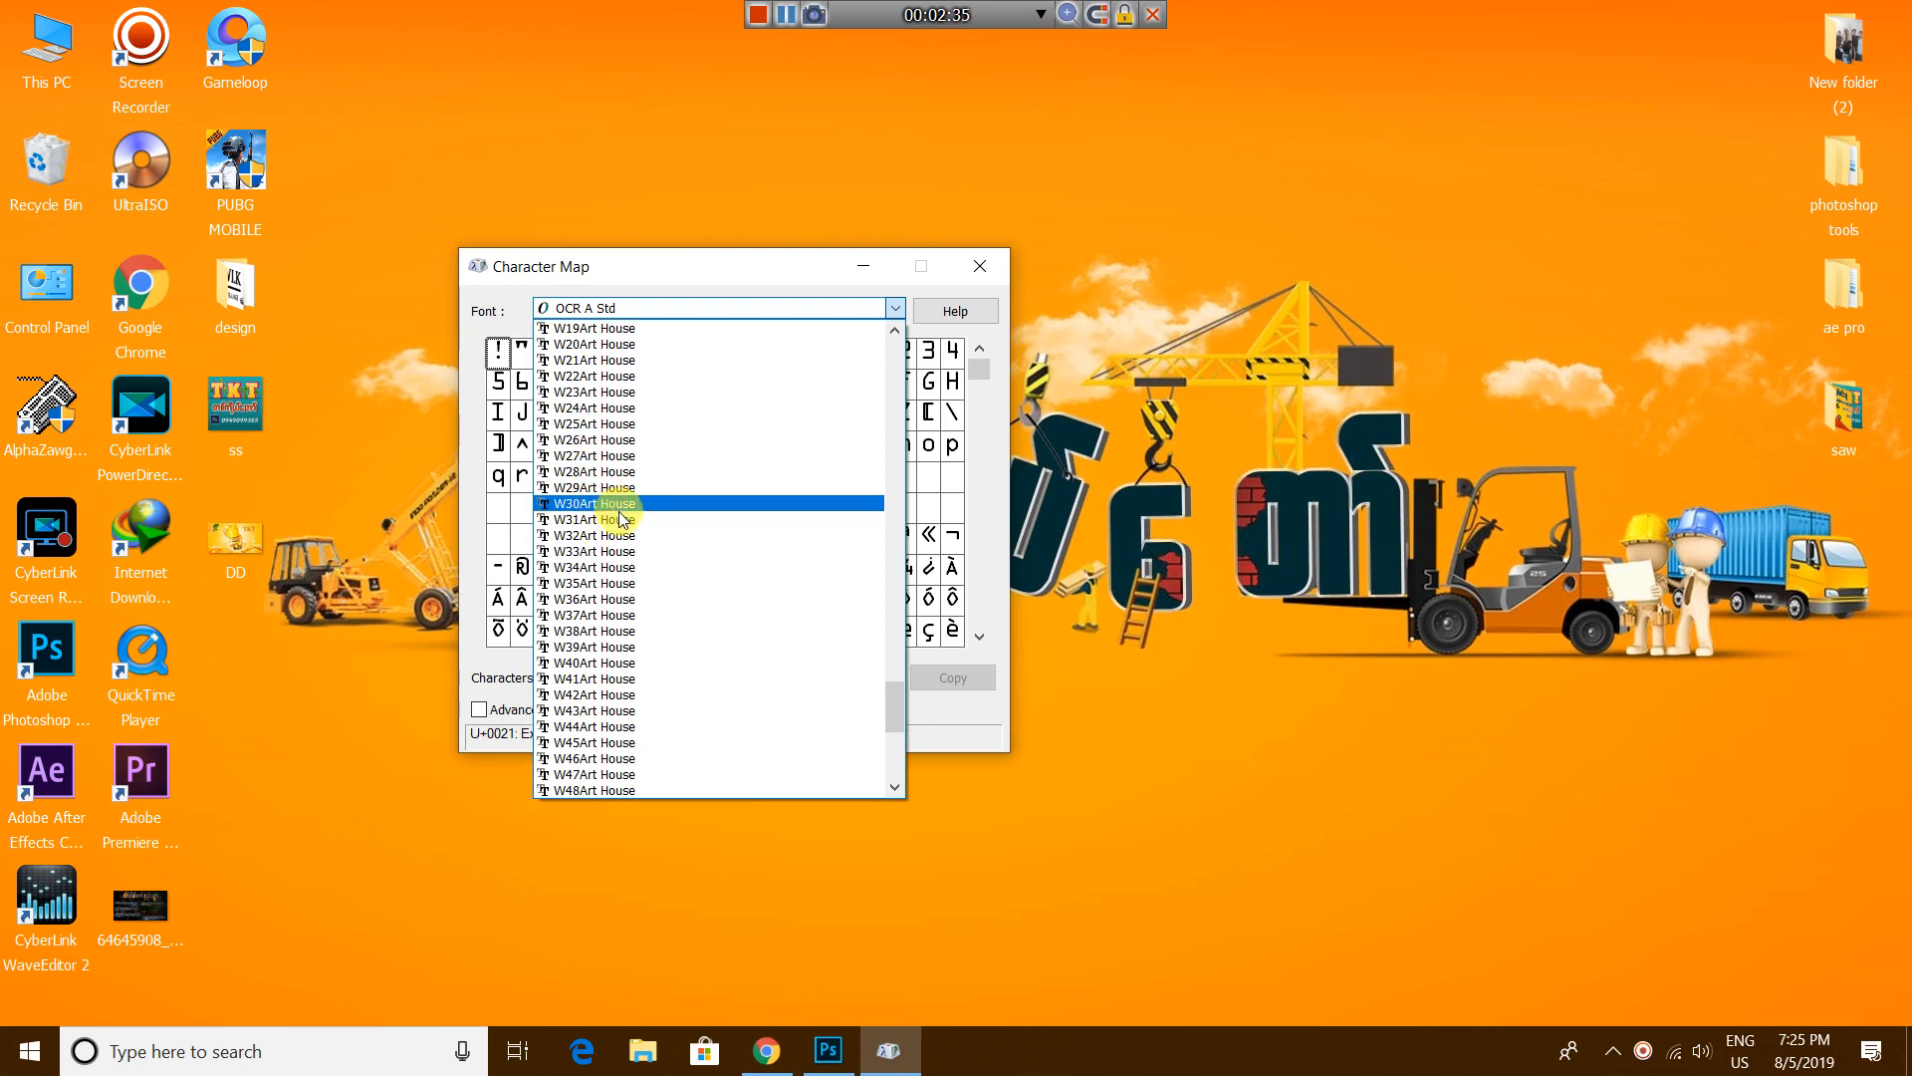
Step: Choose W31Art House and gather several Myanmar glyphs into 'Characters to copy'
left_click(589, 518)
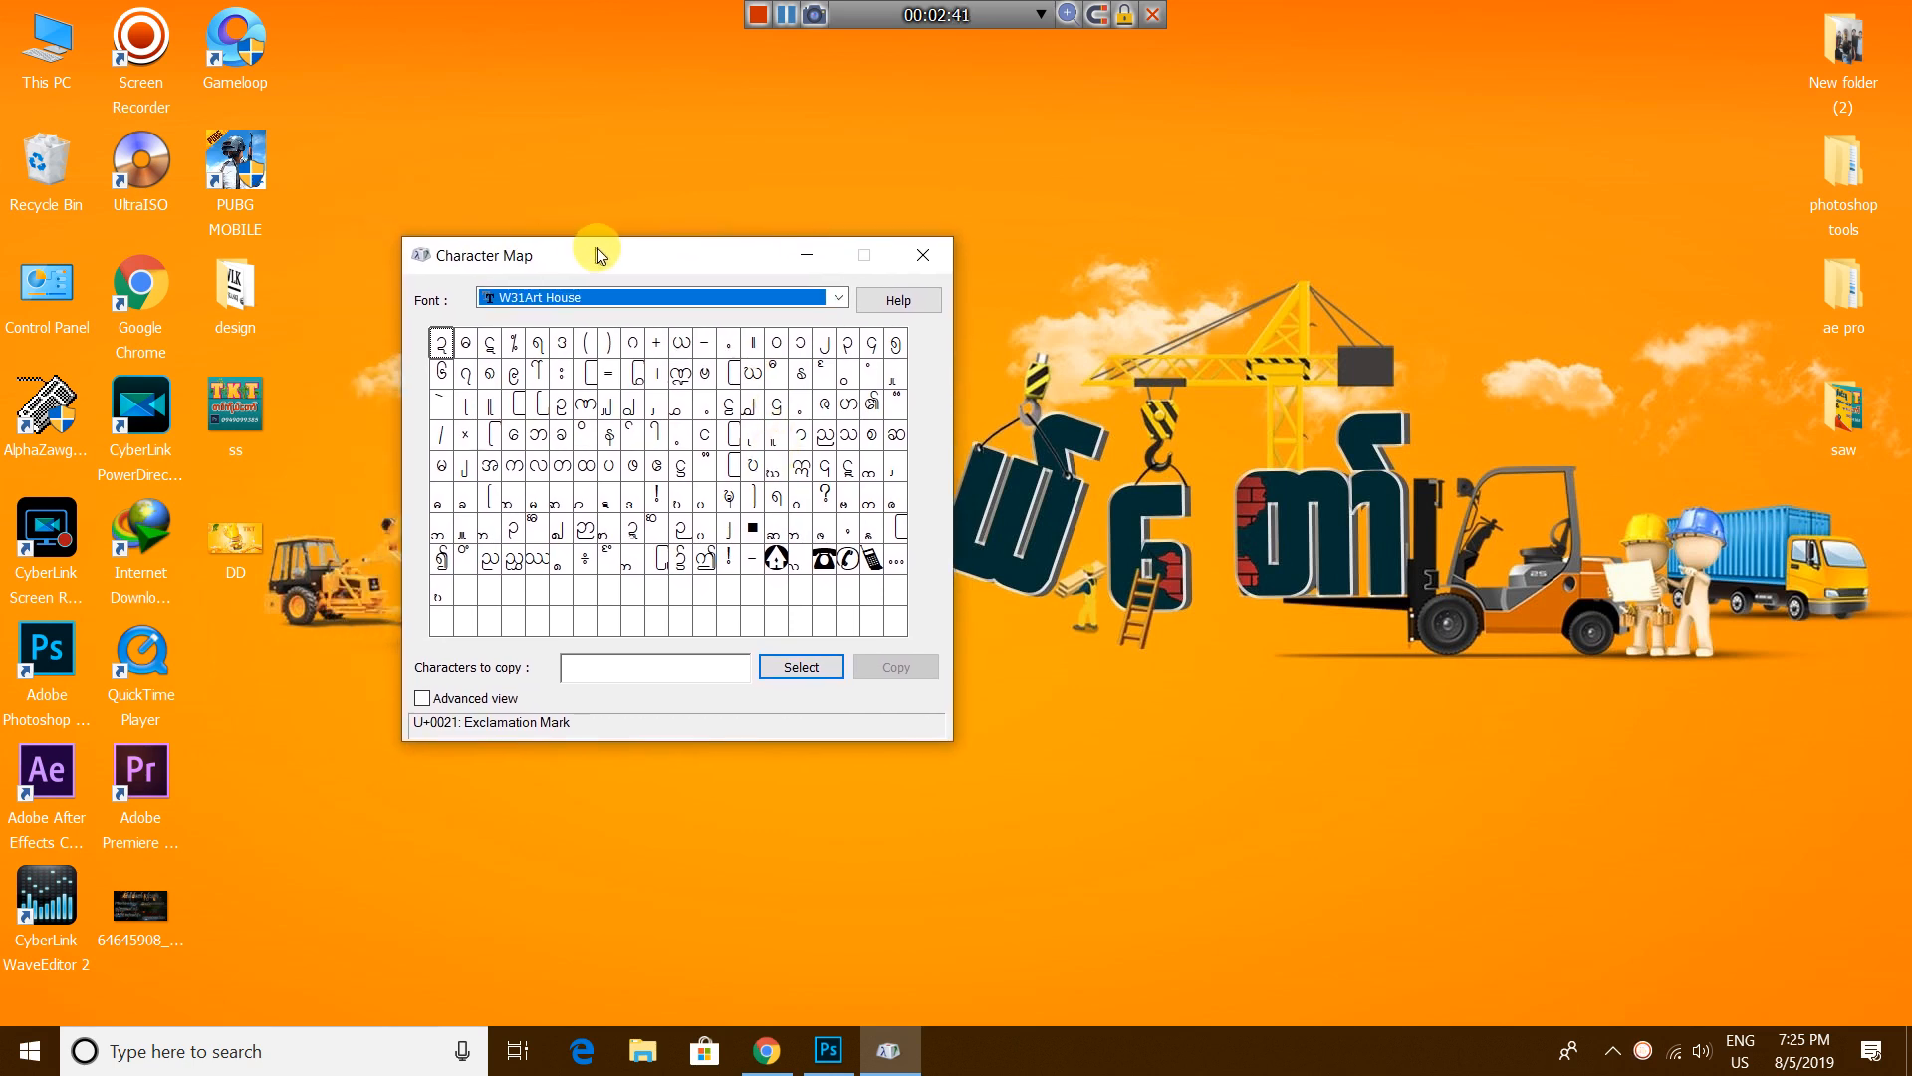
left_click_drag(595, 255, 560, 281)
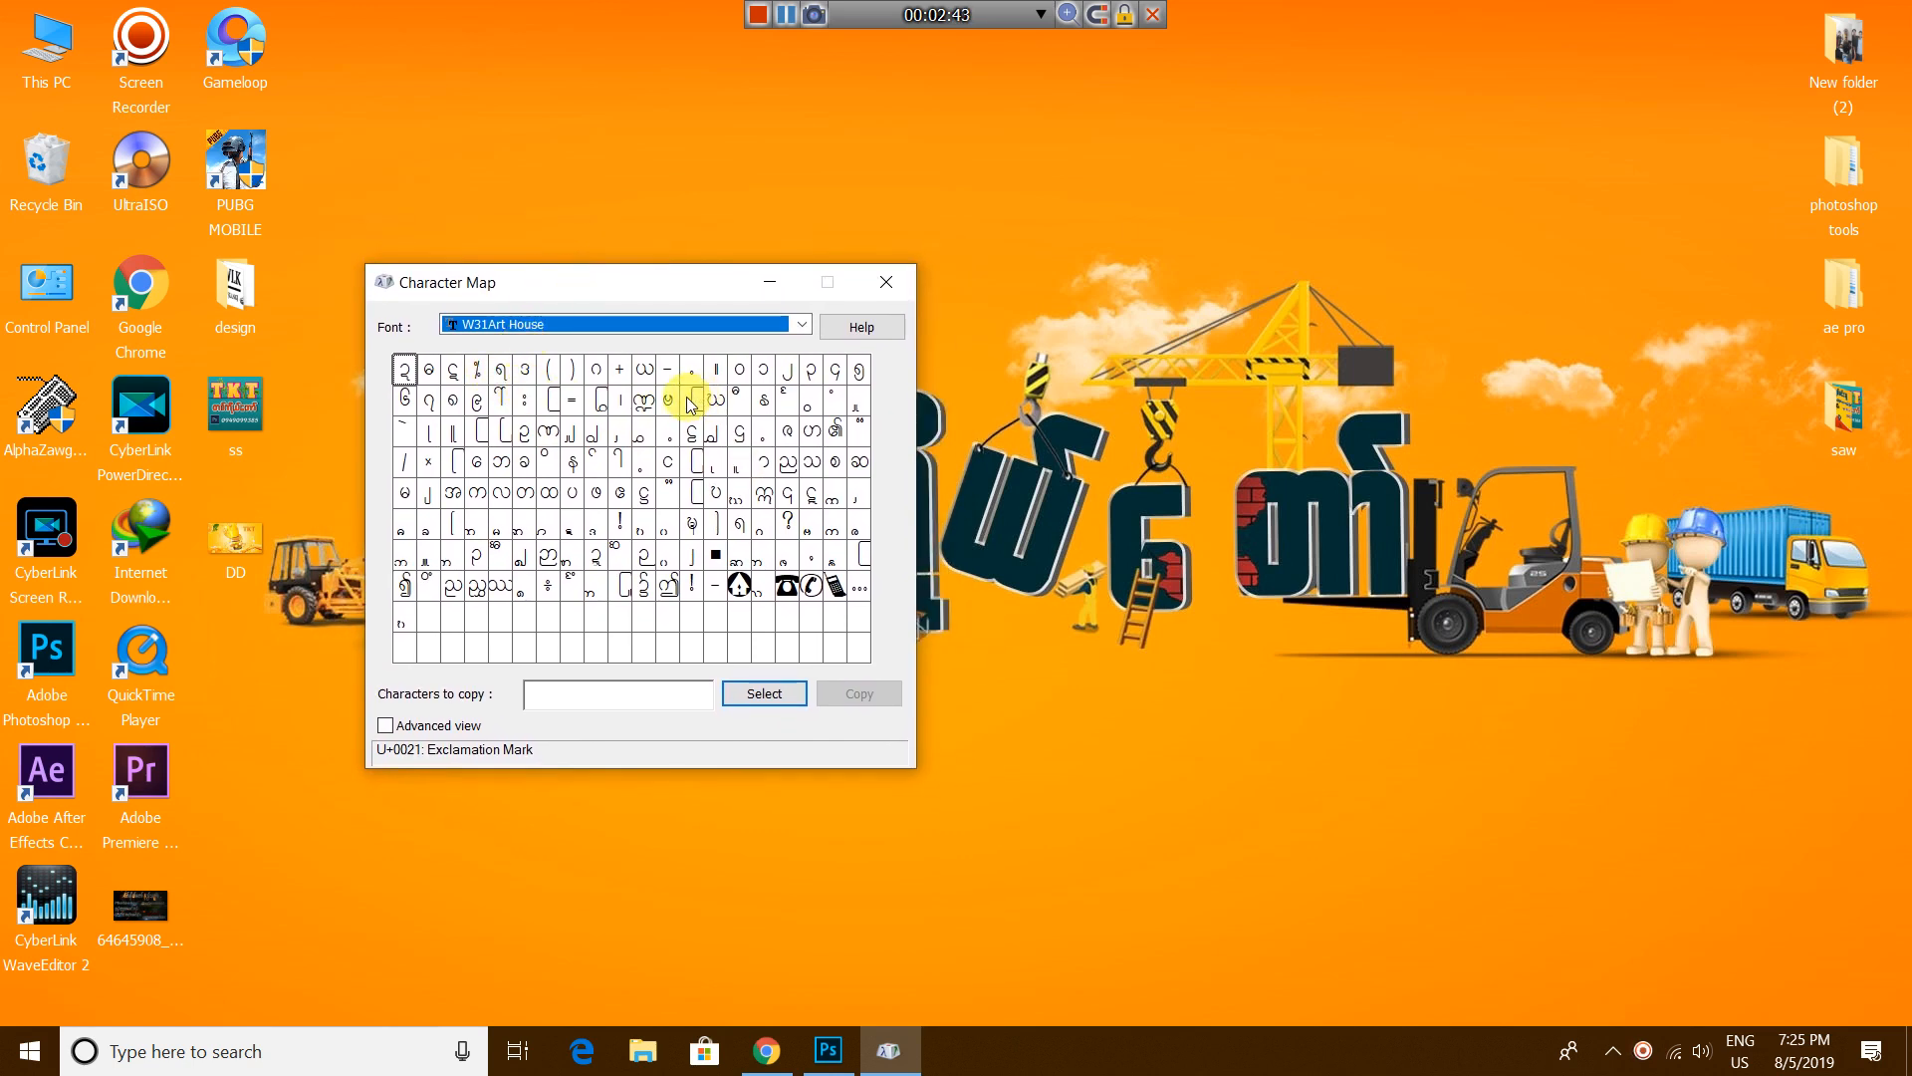
left_click(666, 398)
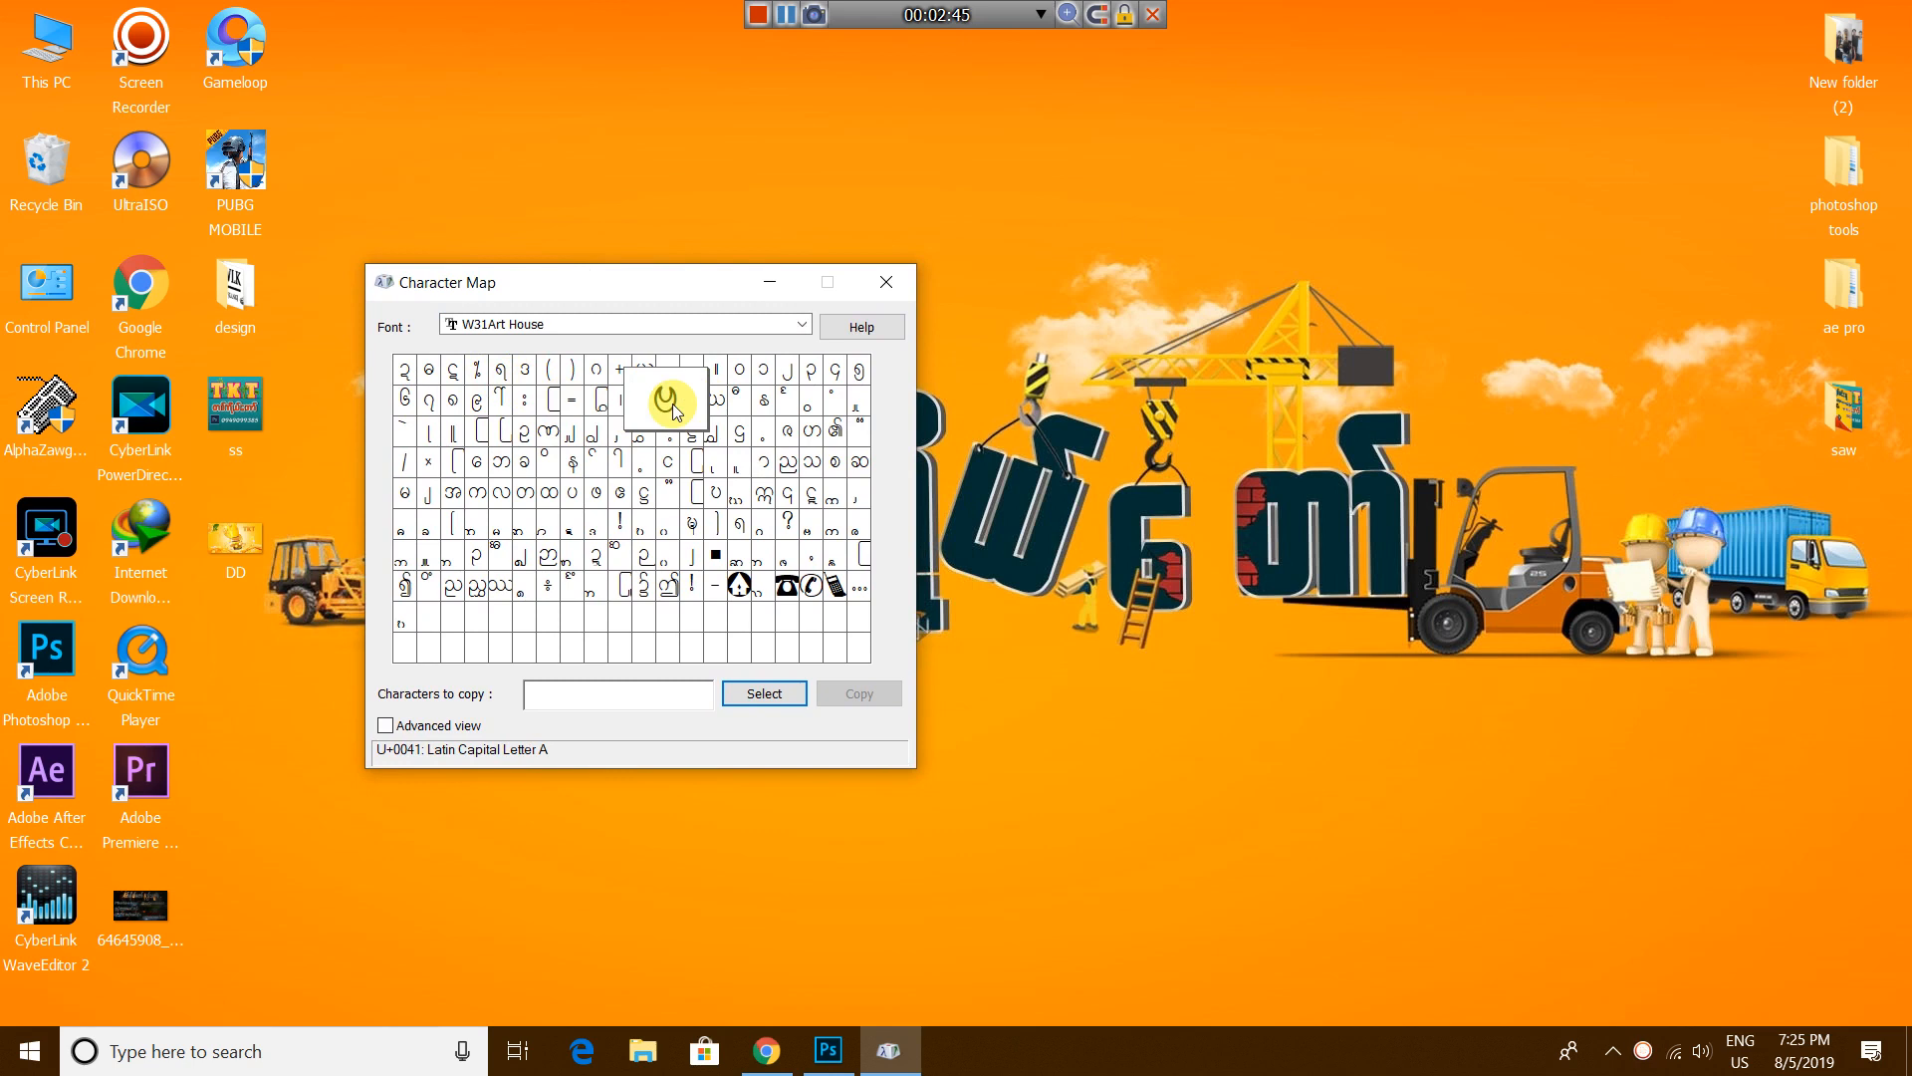
left_click(763, 693)
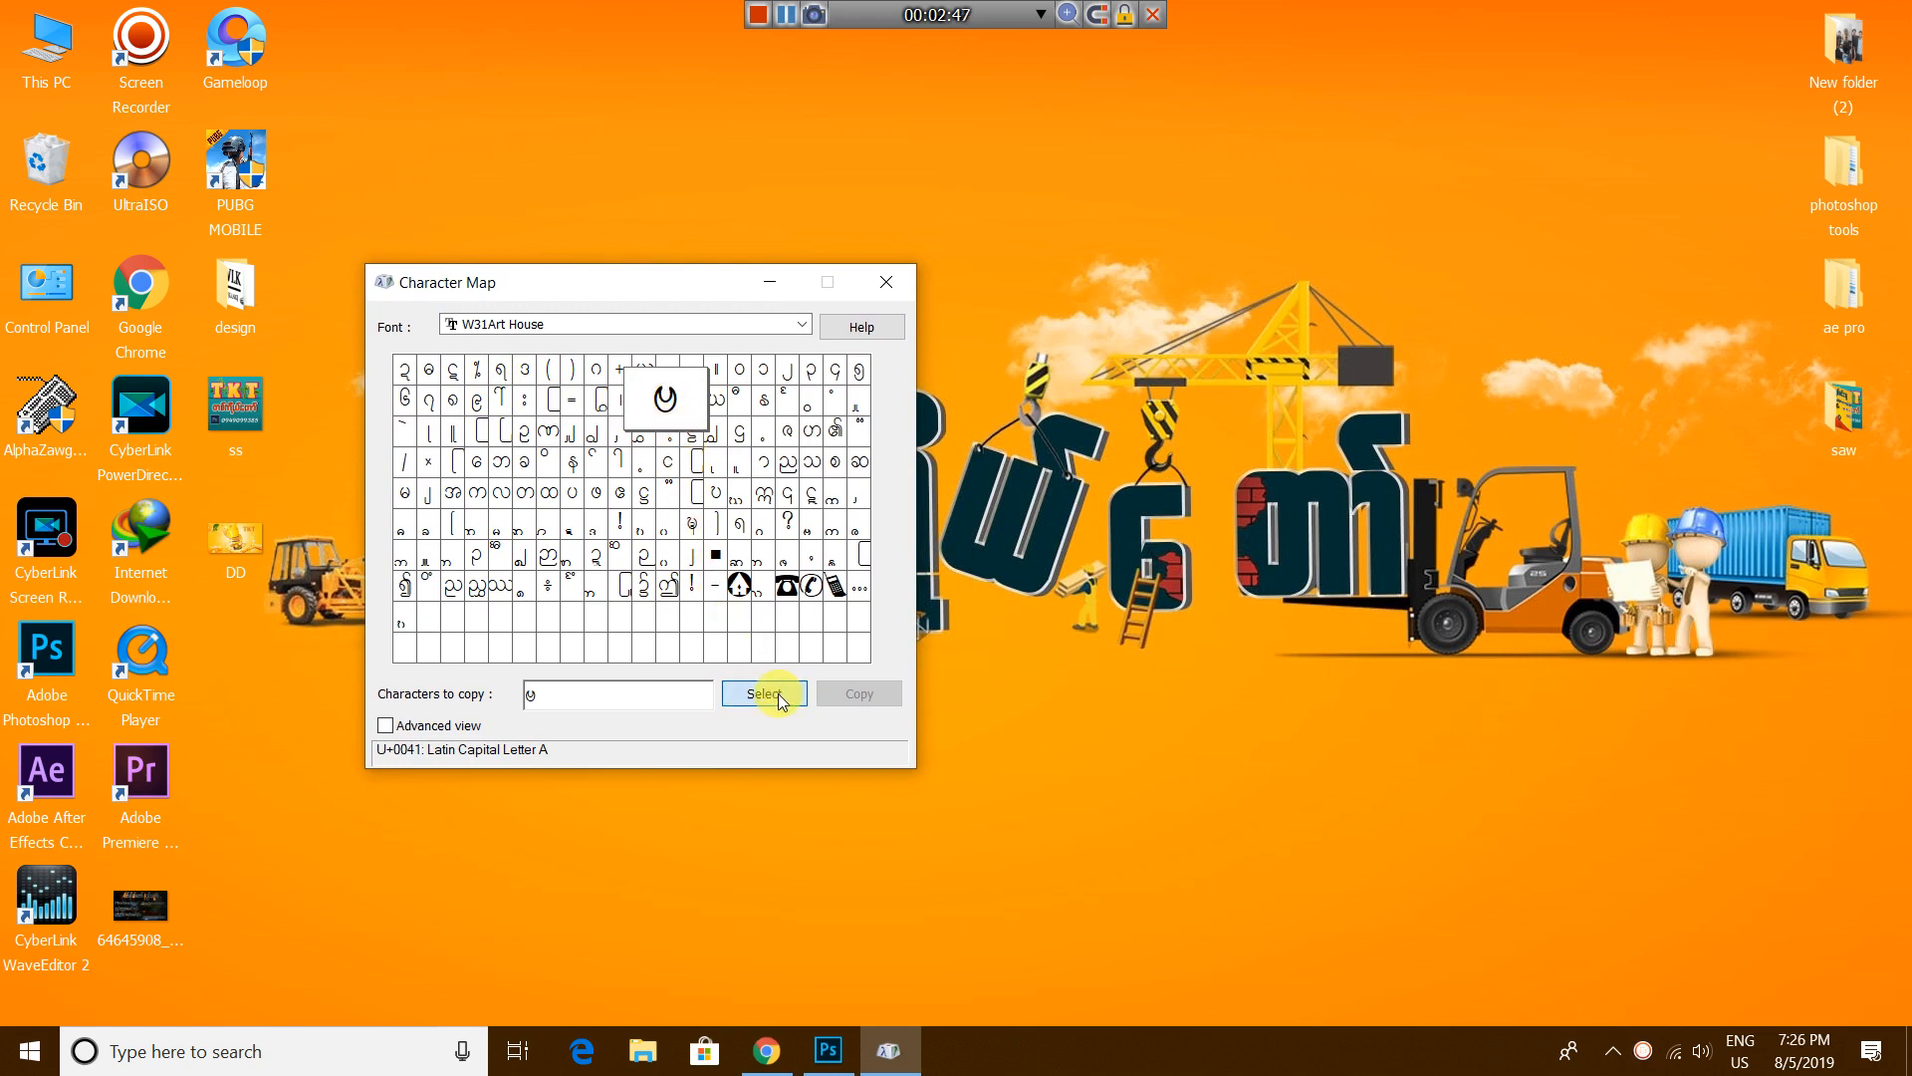
left_click(715, 464)
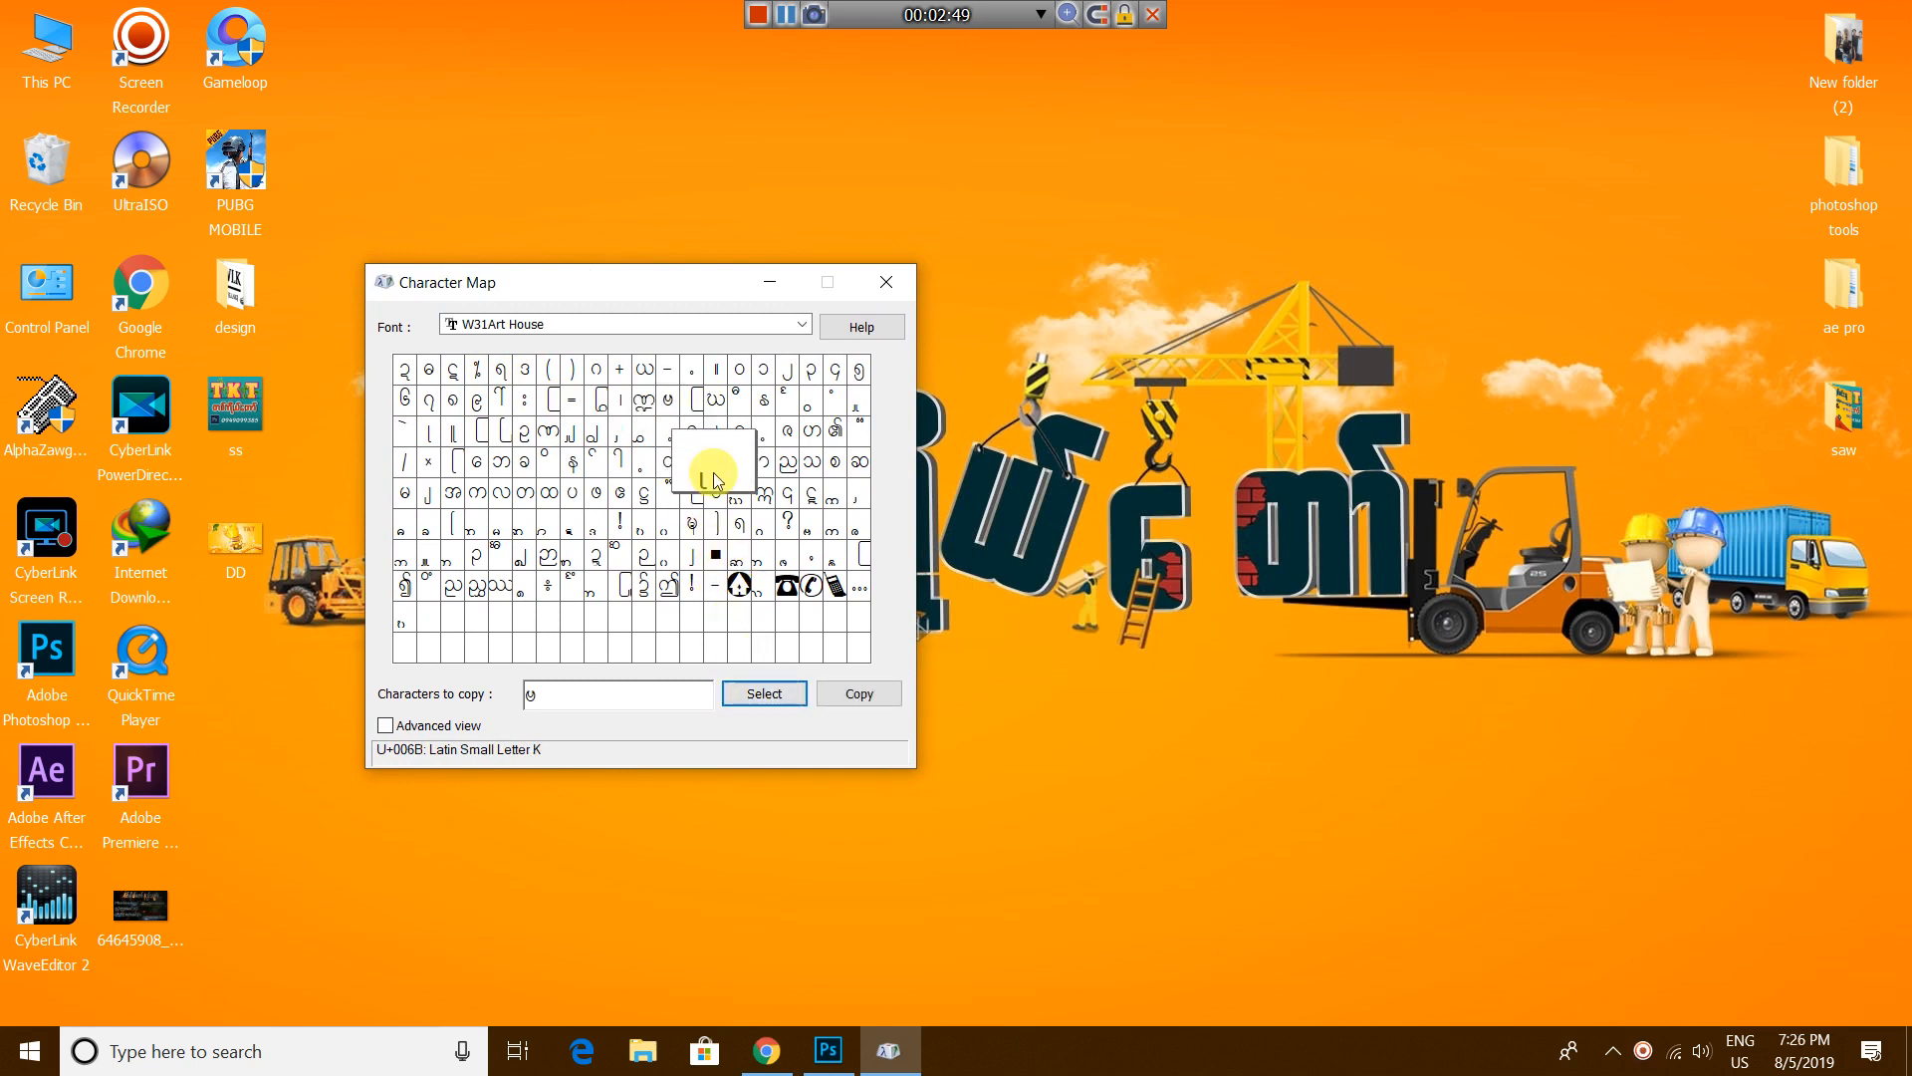
left_click(763, 693)
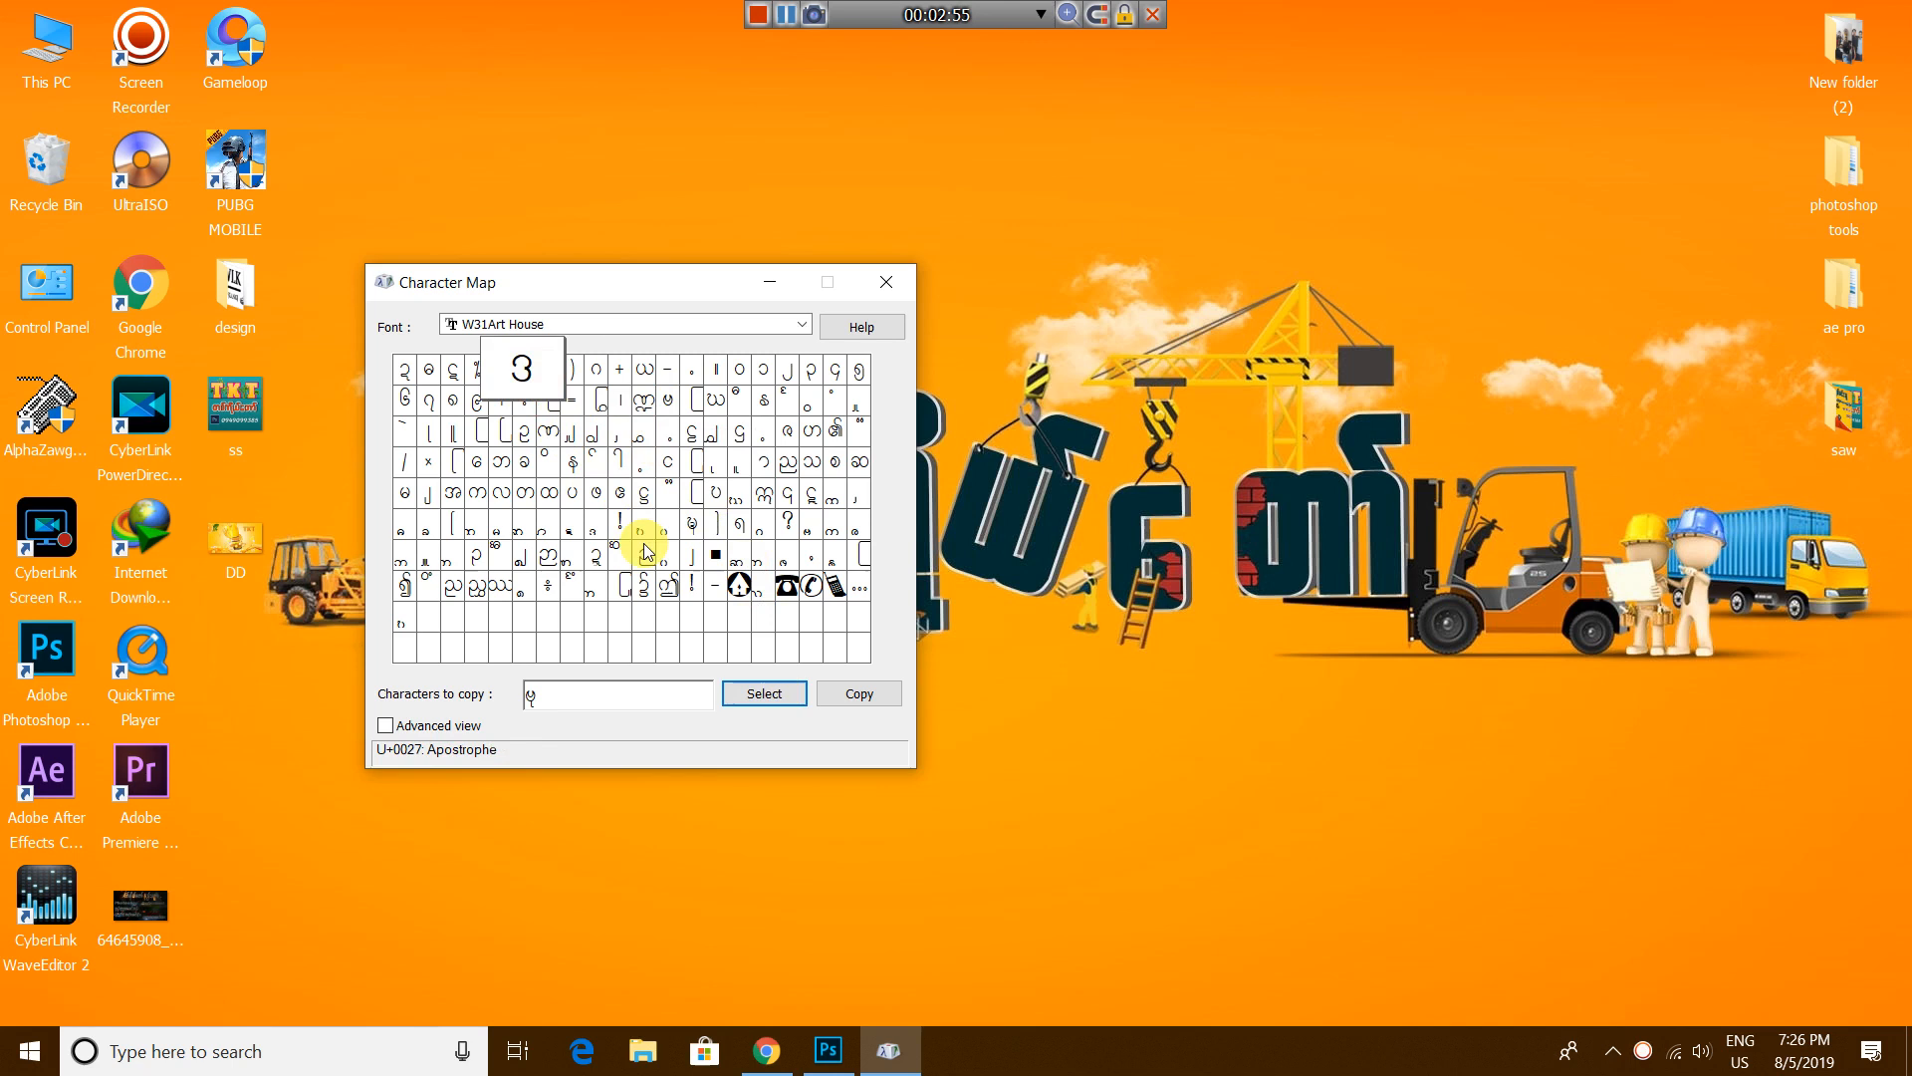
double_click(623, 583)
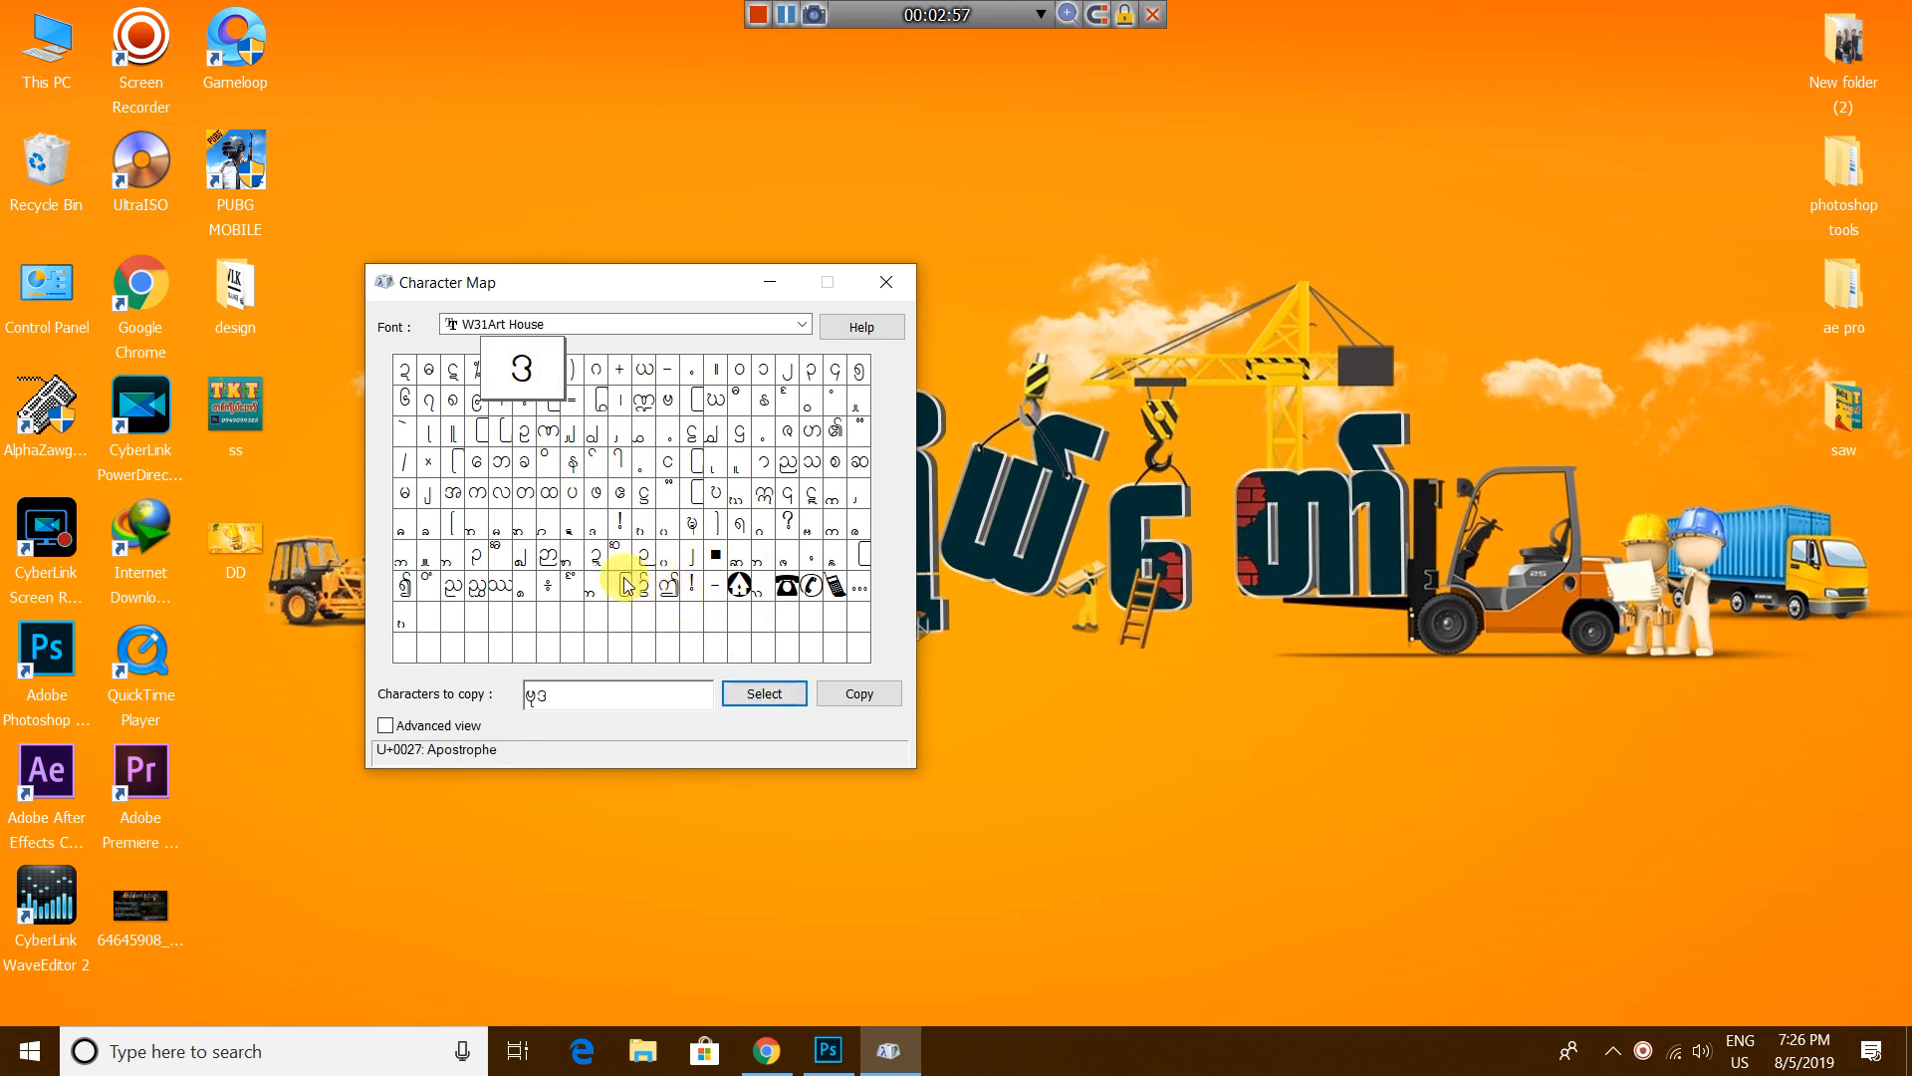
mouse_move(403, 534)
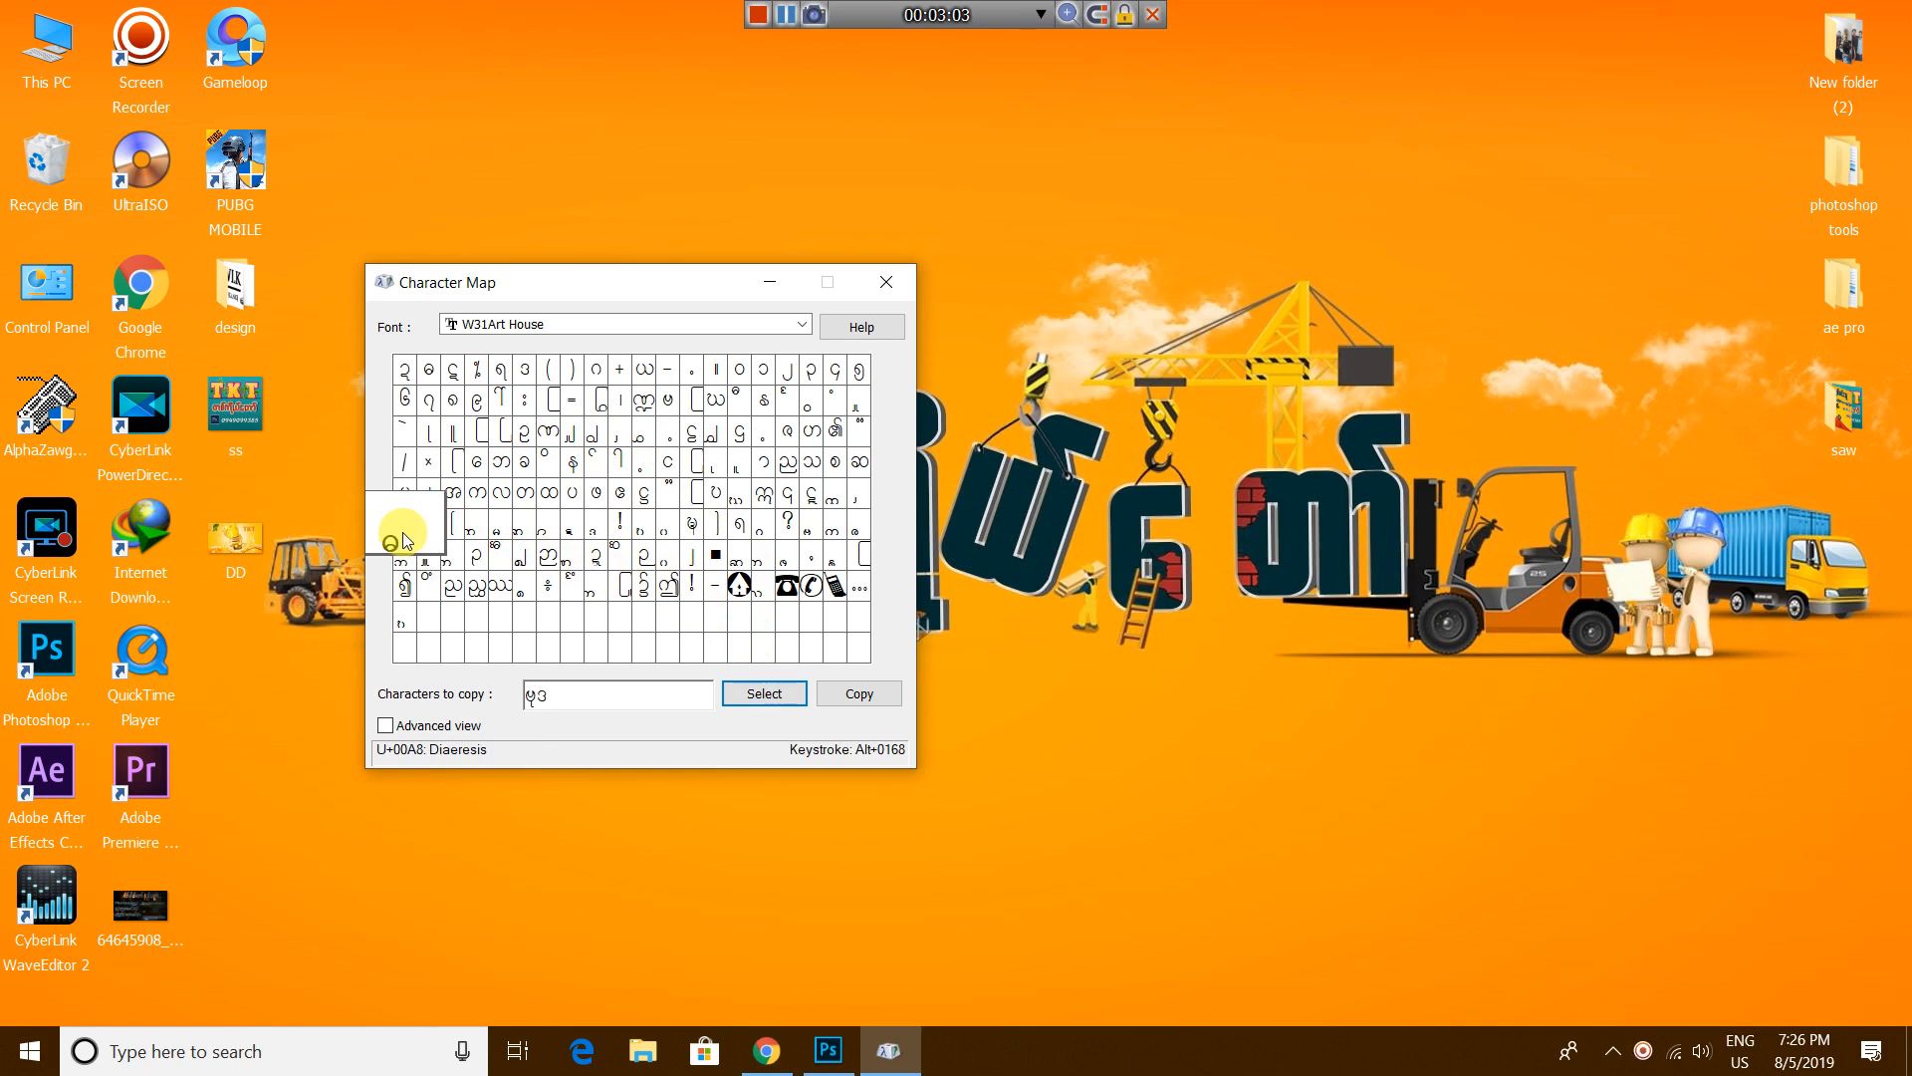
left_click(763, 693)
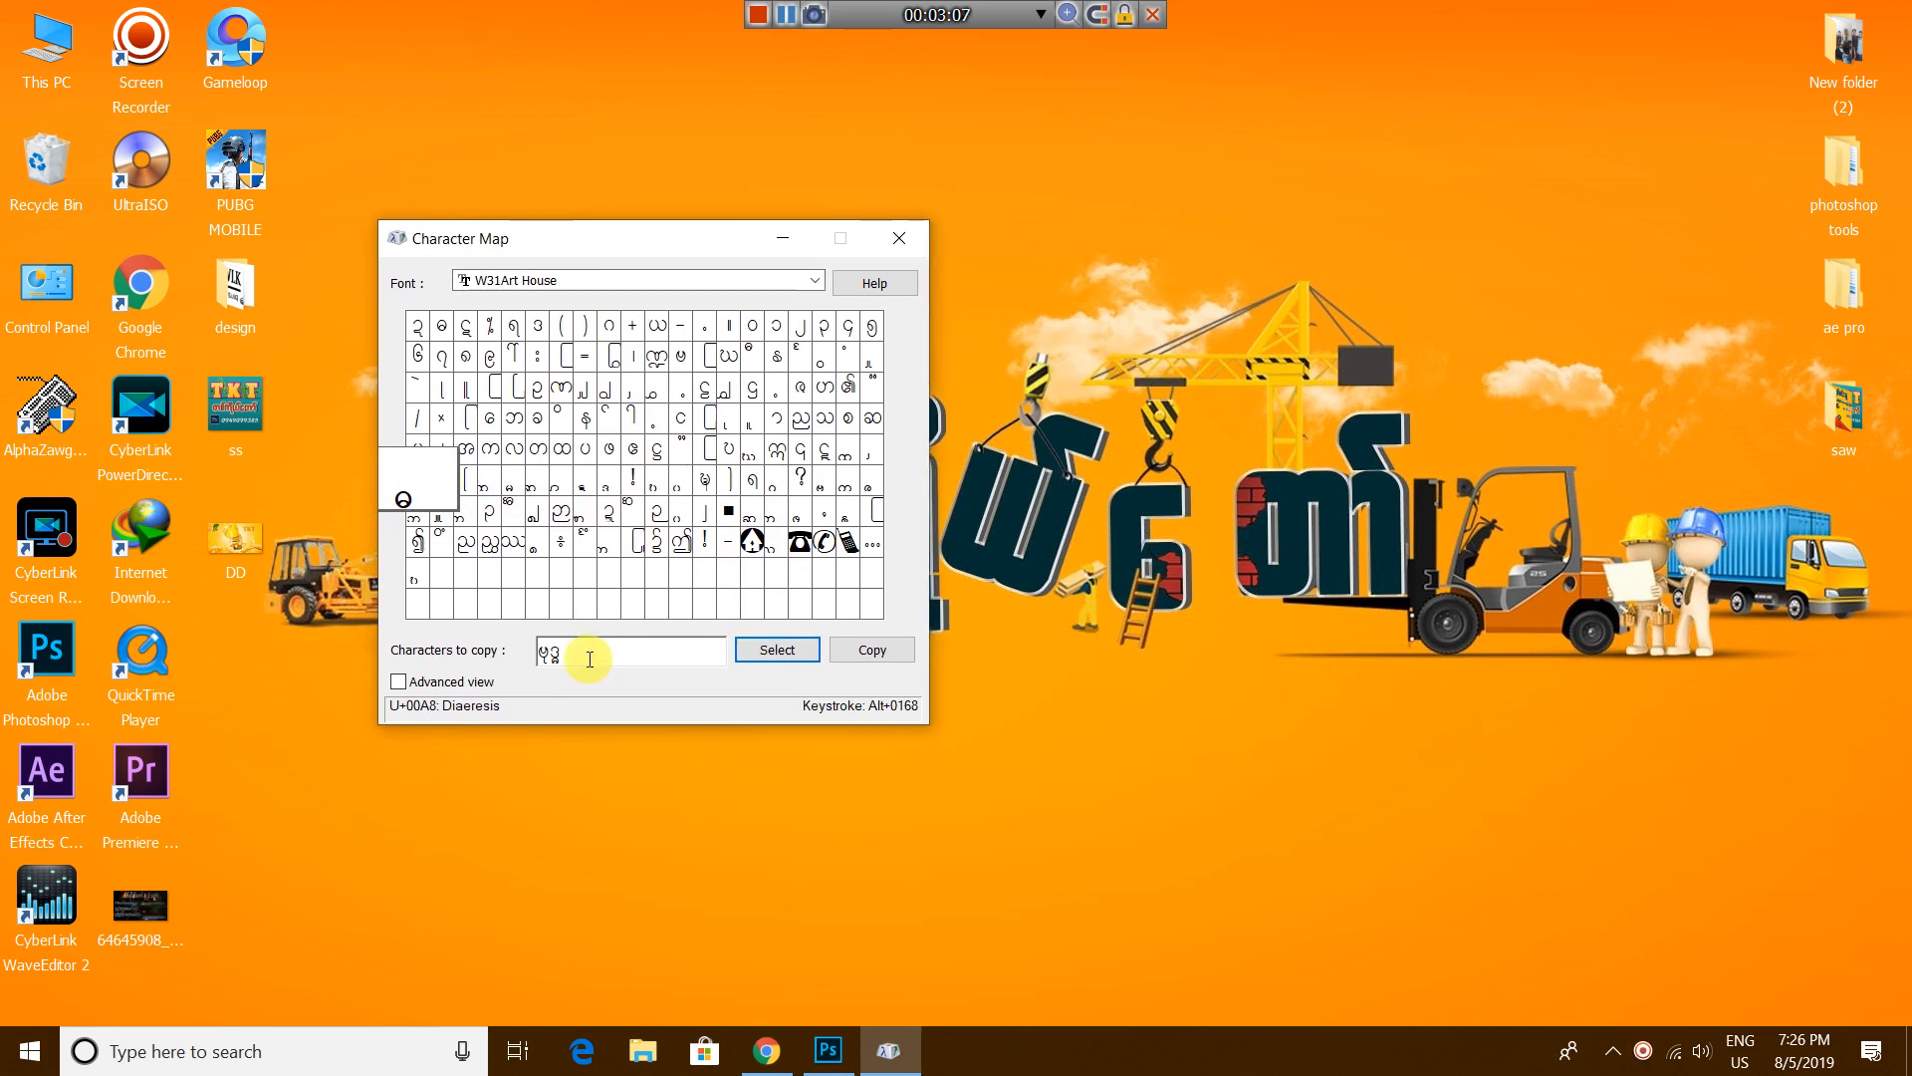
mouse_move(567, 675)
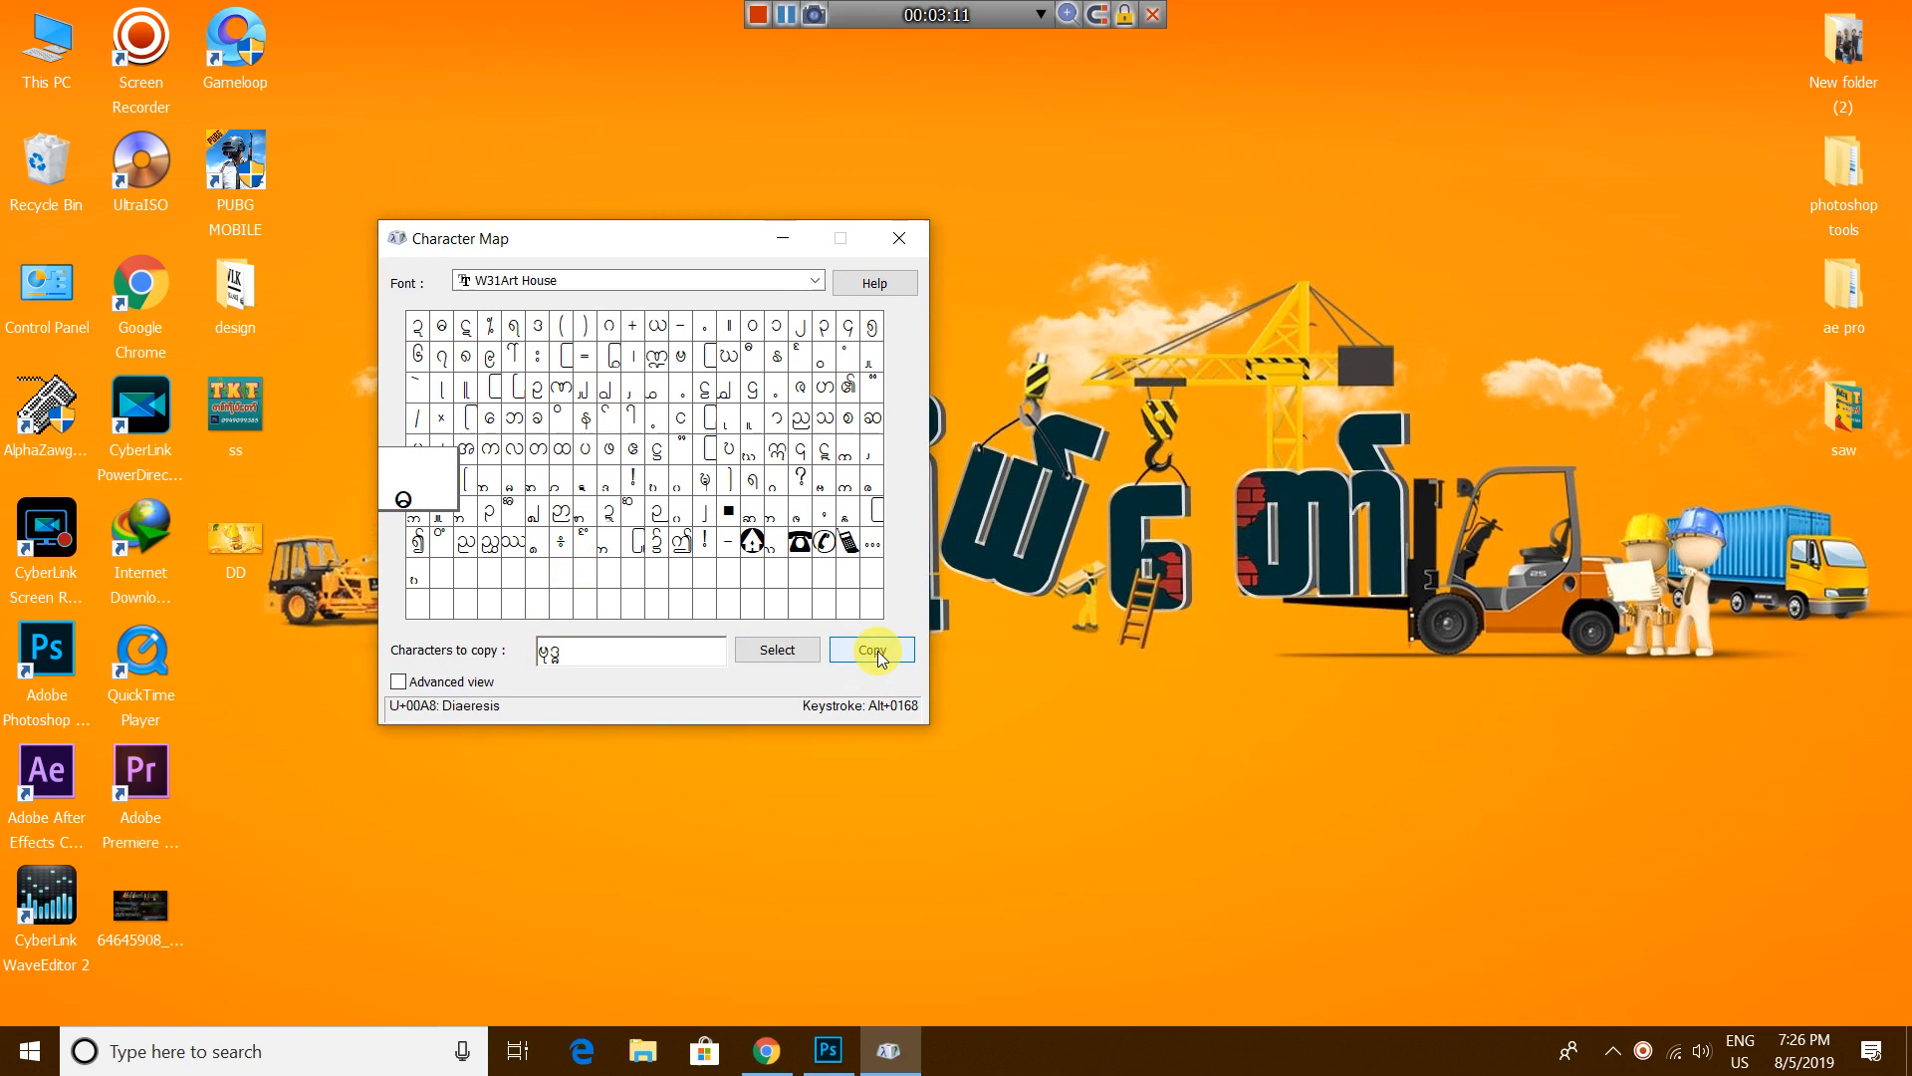
Step: Copy the assembled Myanmar word to the clipboard and return to Photoshop
left_click(870, 647)
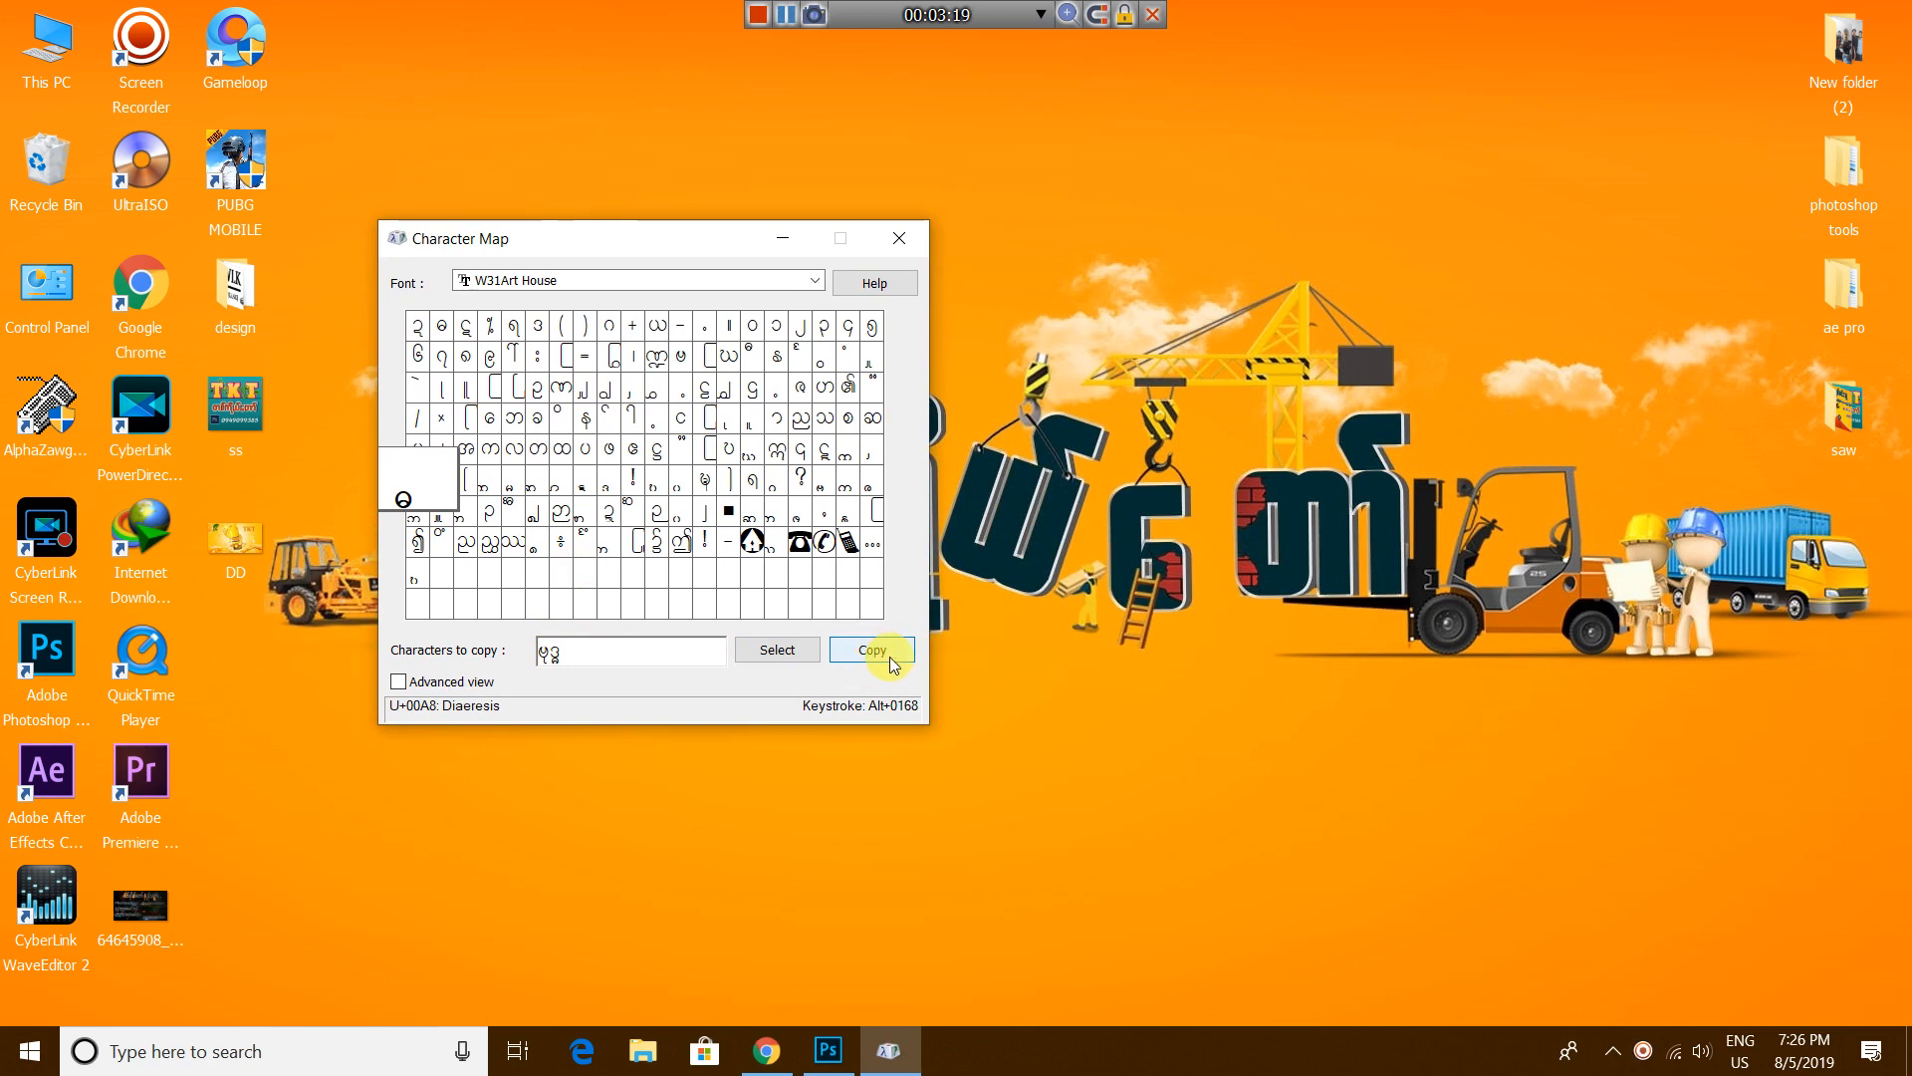
left_click(829, 1050)
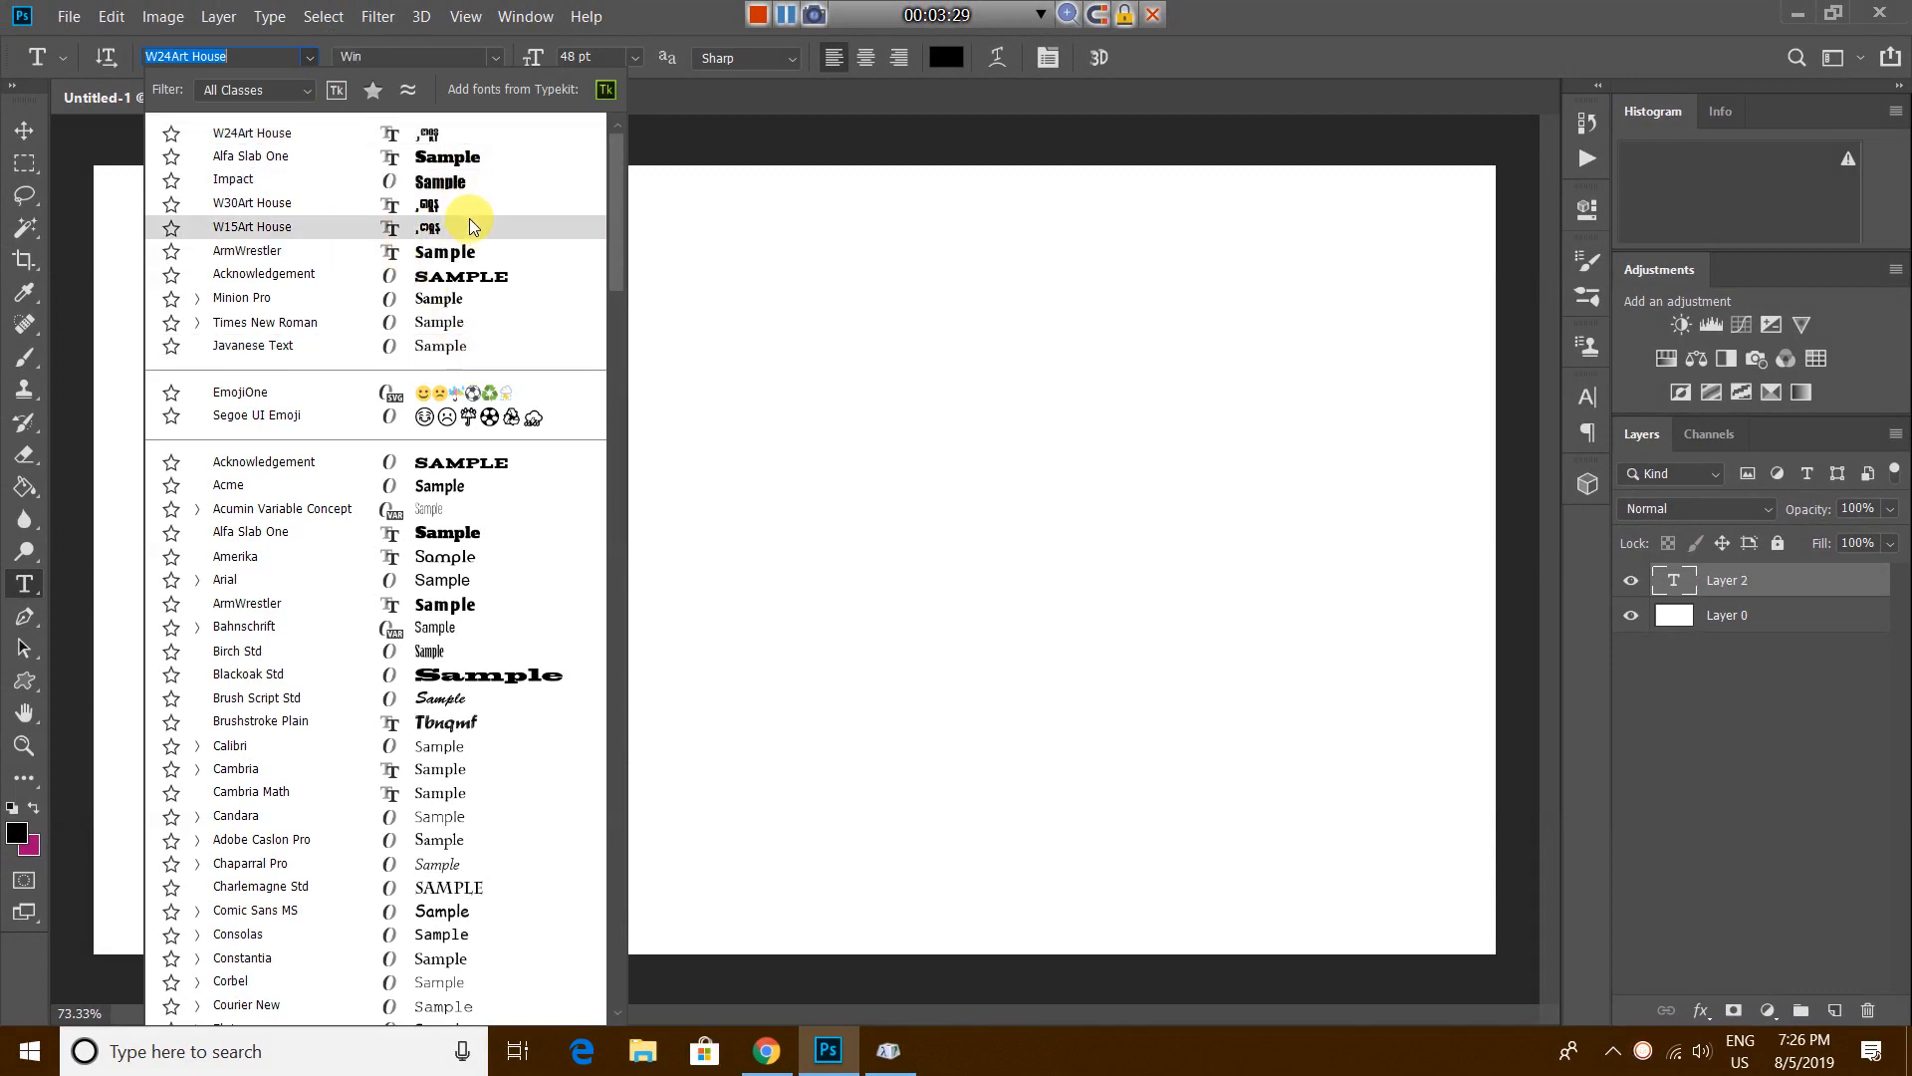
Step: Paste the copied Myanmar word into a new W15Art House text layer via Edit > Paste
left_click(251, 227)
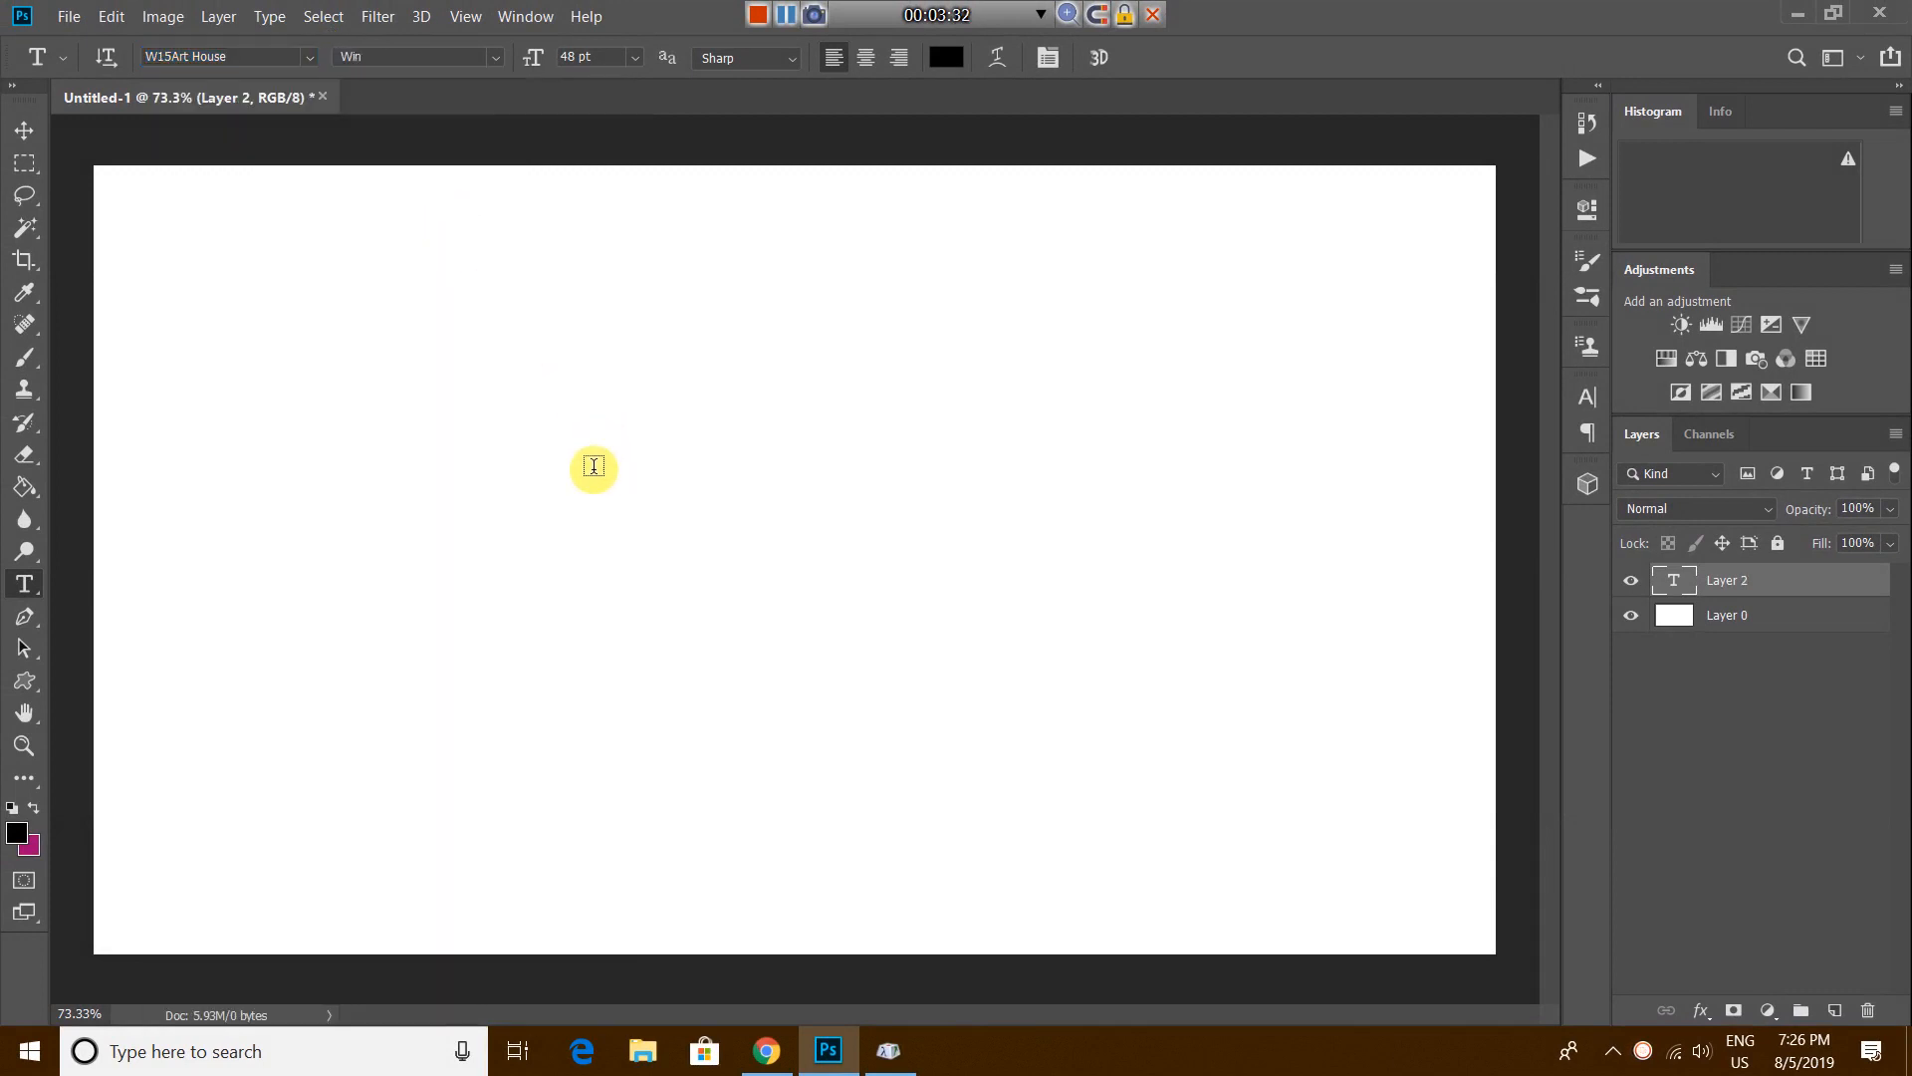
left_click(593, 467)
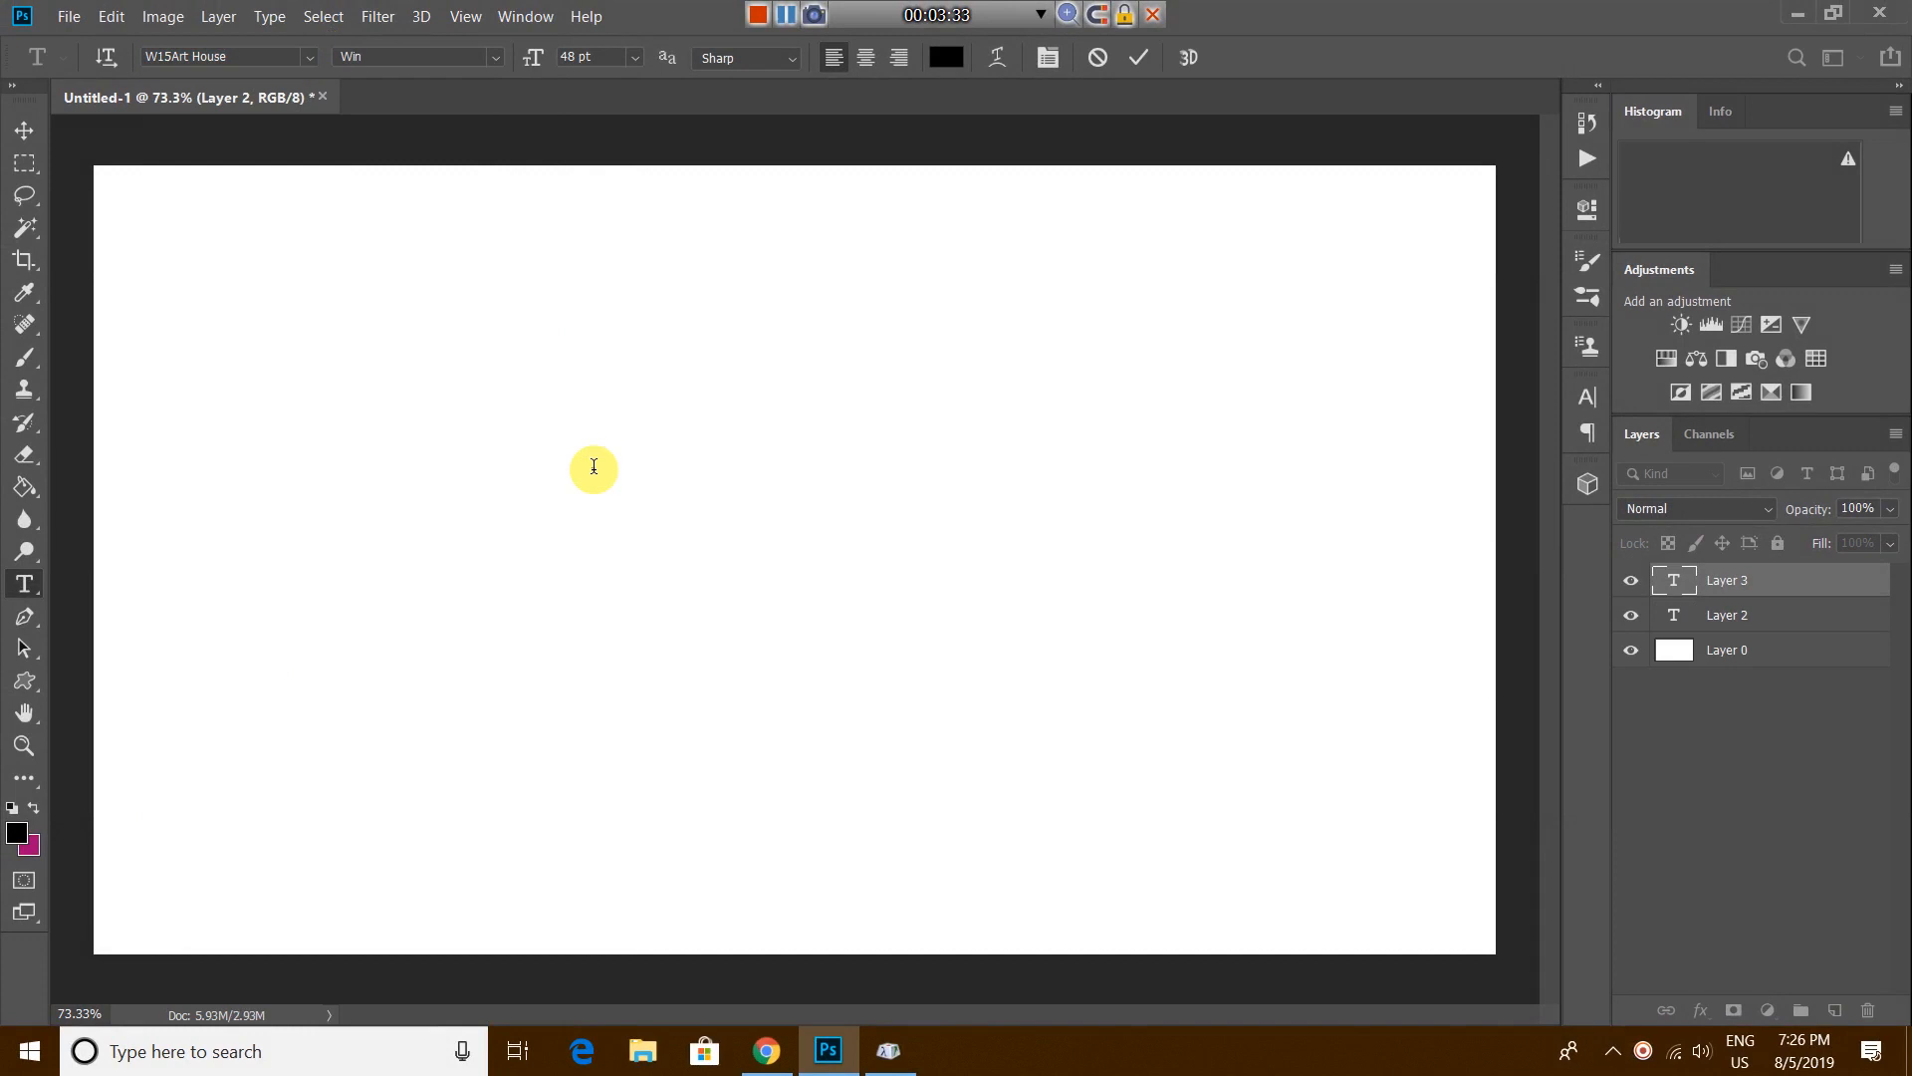
left_click(594, 466)
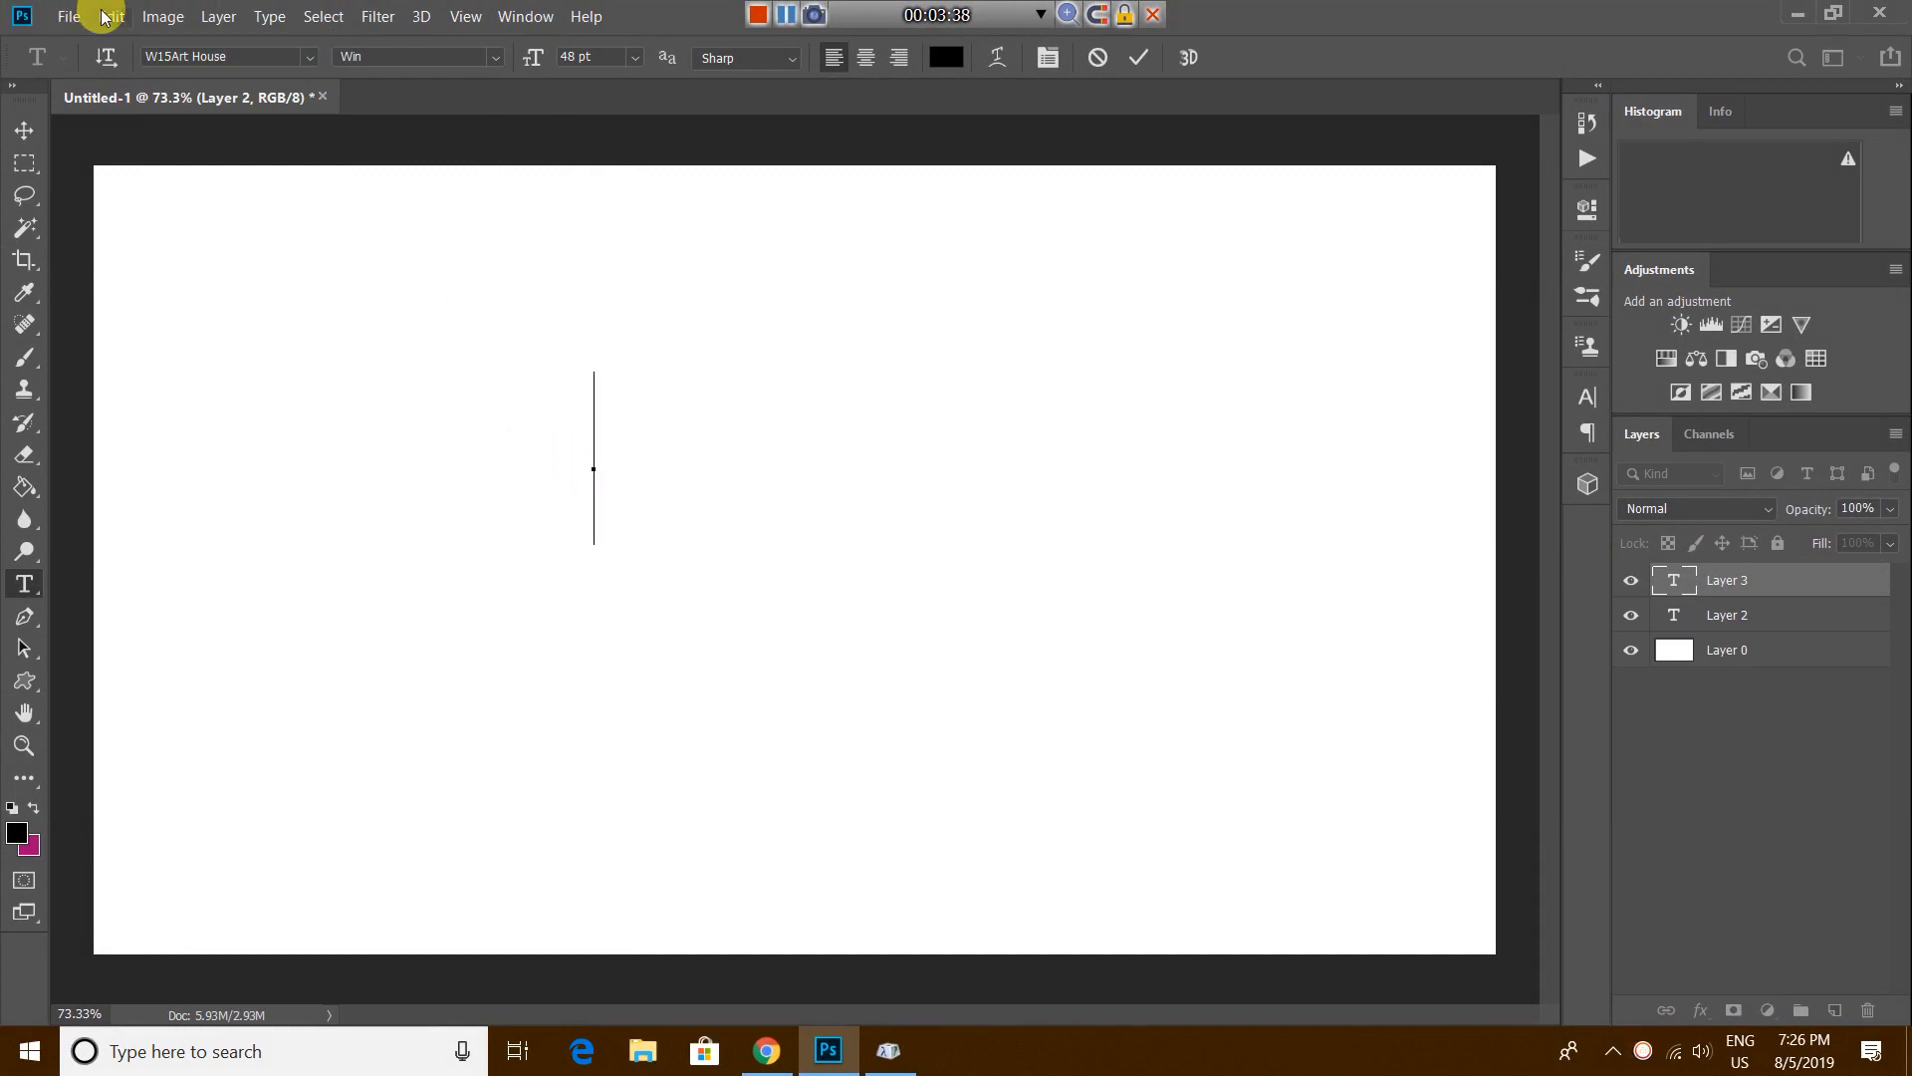
left_click(111, 16)
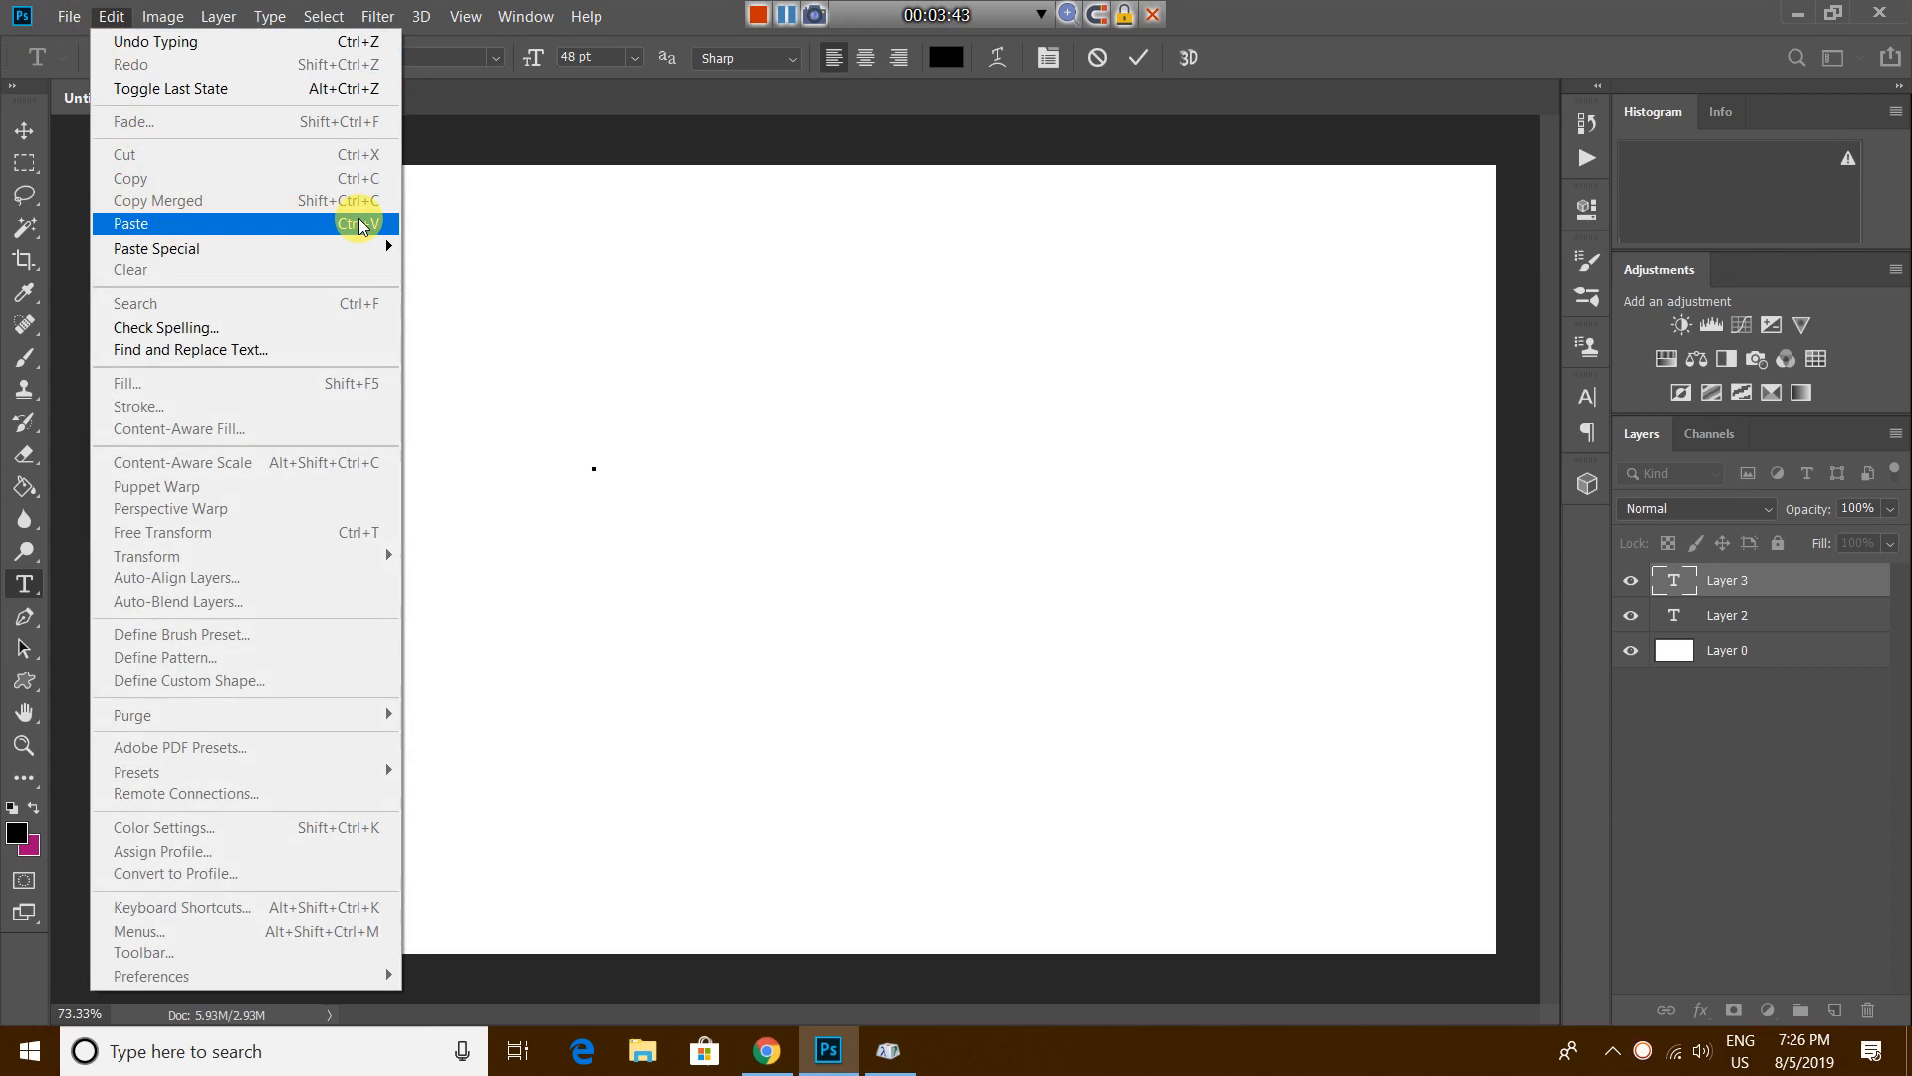
left_click(131, 223)
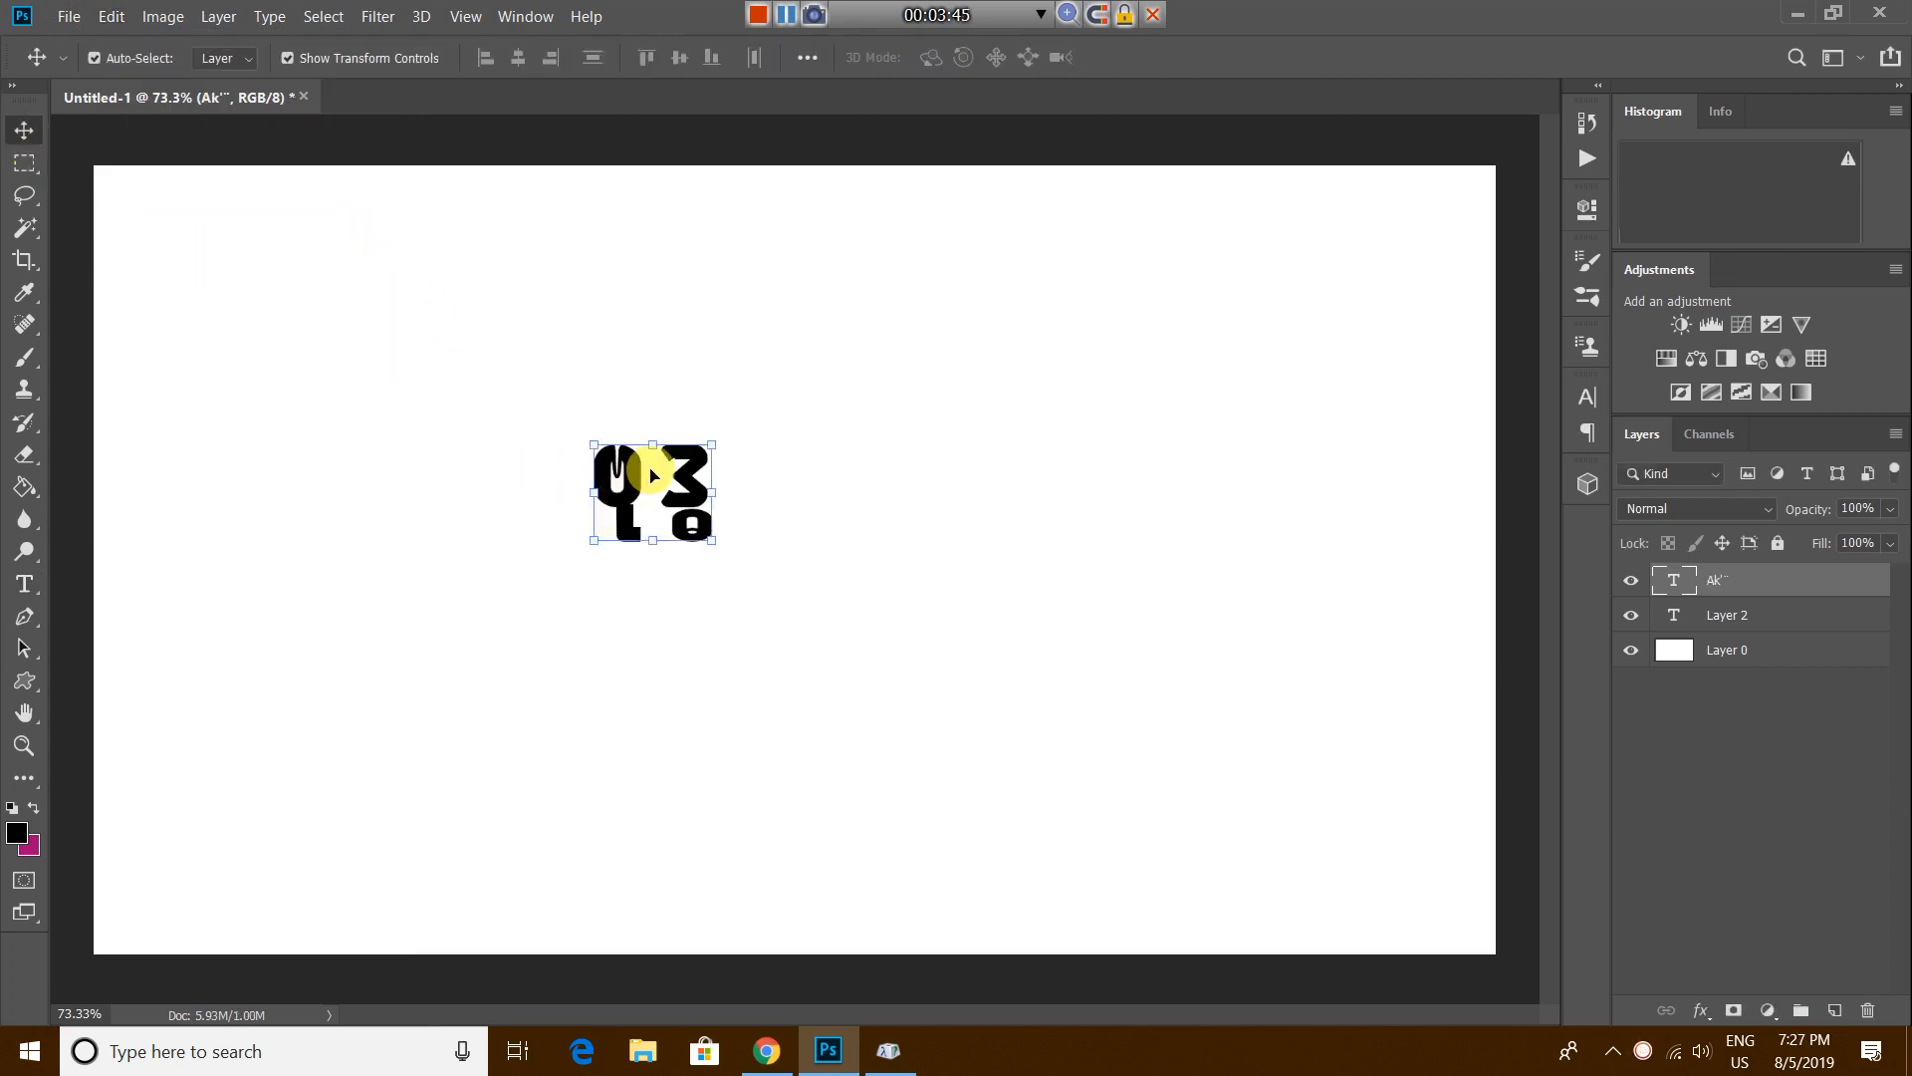
Step: Drag the pasted word into its final position left of the canvas centre
left_click_drag(653, 494, 671, 506)
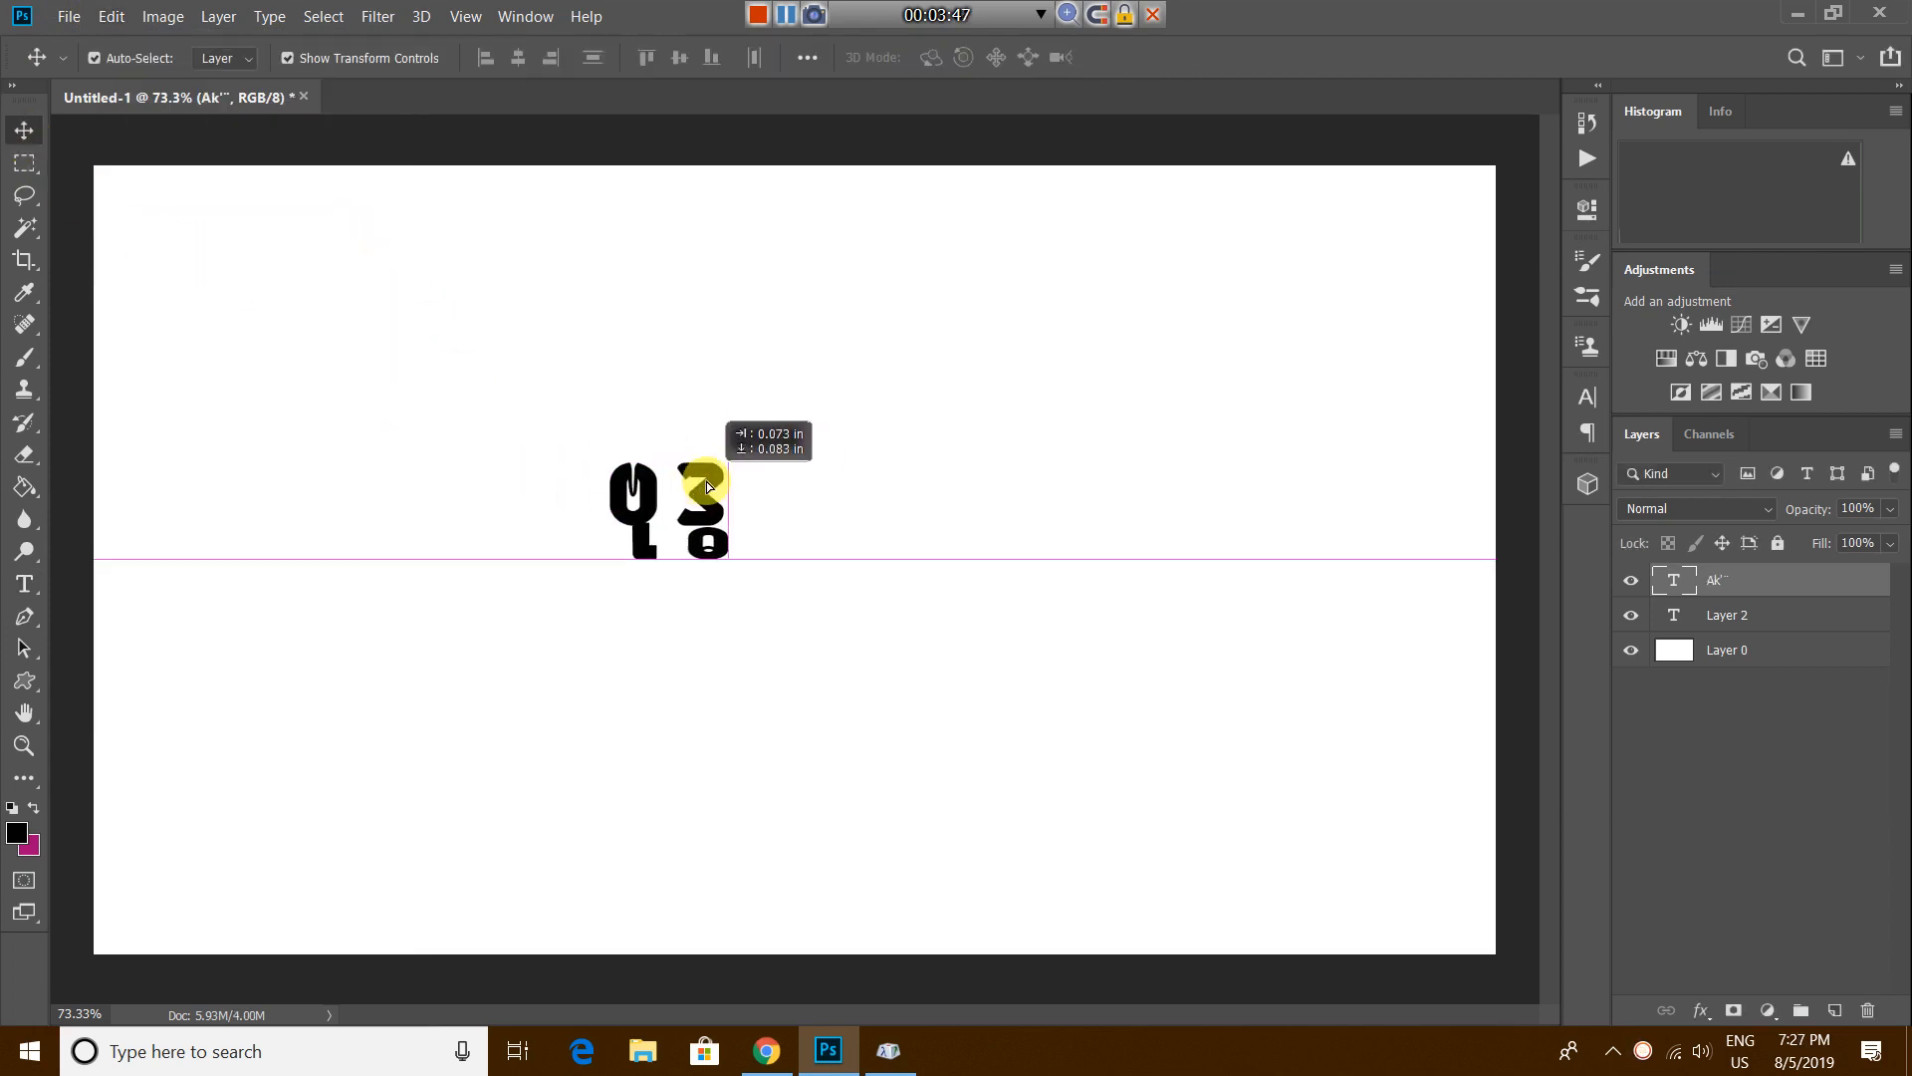
left_click_drag(705, 486, 719, 550)
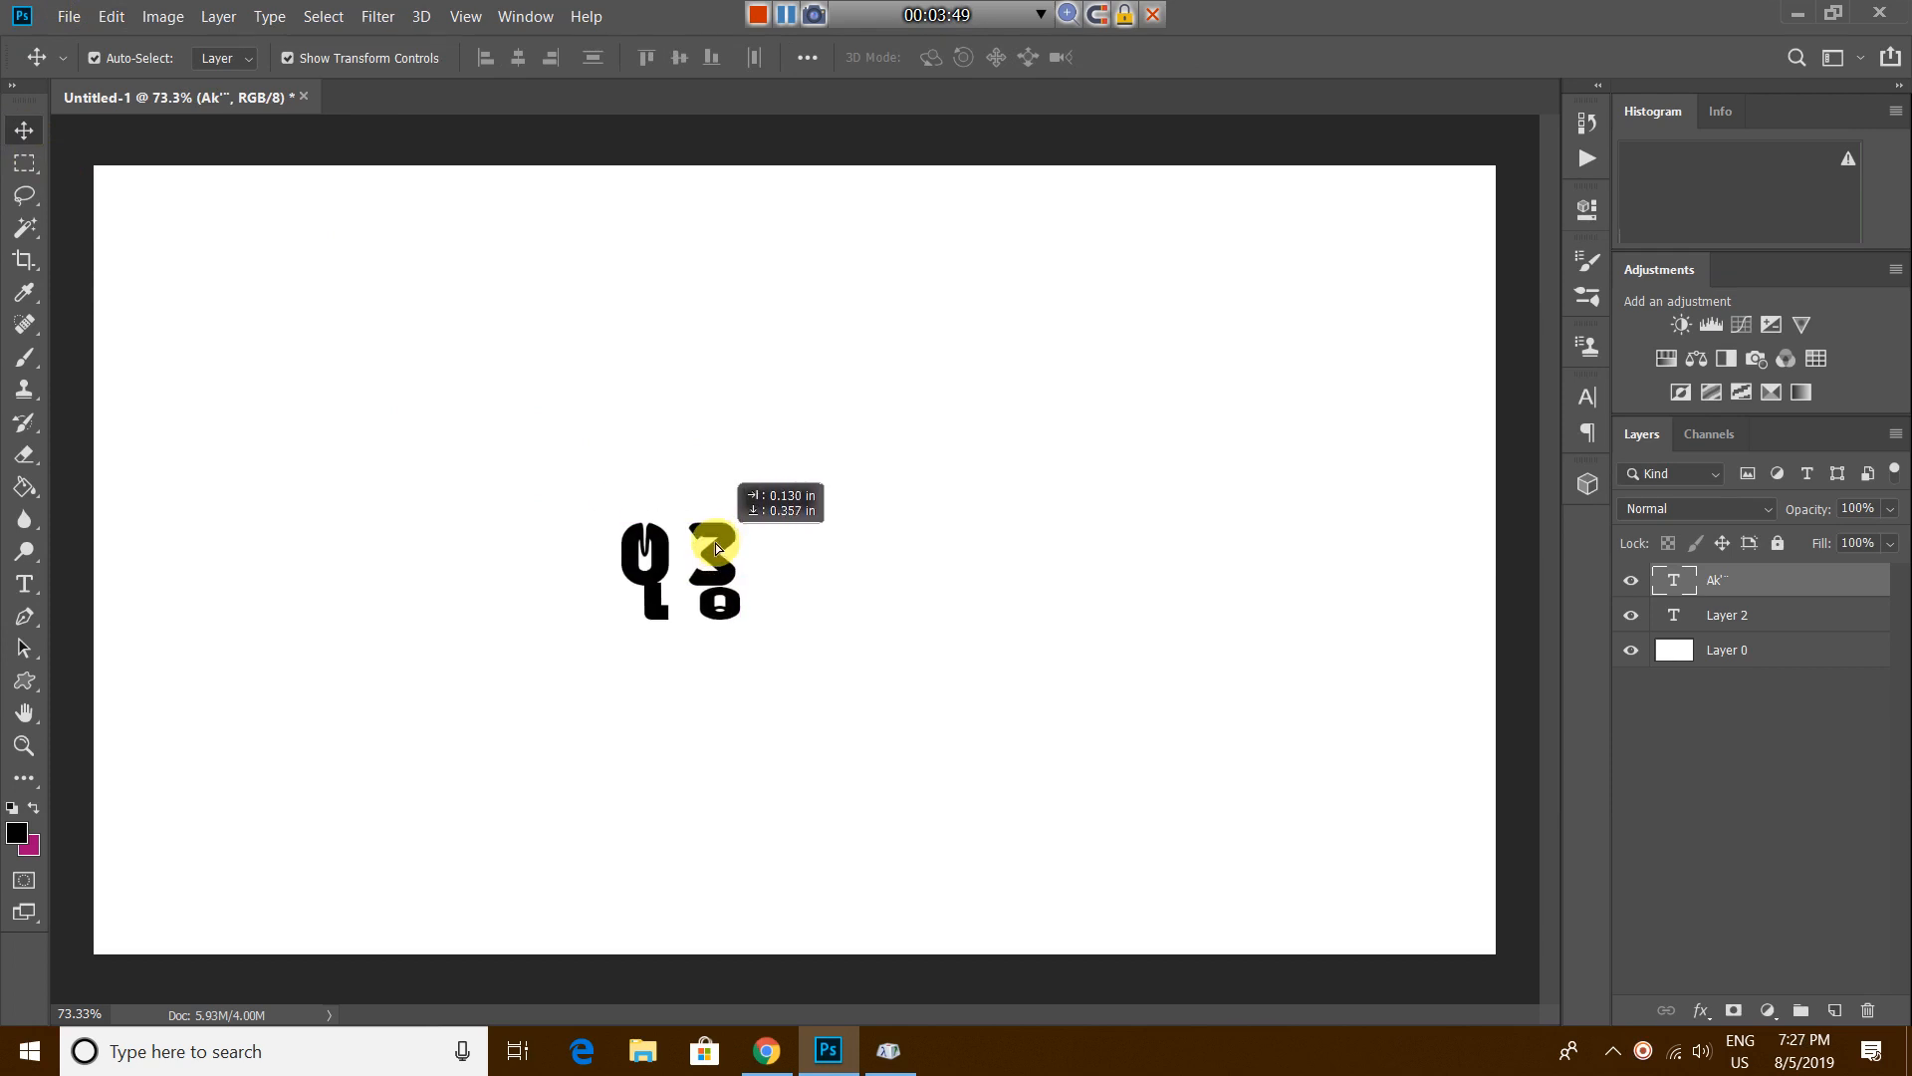
left_click_drag(719, 546, 701, 522)
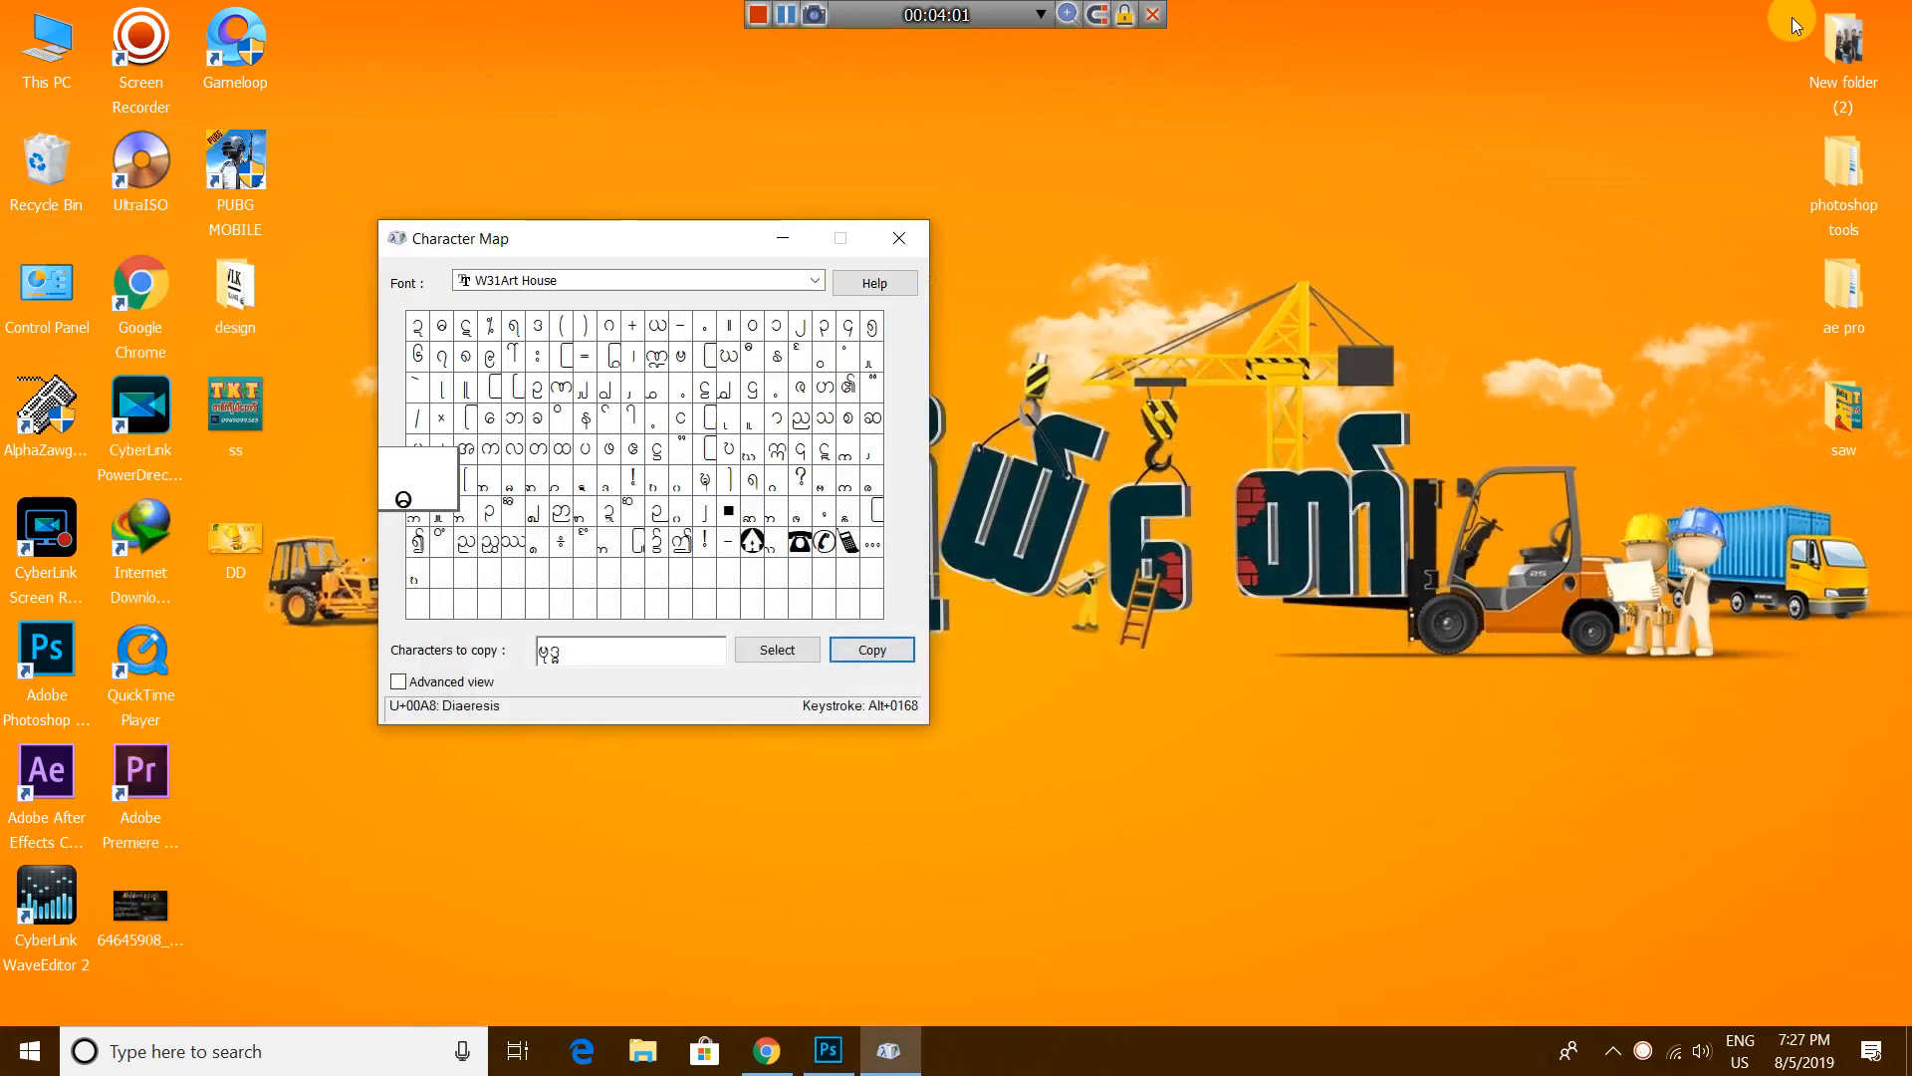
Step: Search 'ch' in Windows Start and reopen Character Map
left_click(898, 237)
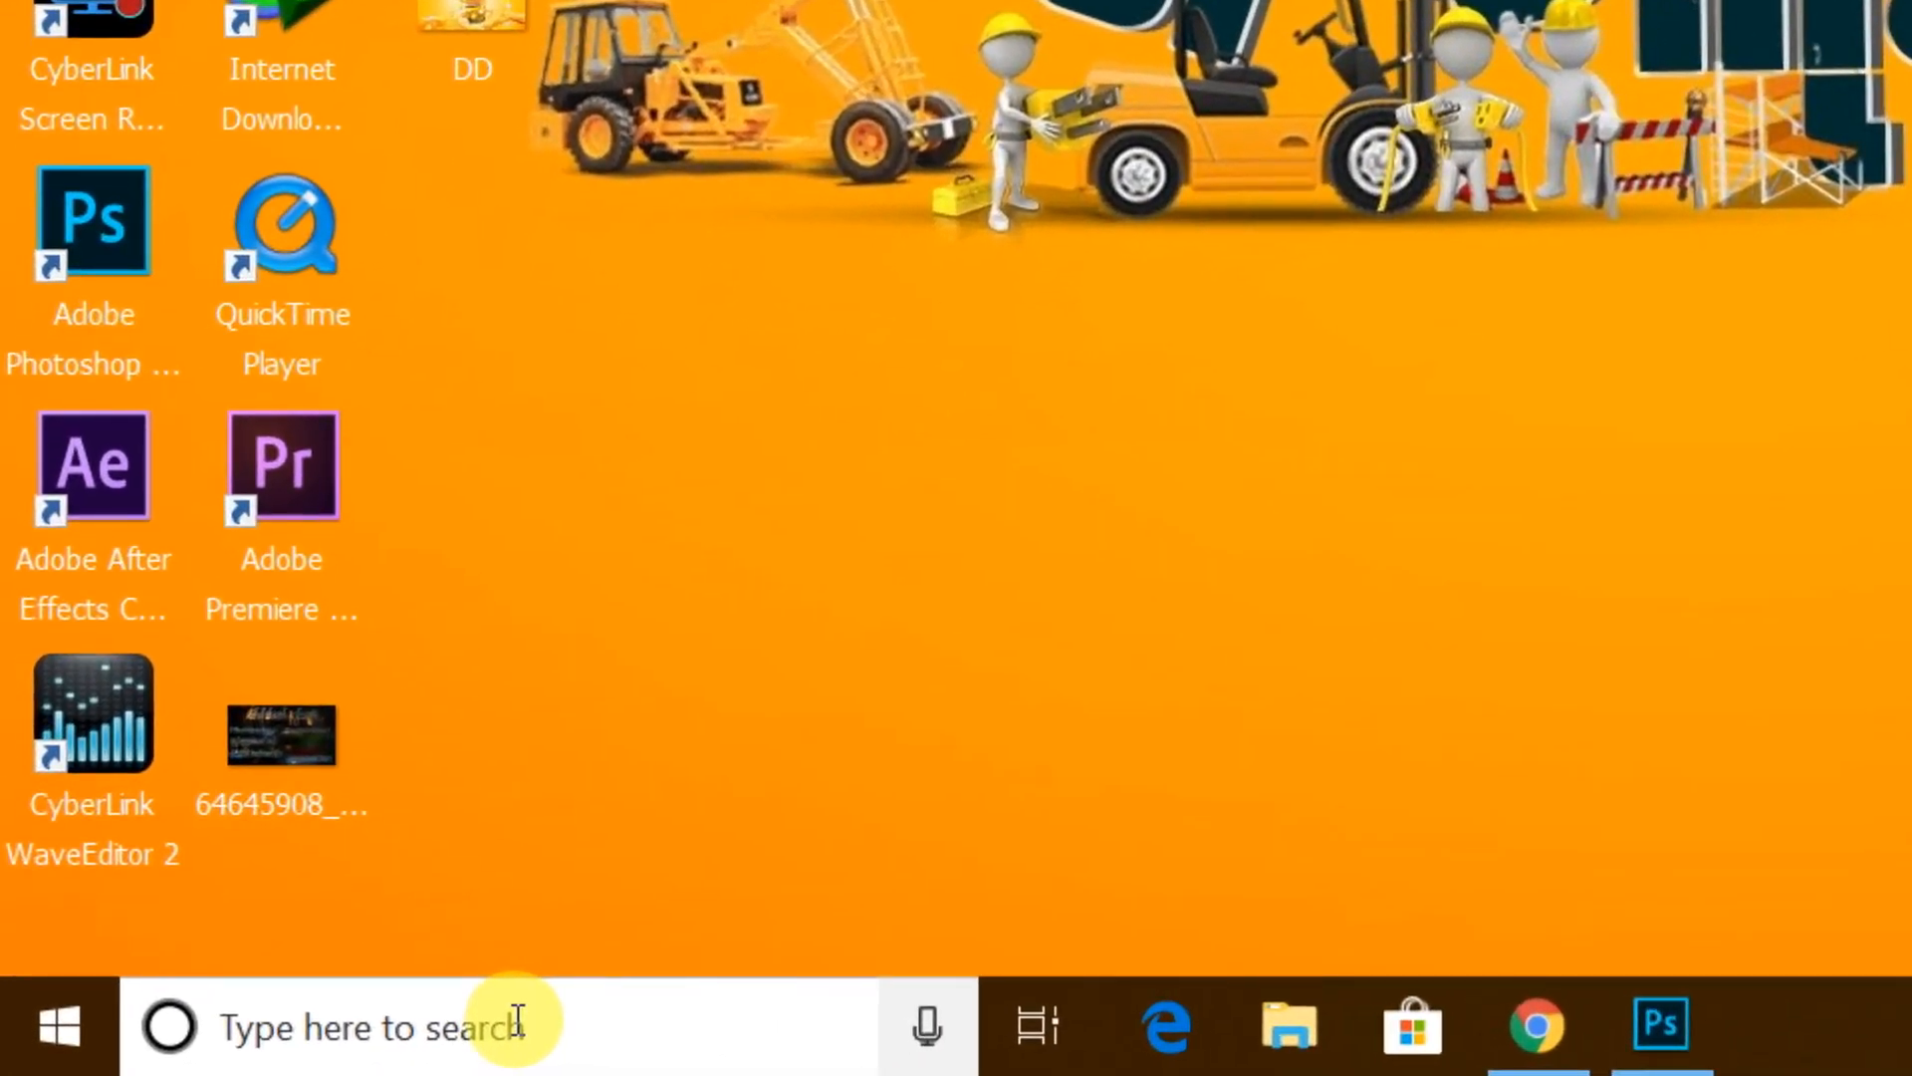
type("ch")
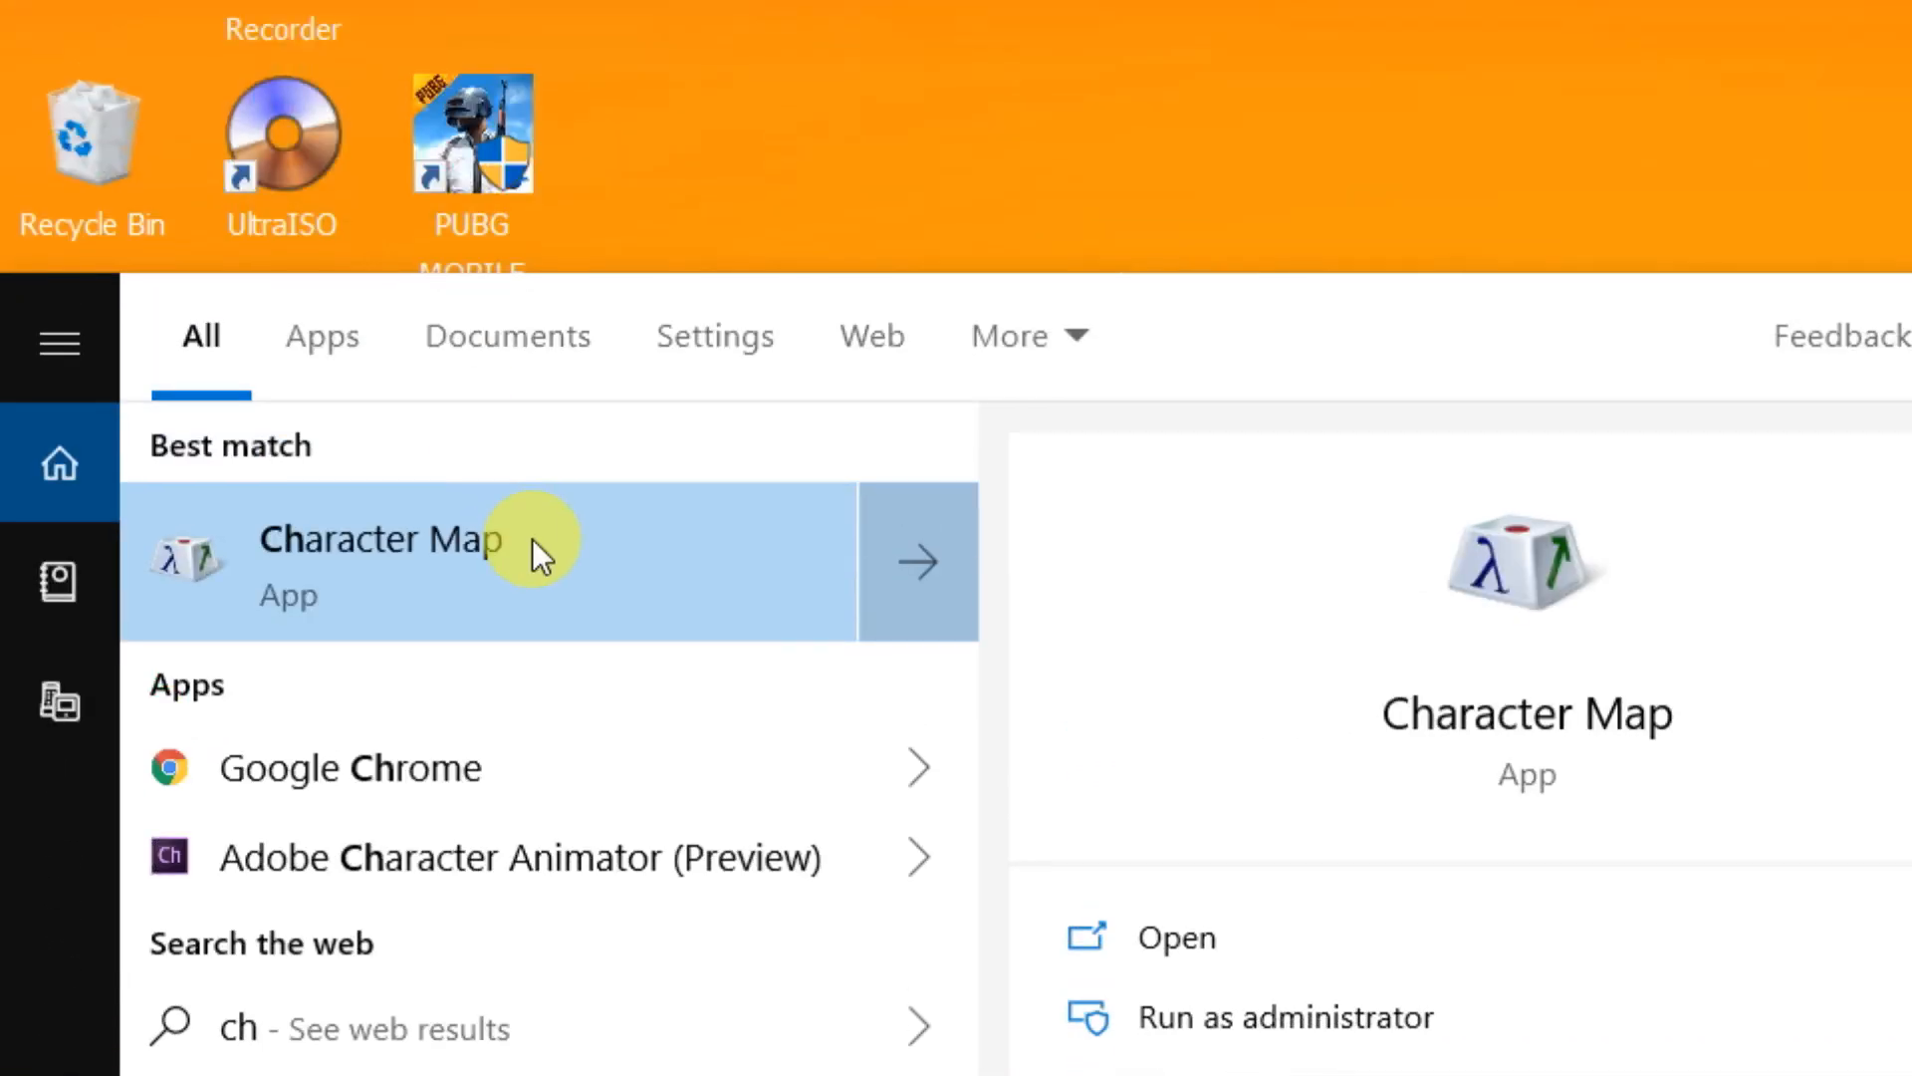
right_click(380, 538)
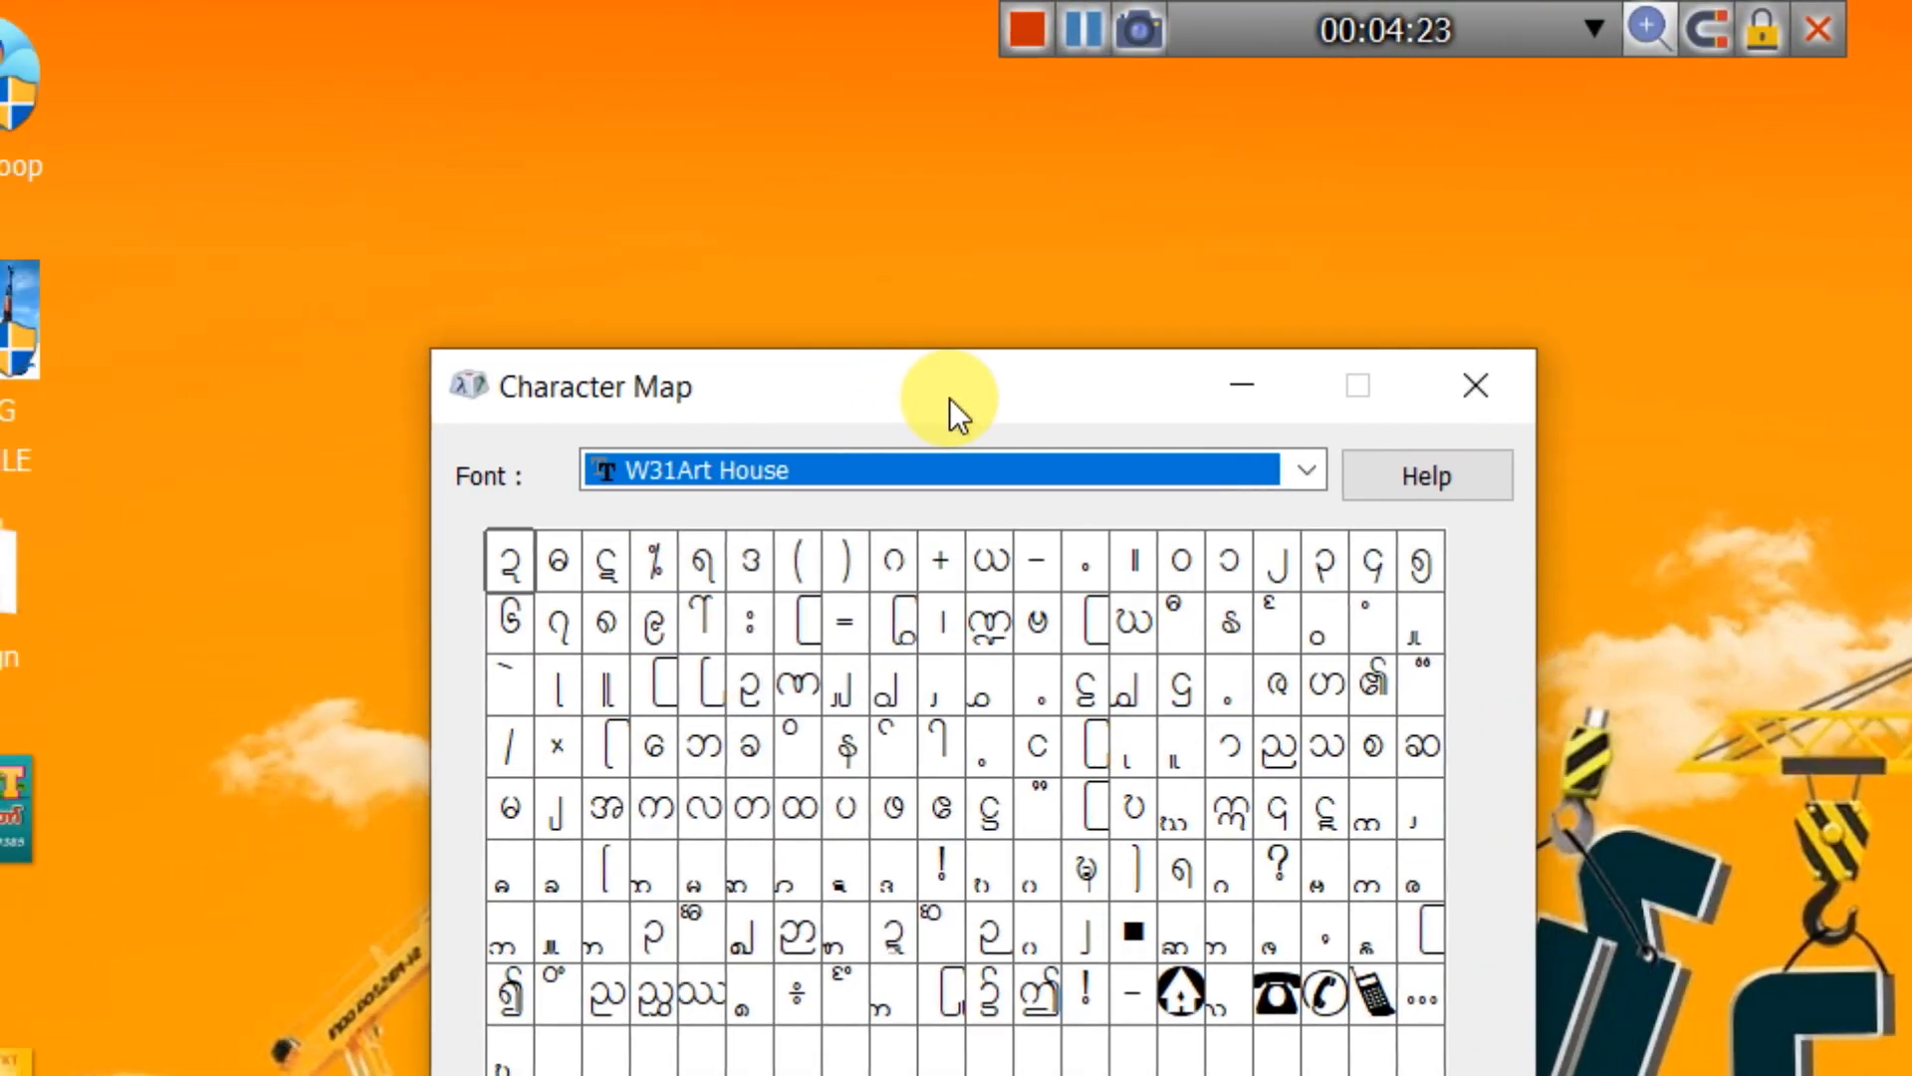
Step: Assemble a longer Myanmar word from W31Art House glyphs and copy it
left_click(1299, 475)
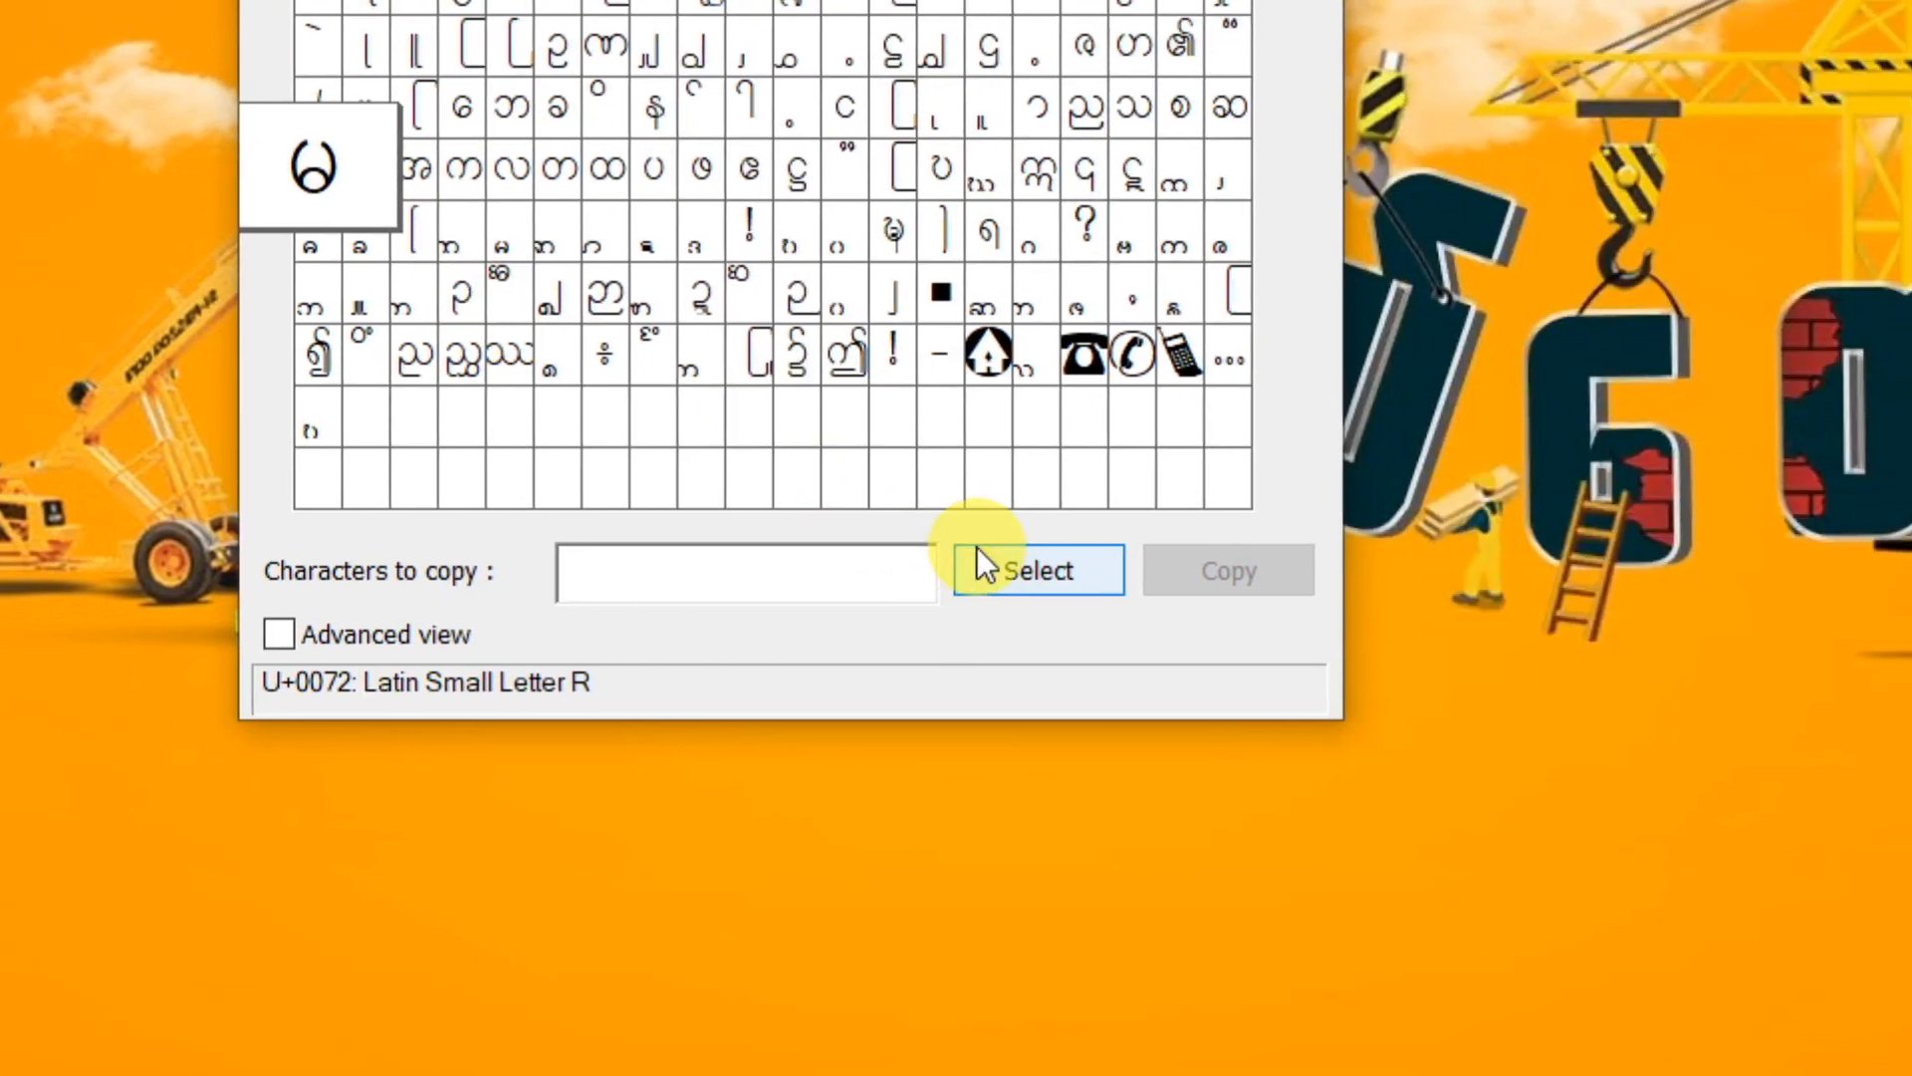
left_click(1036, 569)
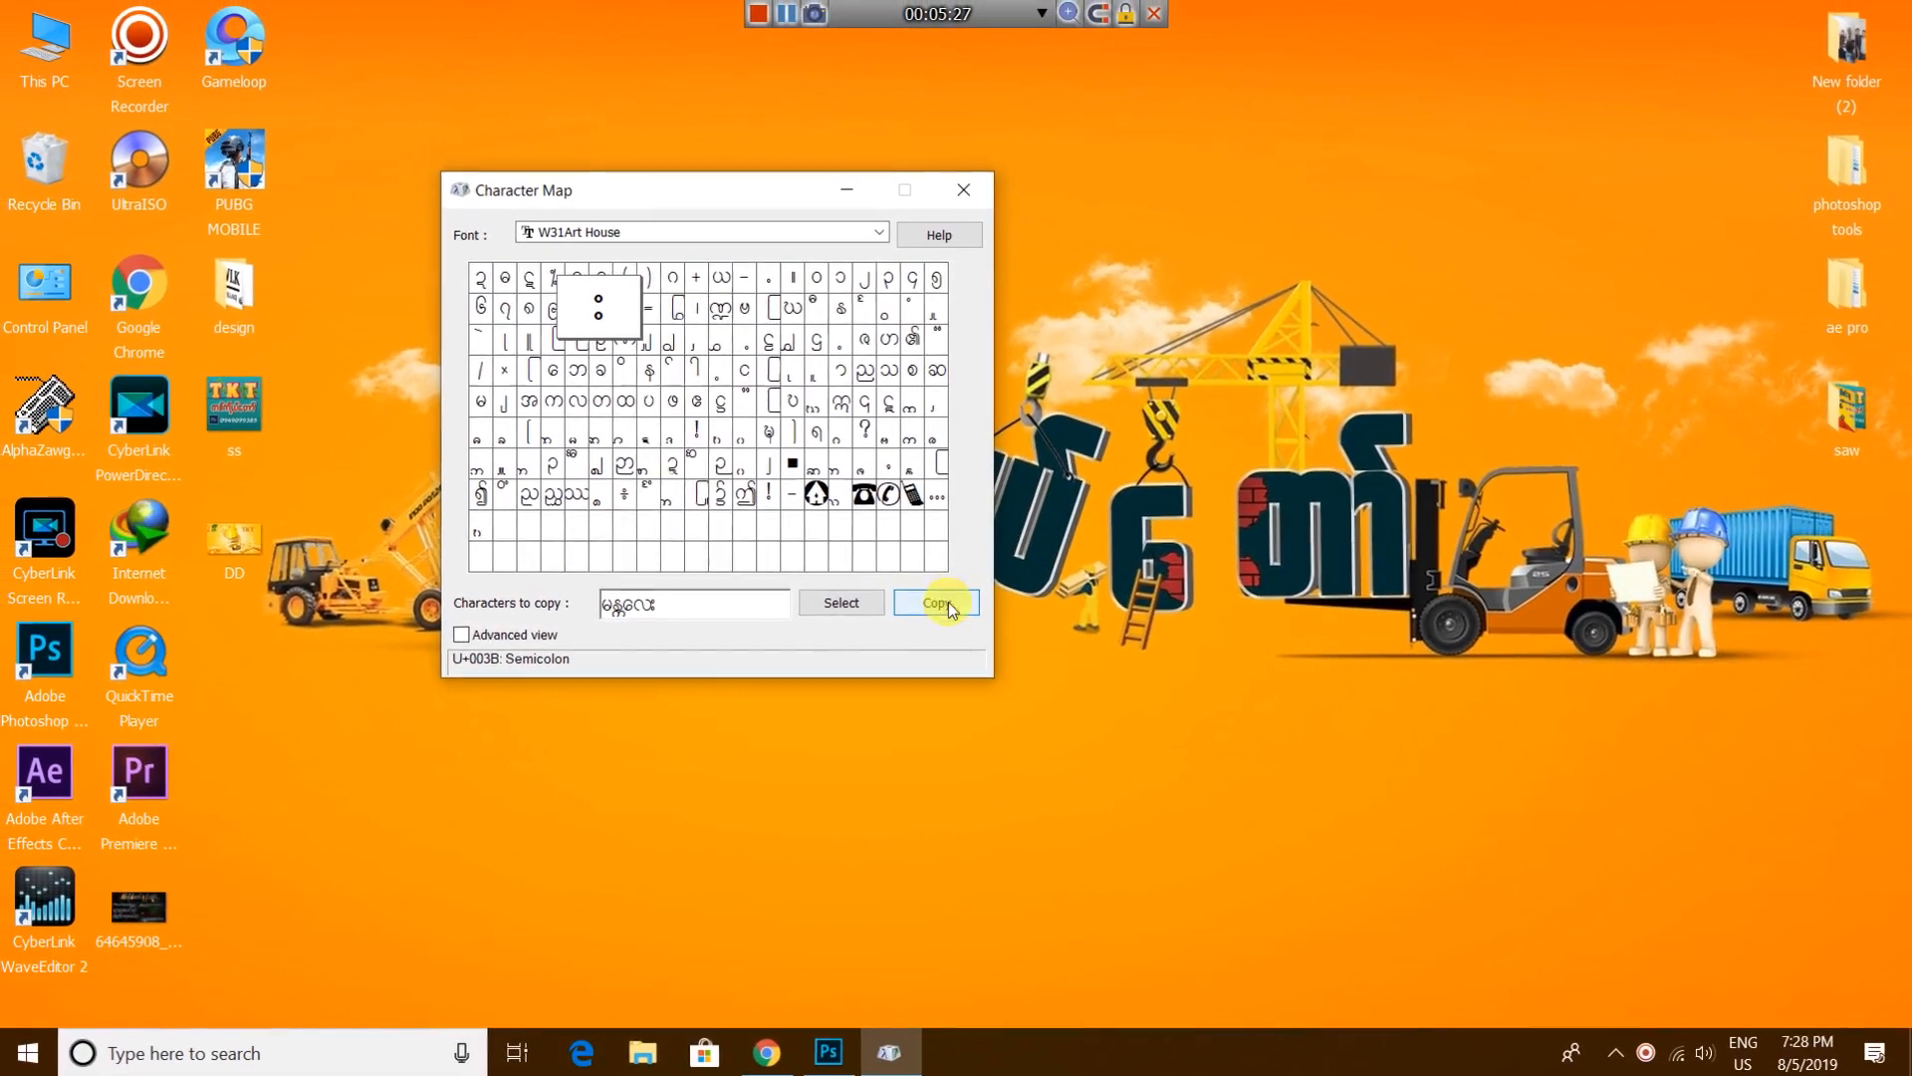
left_click(829, 1052)
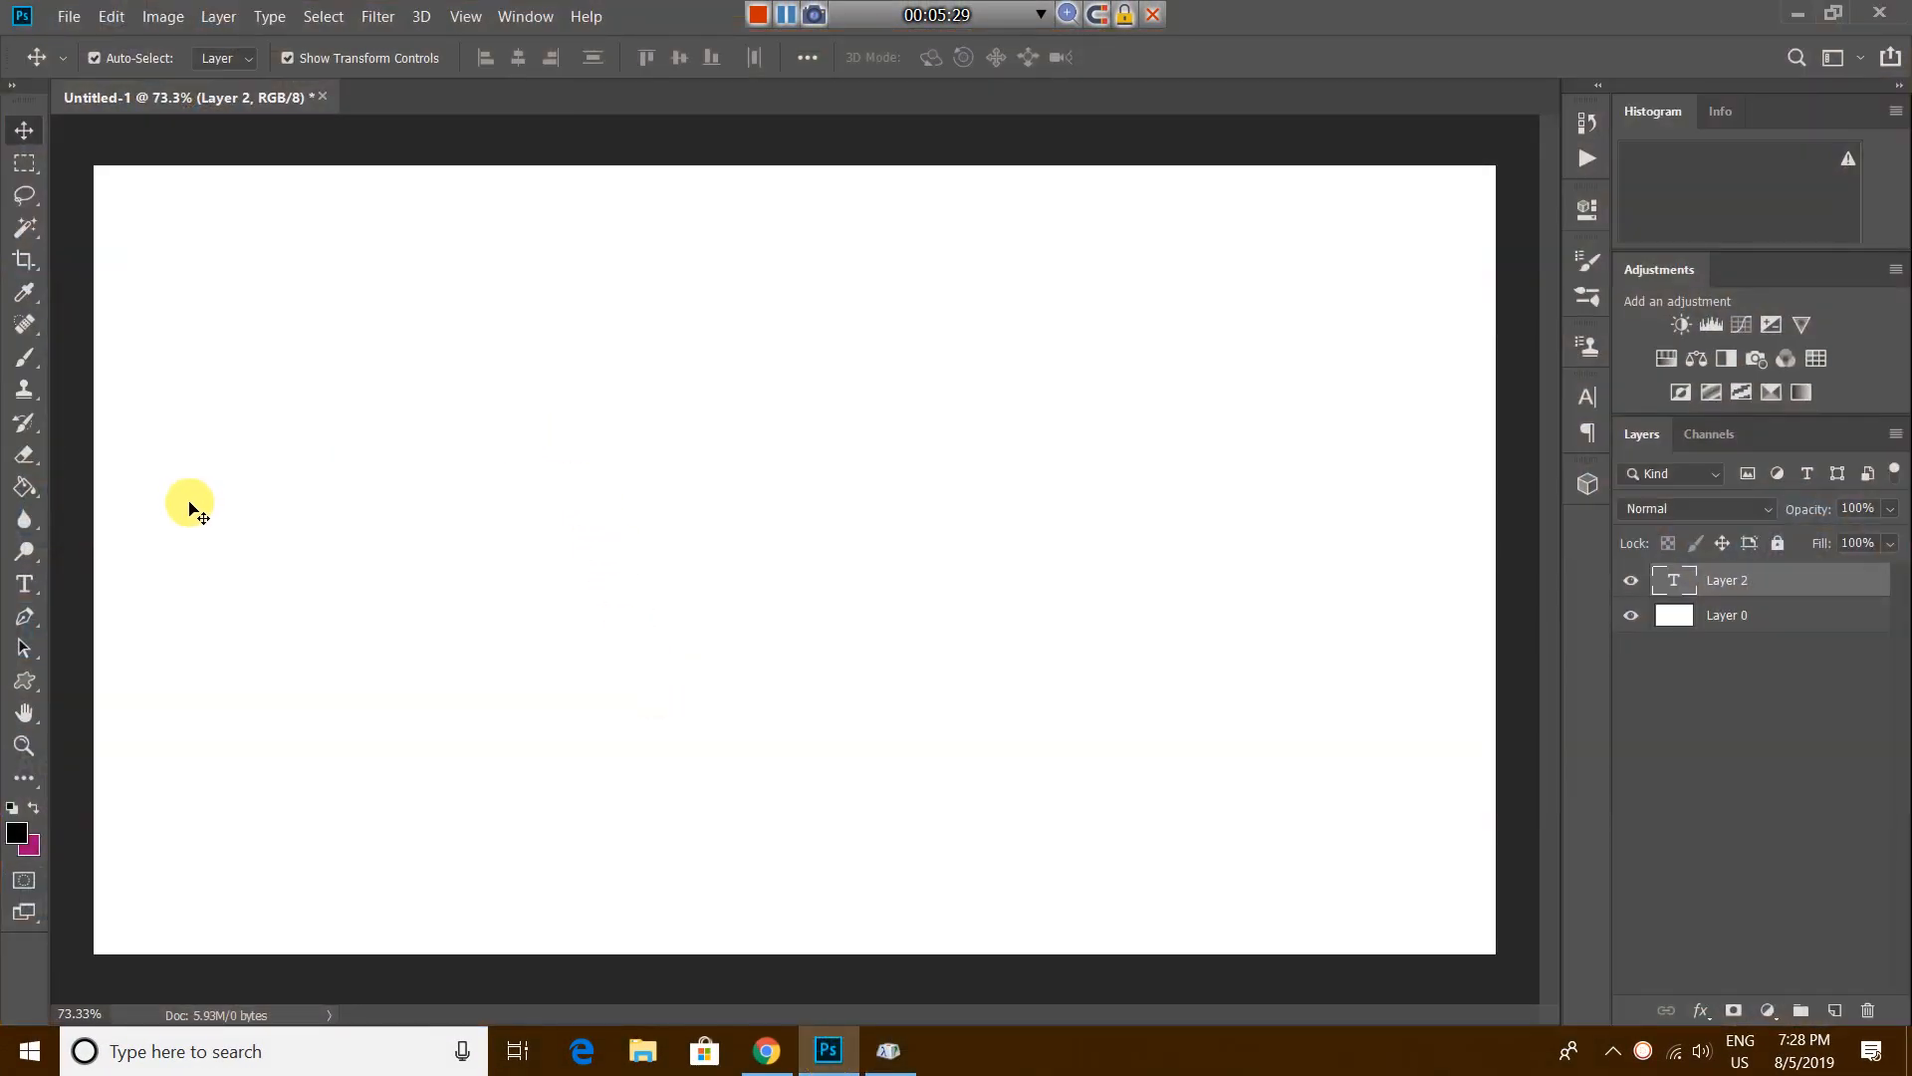
Step: Paste the new Myanmar word into a third text layer set in W24Art House
left_click(23, 584)
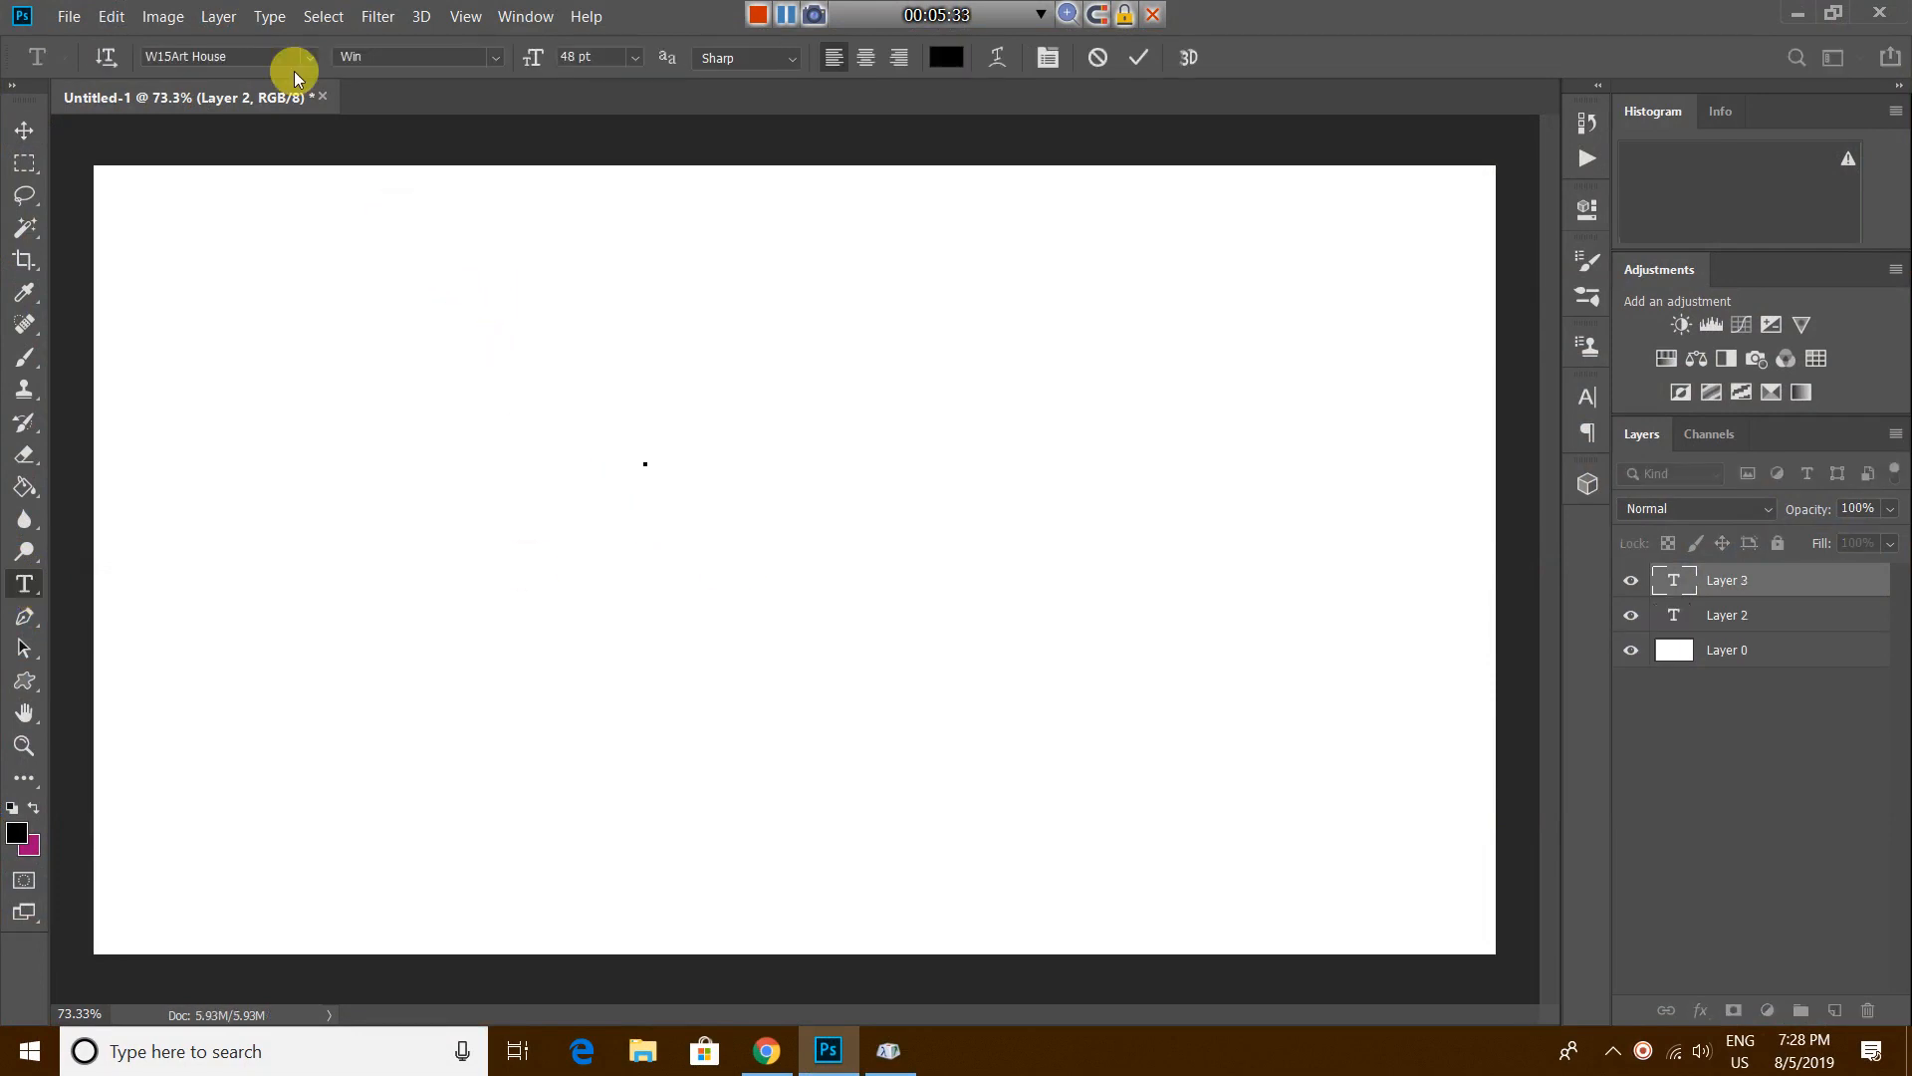
left_click(307, 56)
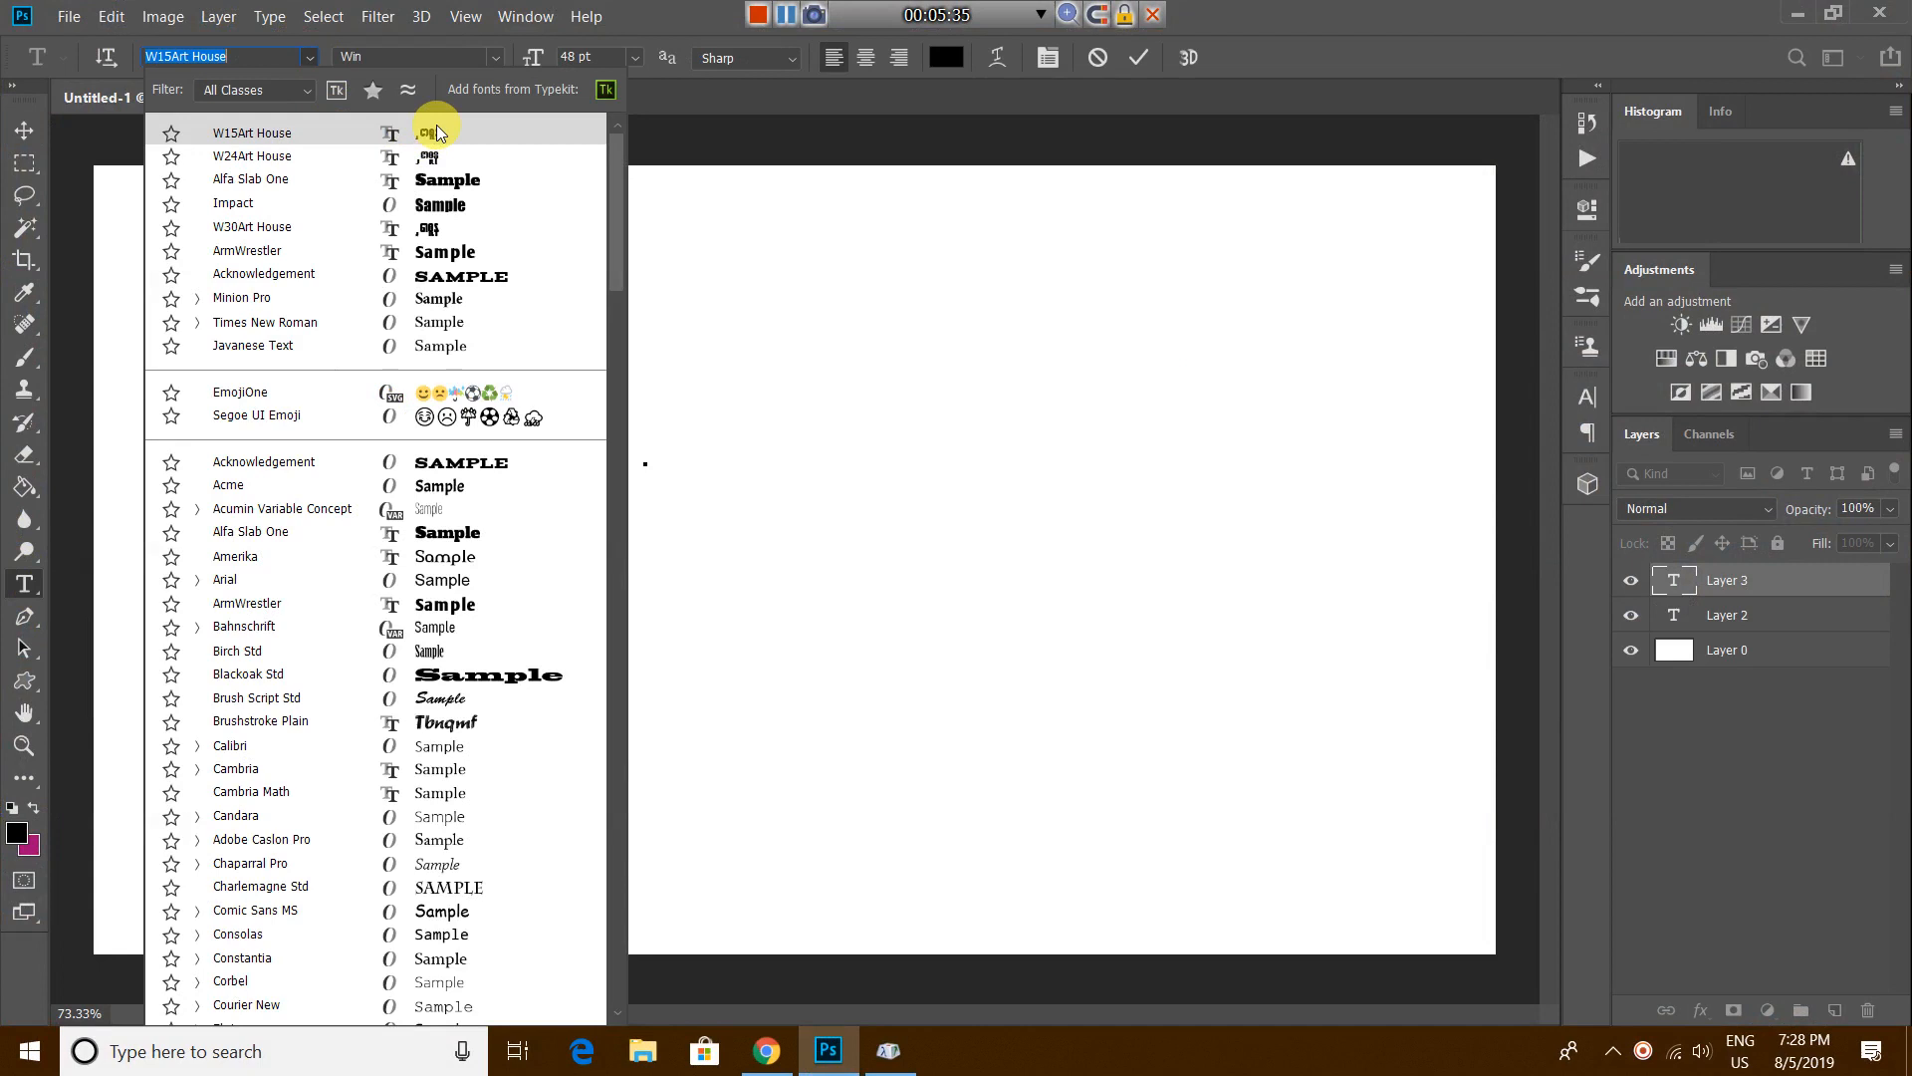
left_click(253, 156)
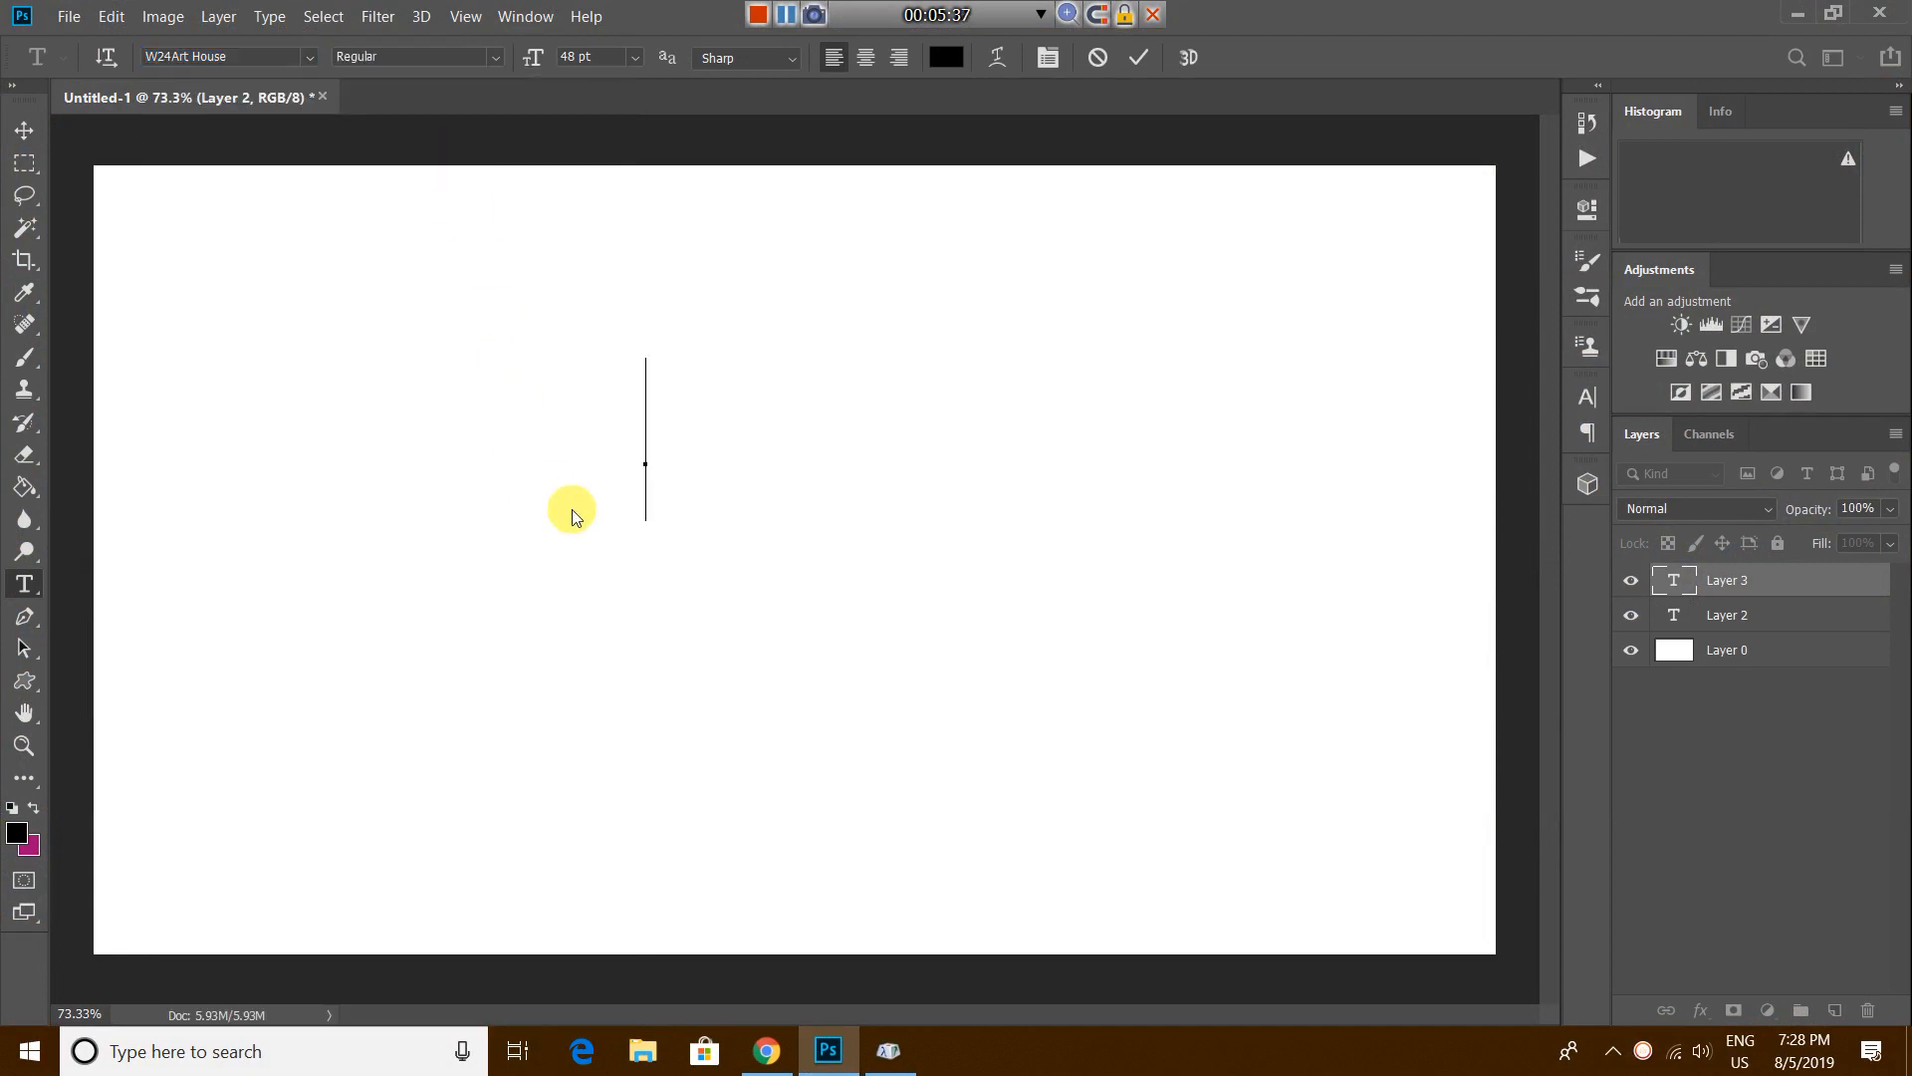
left_click_drag(645, 405, 1183, 538)
type("rEÅav;")
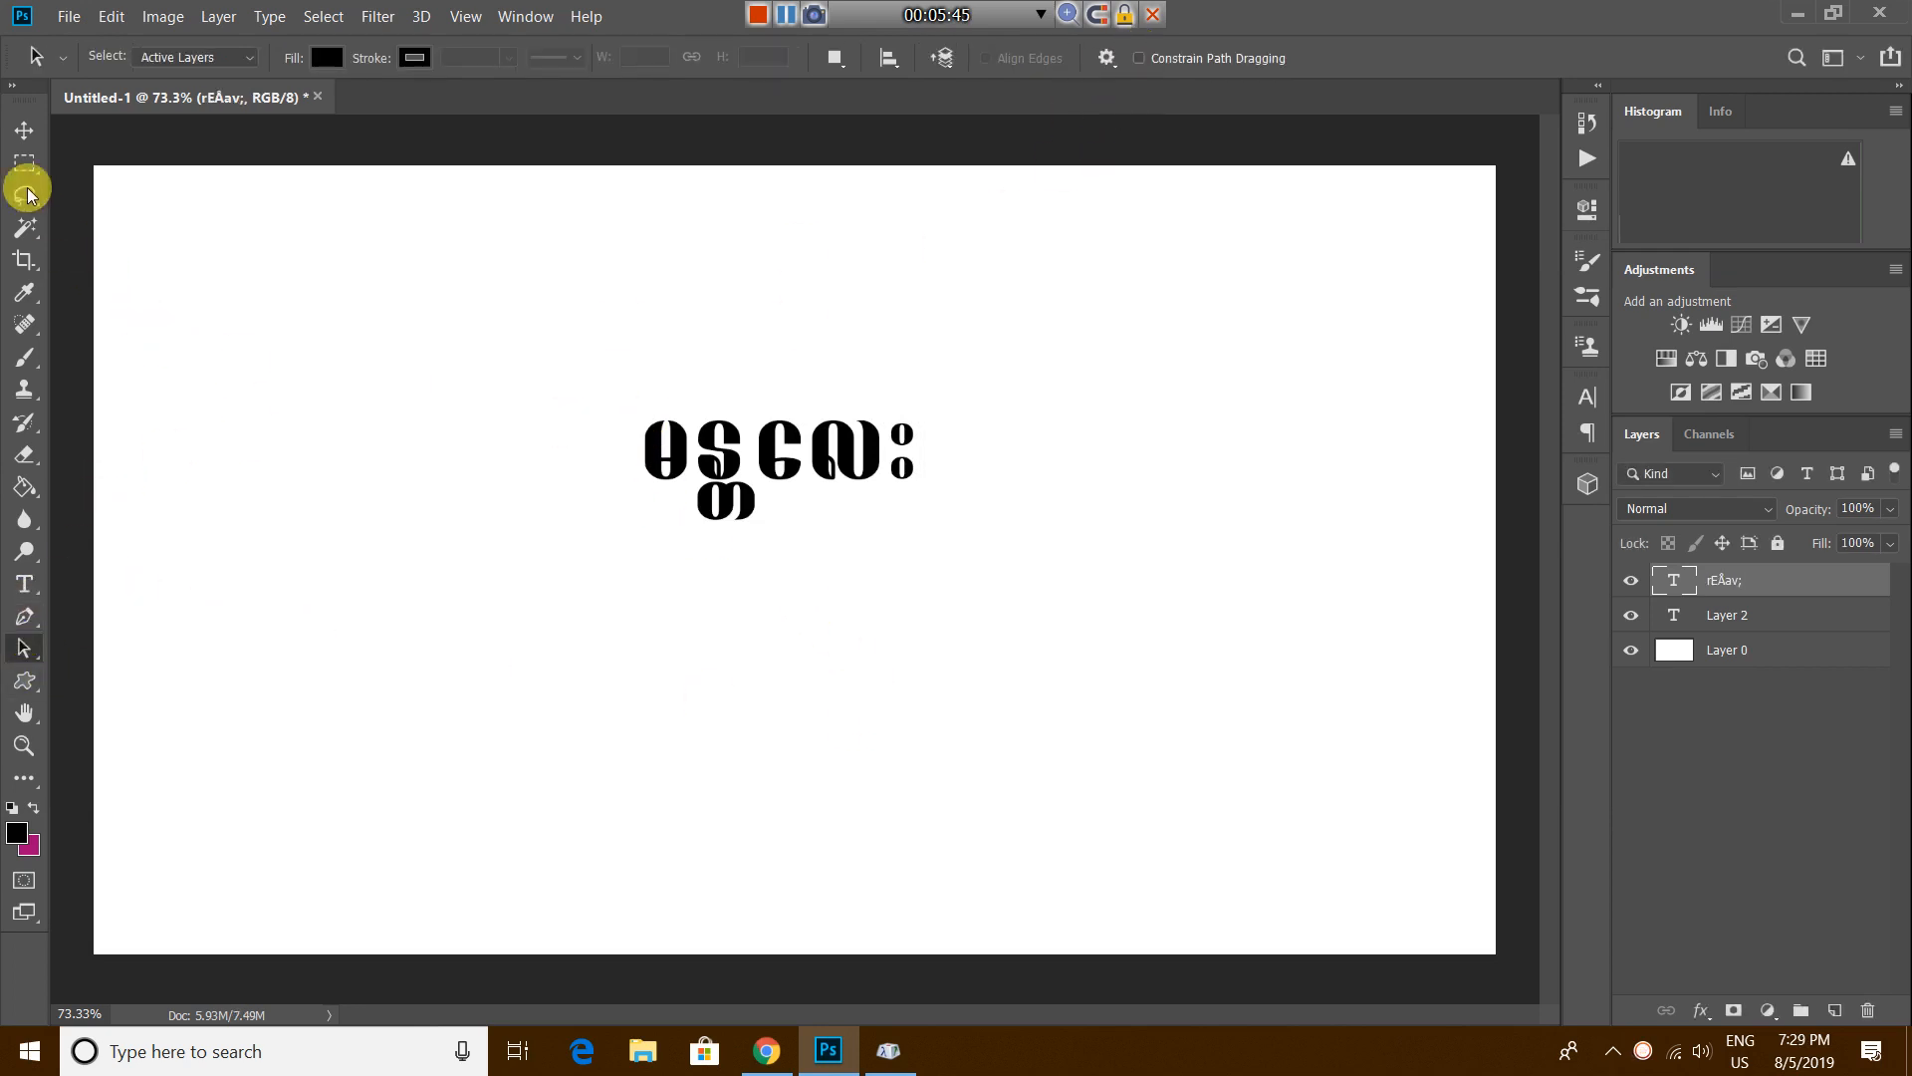
Step: Drag the word down and right to sit near the canvas centre
left_click_drag(781, 464, 678, 482)
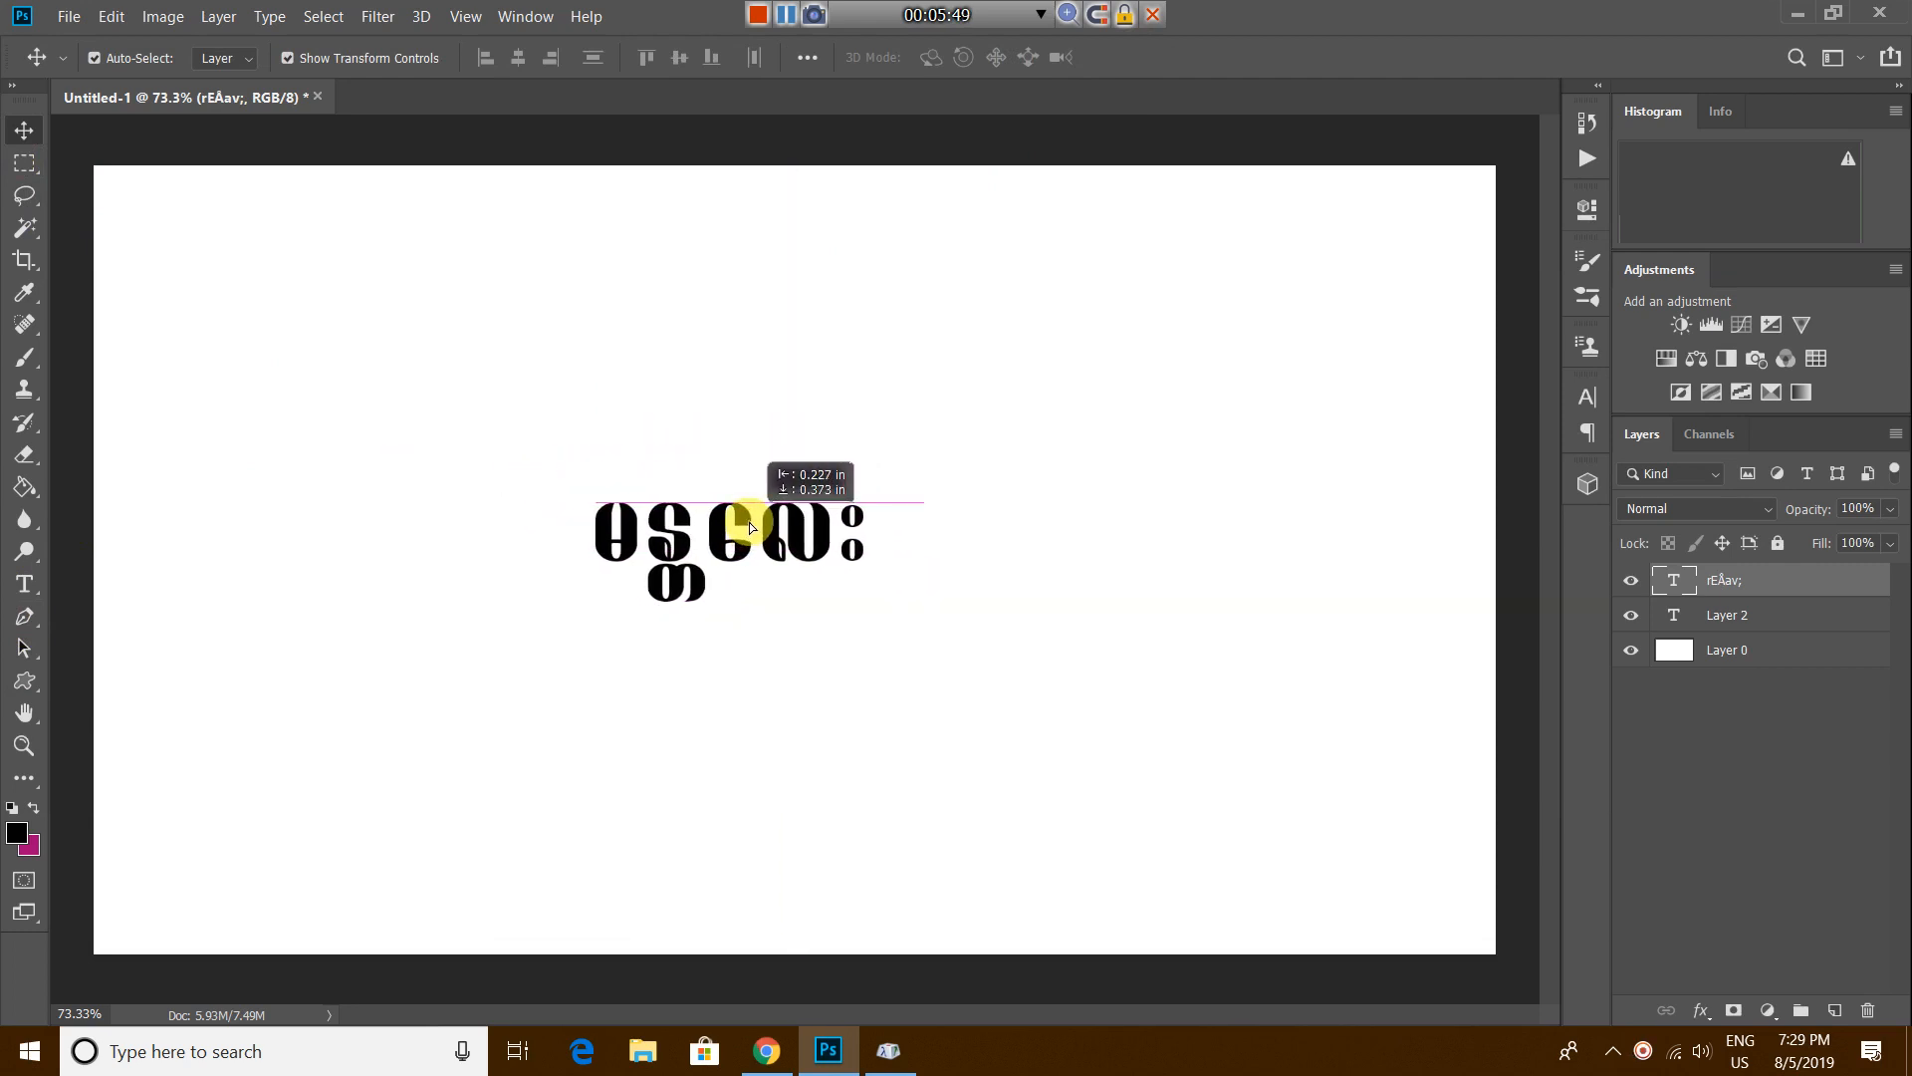
left_click_drag(751, 524, 757, 564)
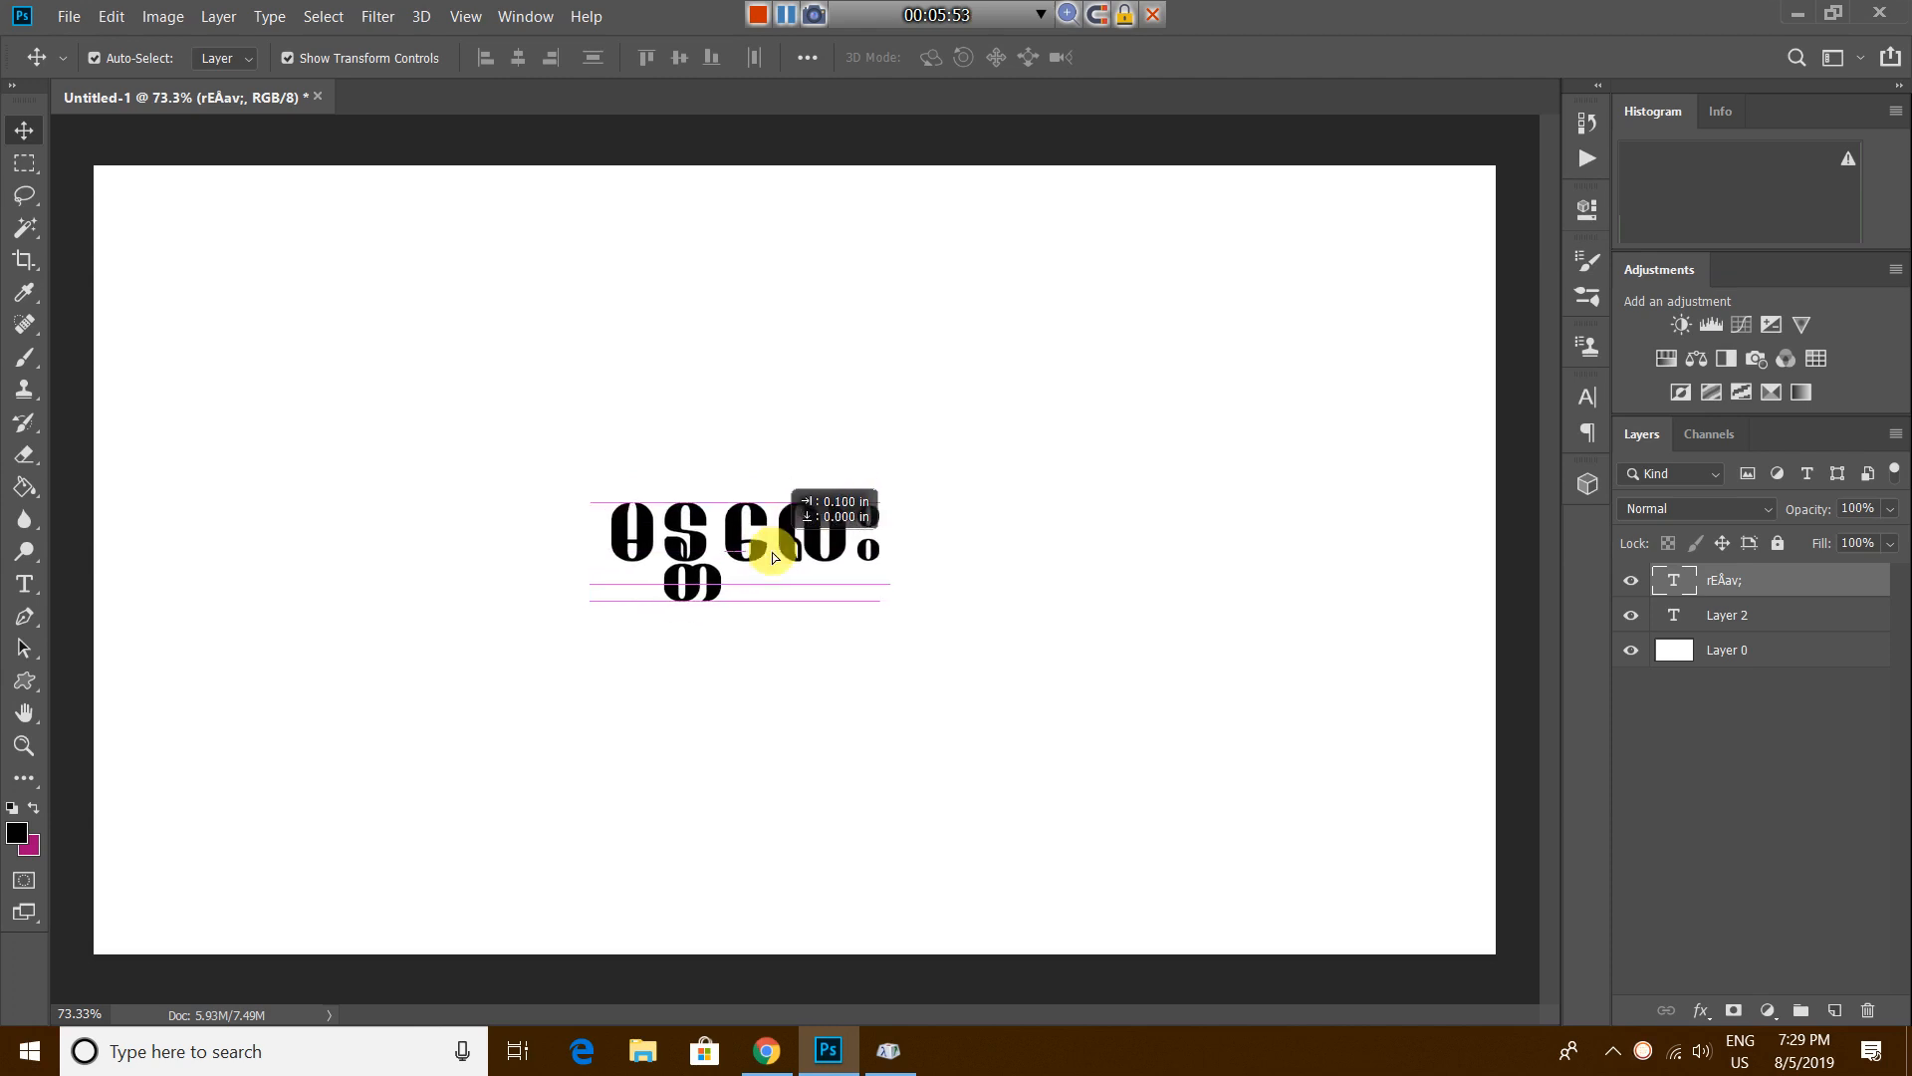
left_click_drag(771, 558, 801, 579)
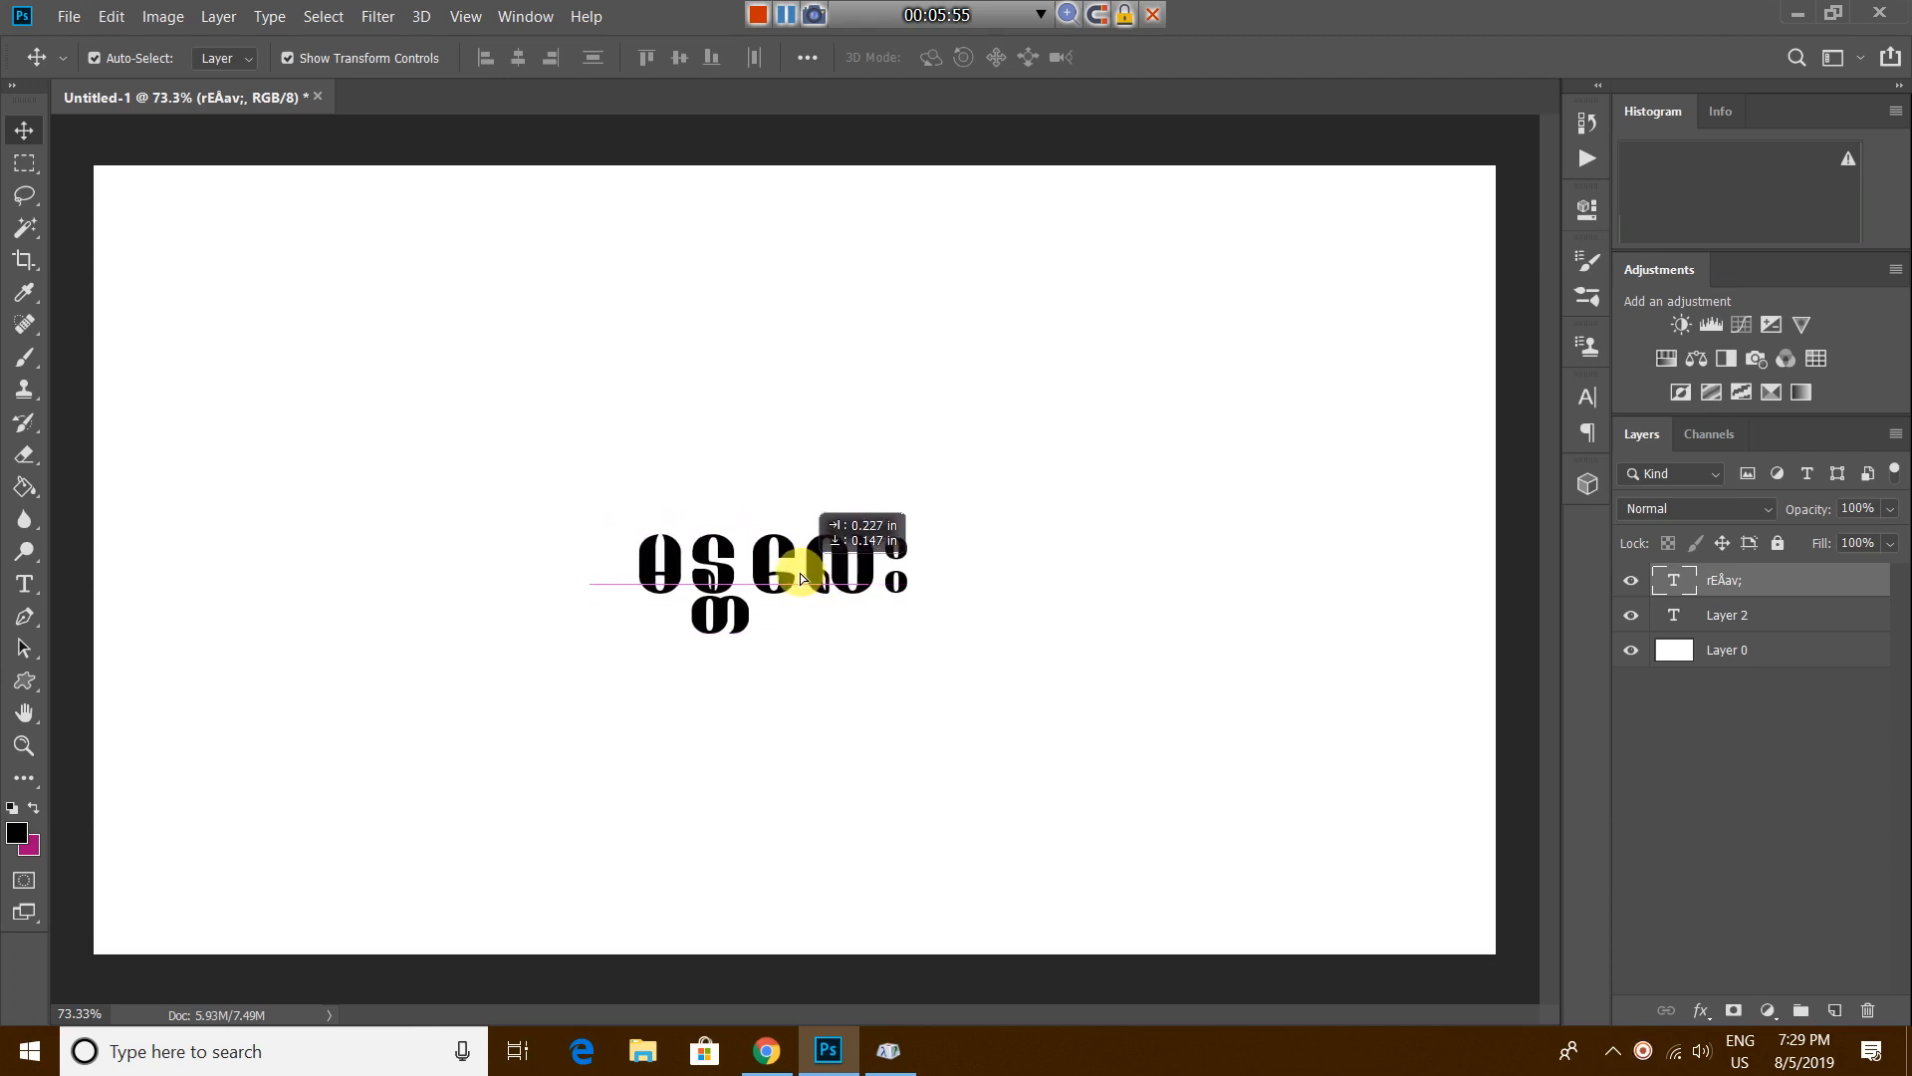